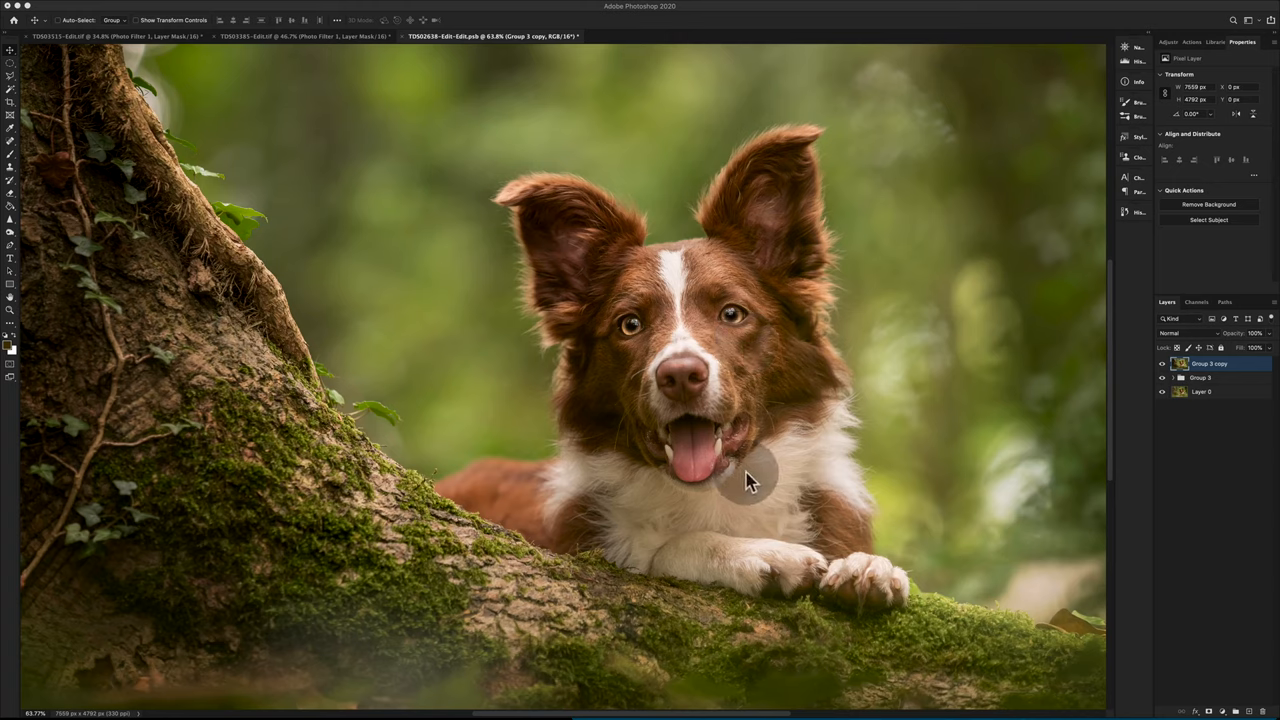
mouse_move(875, 415)
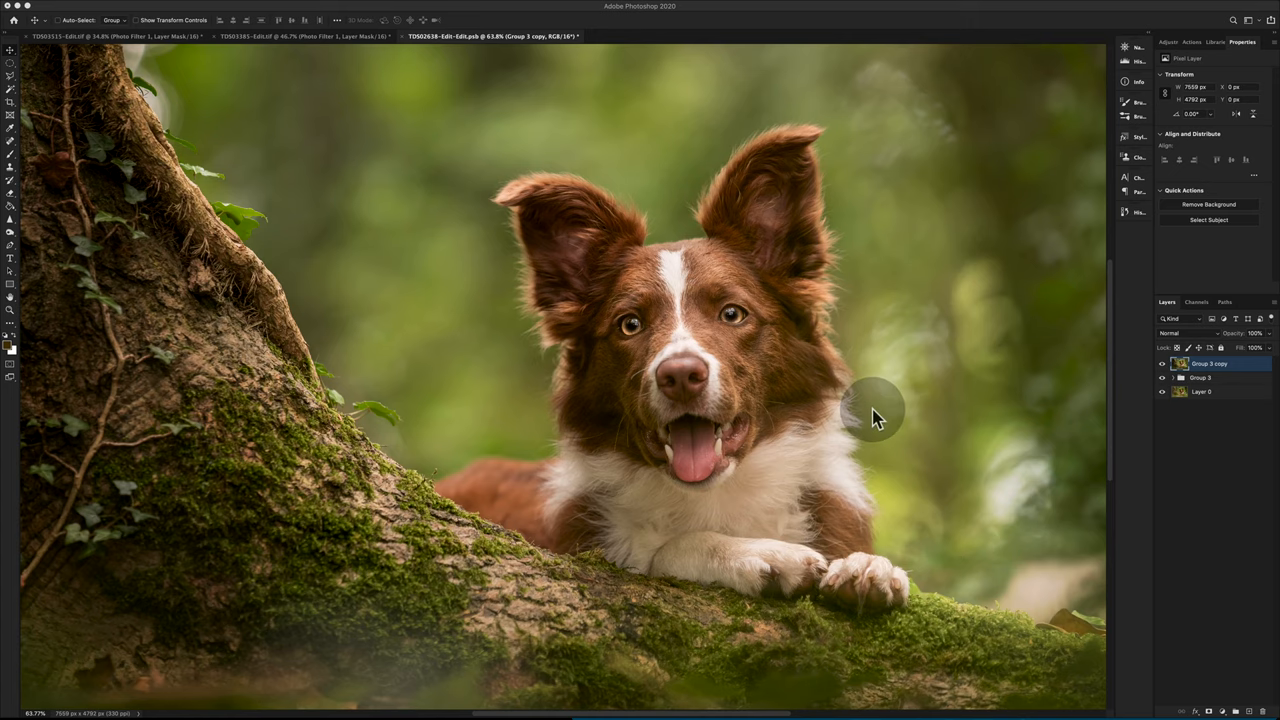
mouse_move(670, 325)
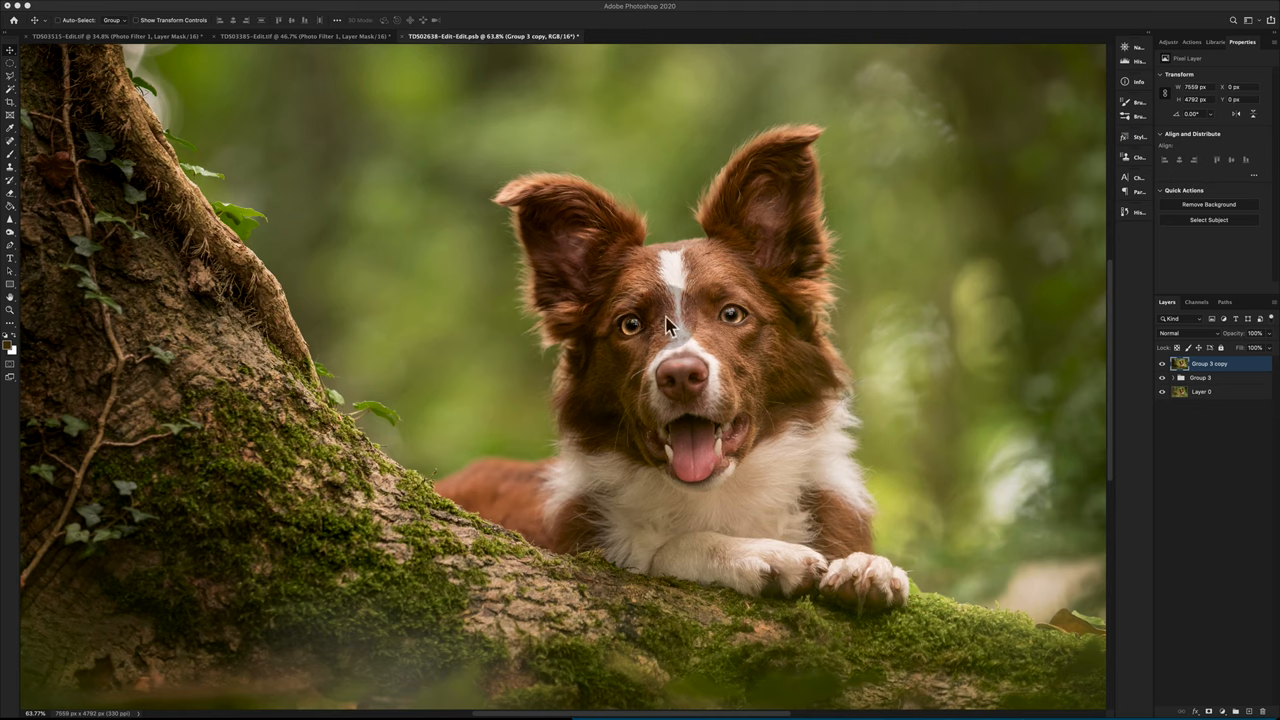
mouse_move(475, 305)
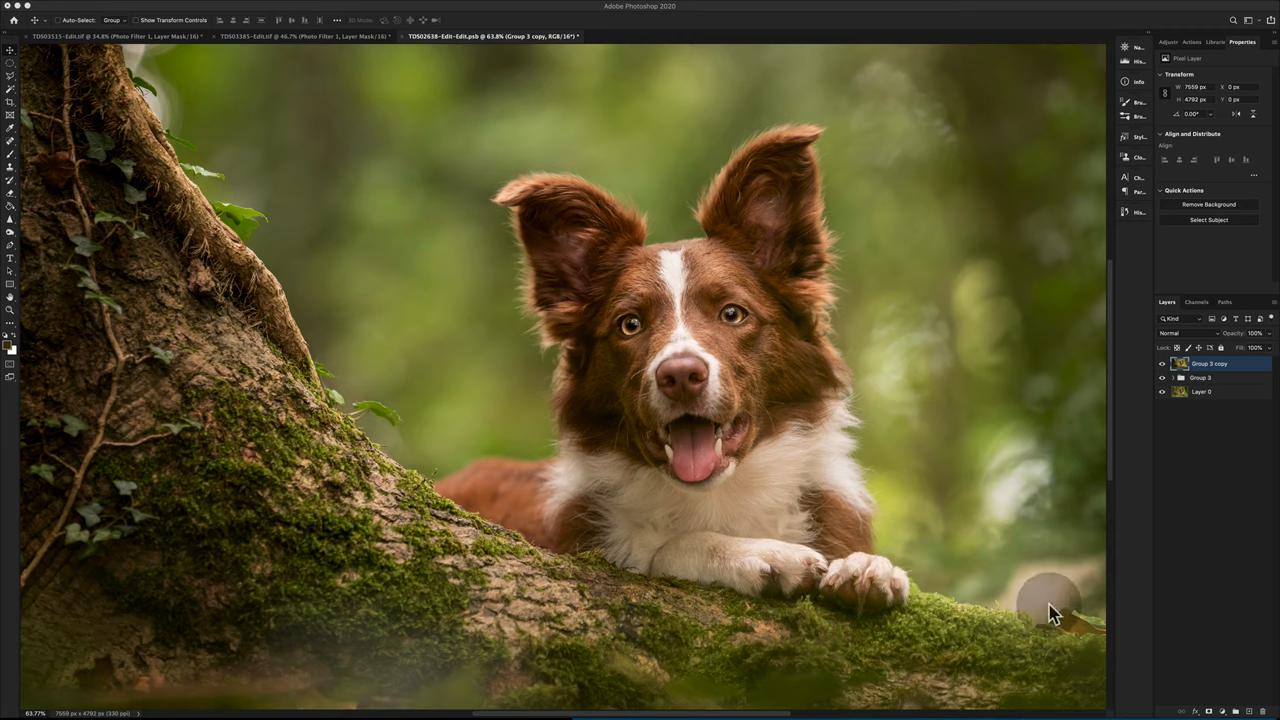
mouse_move(530, 310)
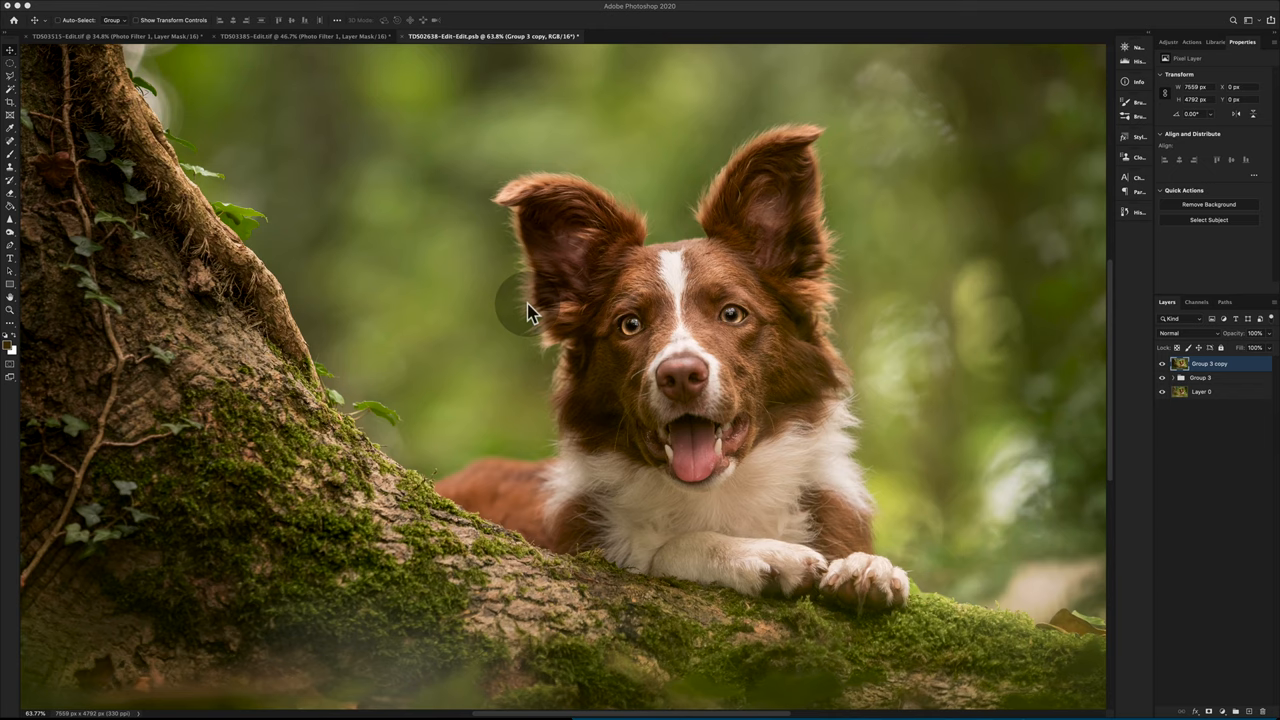
mouse_move(1190, 428)
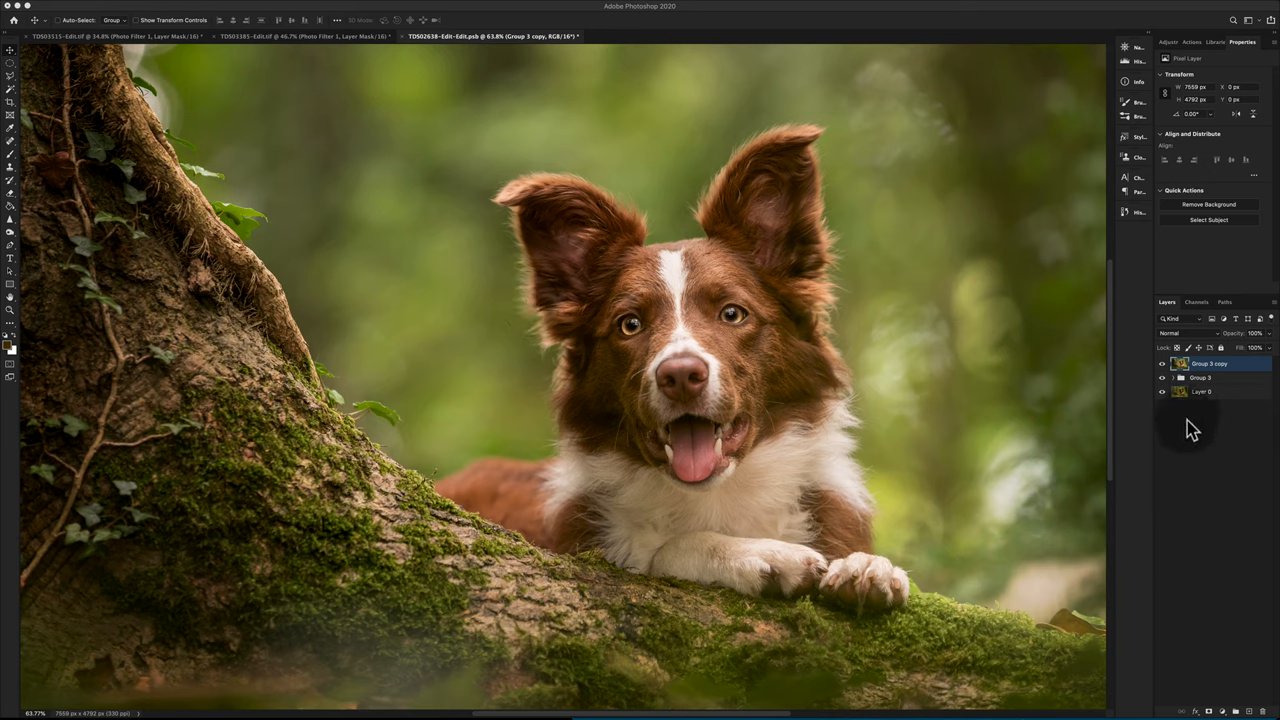
mouse_move(810, 400)
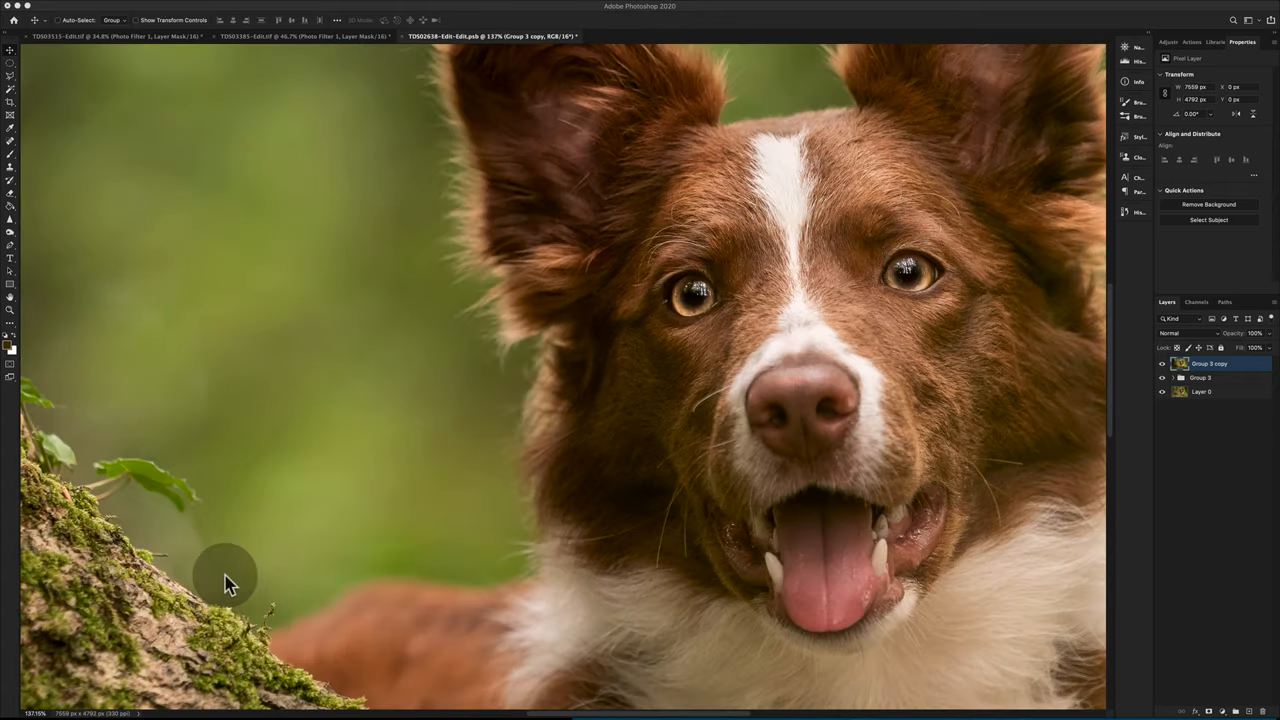
mouse_move(550, 540)
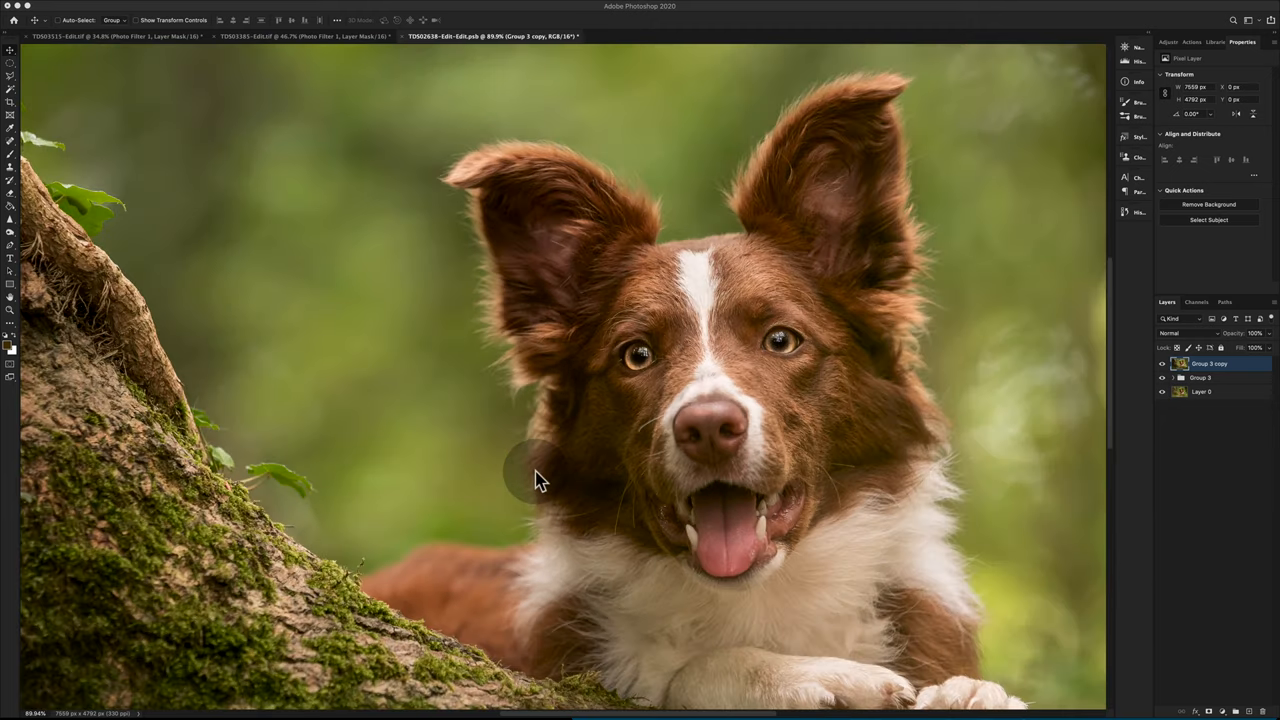
mouse_move(560, 710)
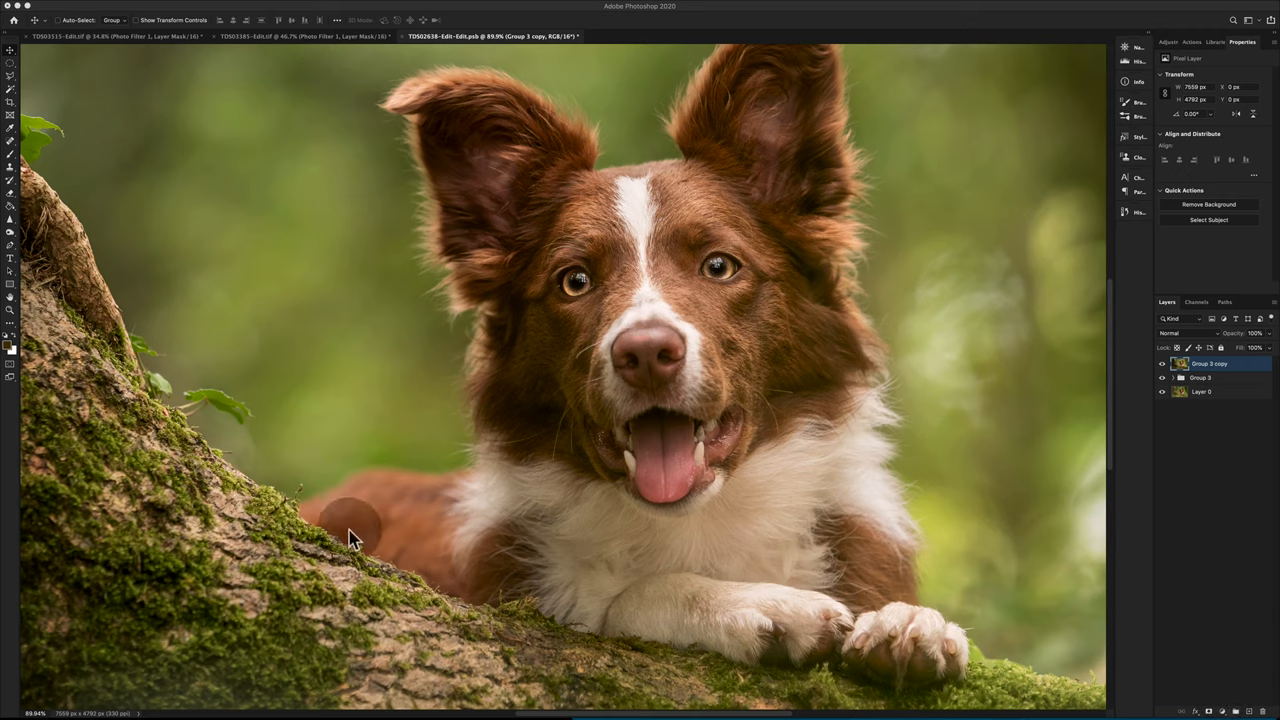
mouse_move(575, 598)
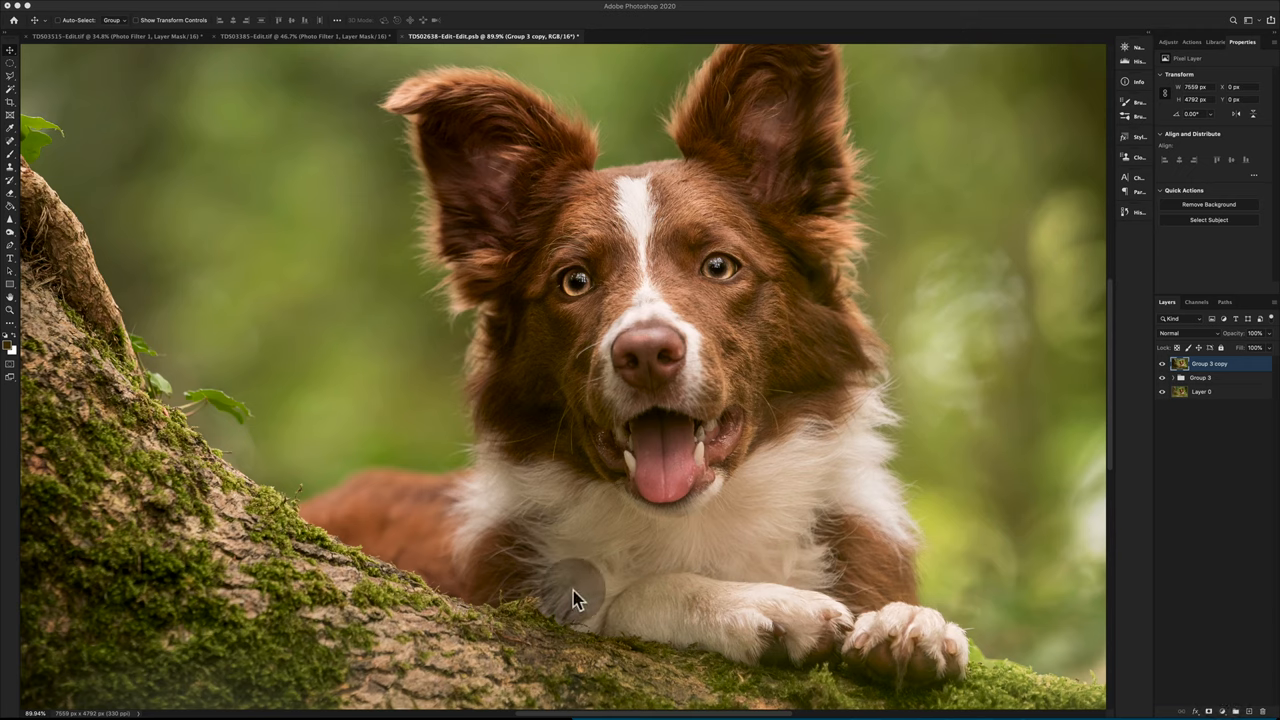
mouse_move(865, 518)
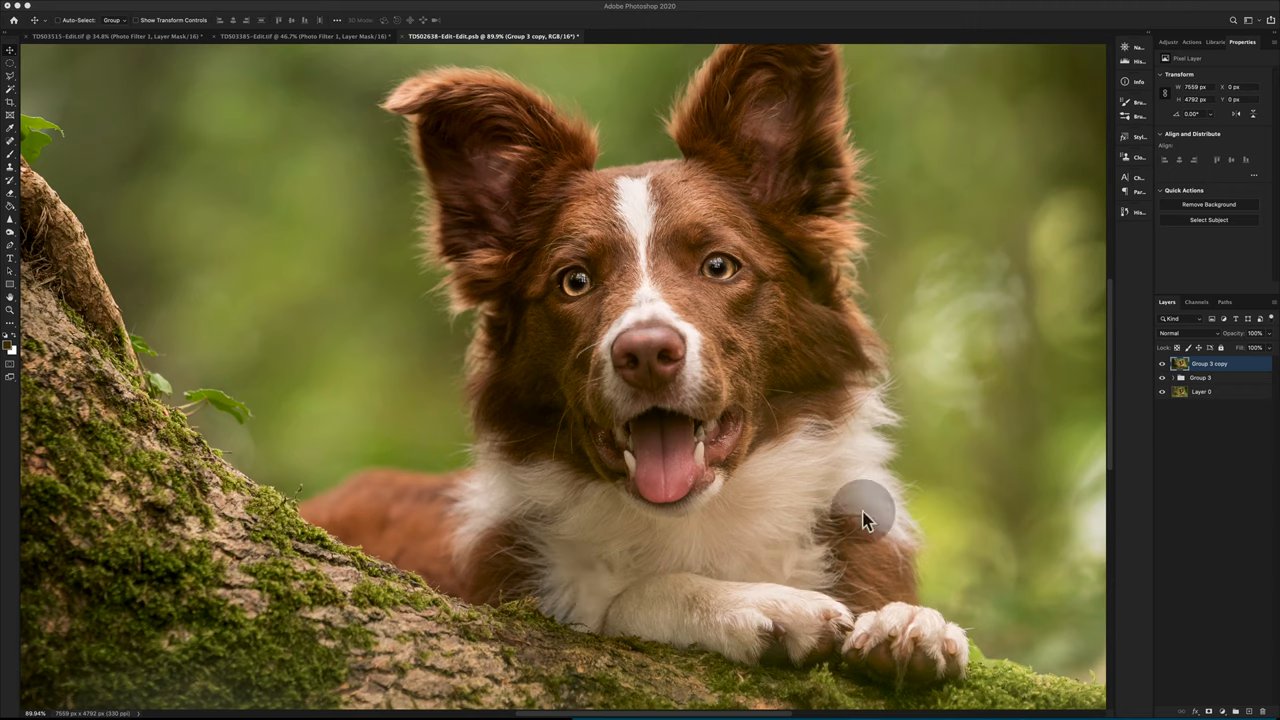
mouse_move(1155, 315)
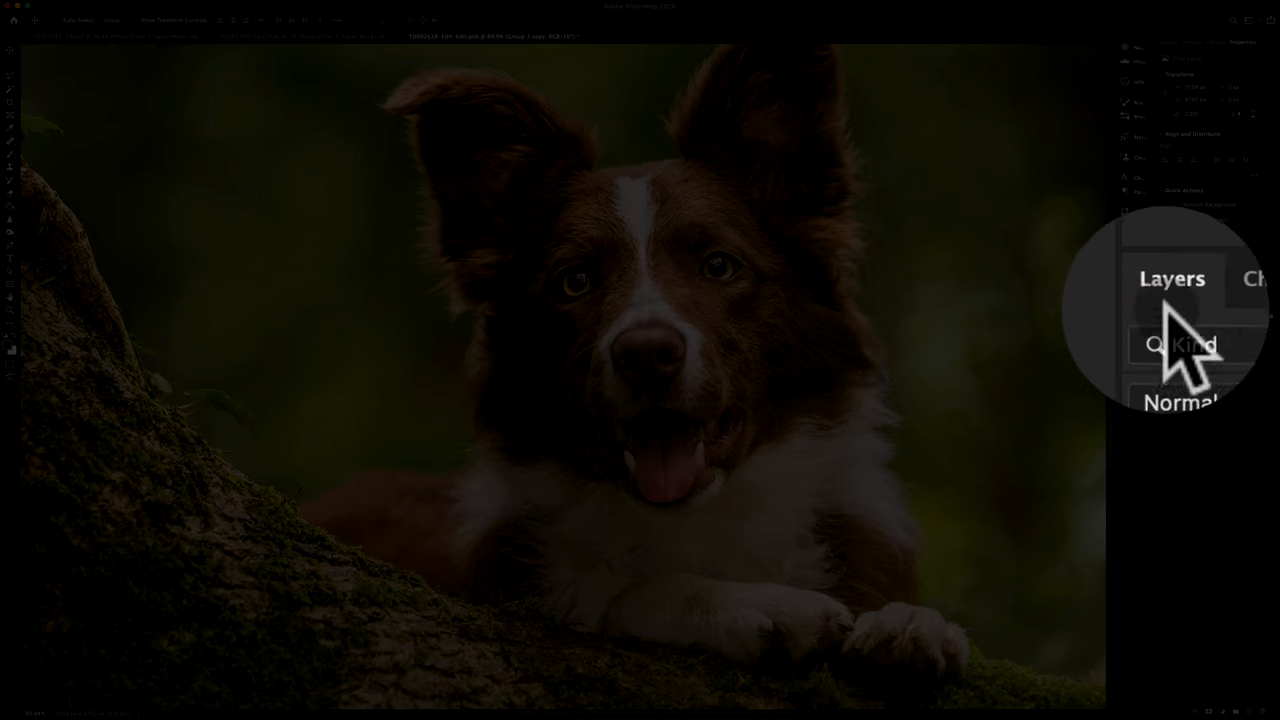
- Add a default Hue/Saturation adjustment layer above the merged dog photo copy
left_click(307, 6)
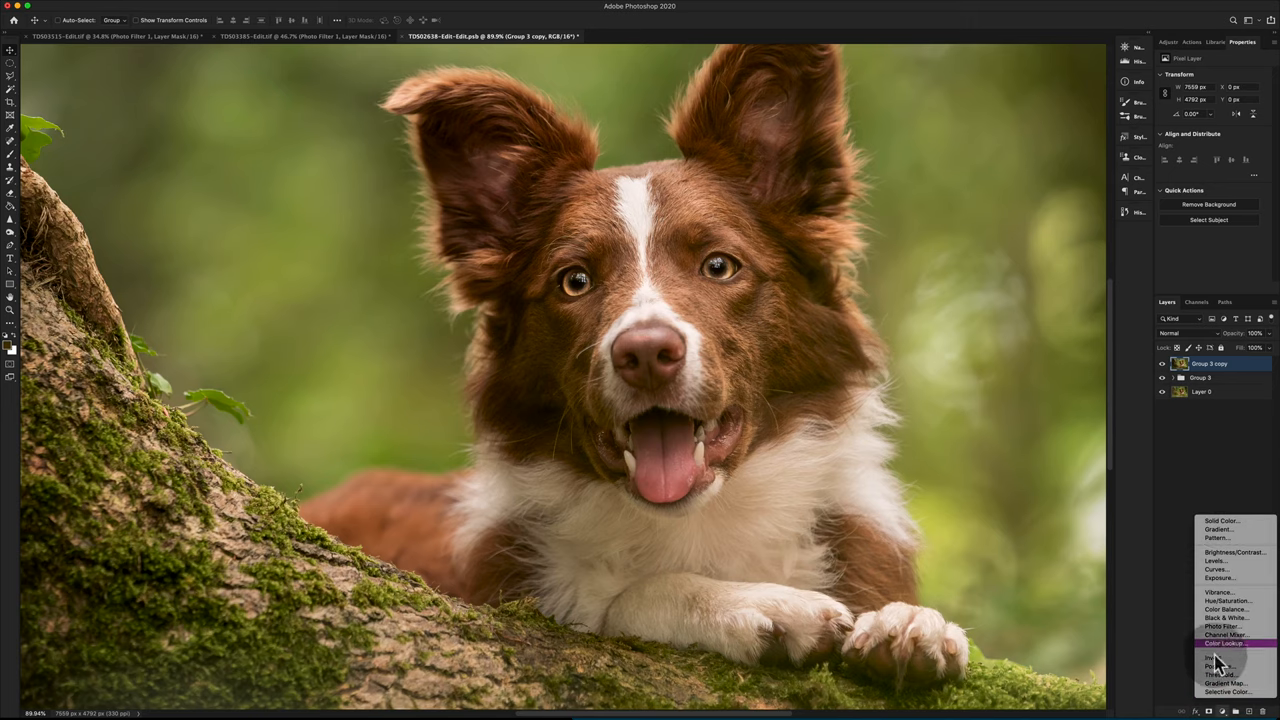
left_click(1223, 601)
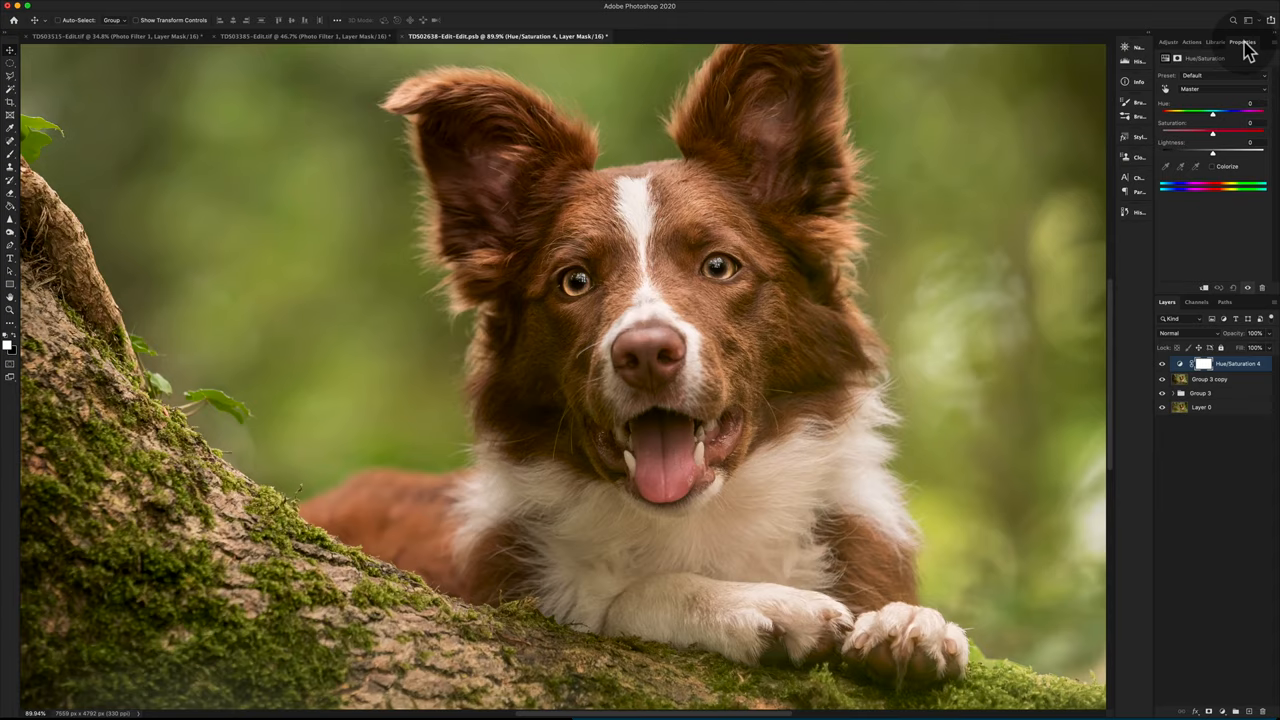
mouse_move(430, 8)
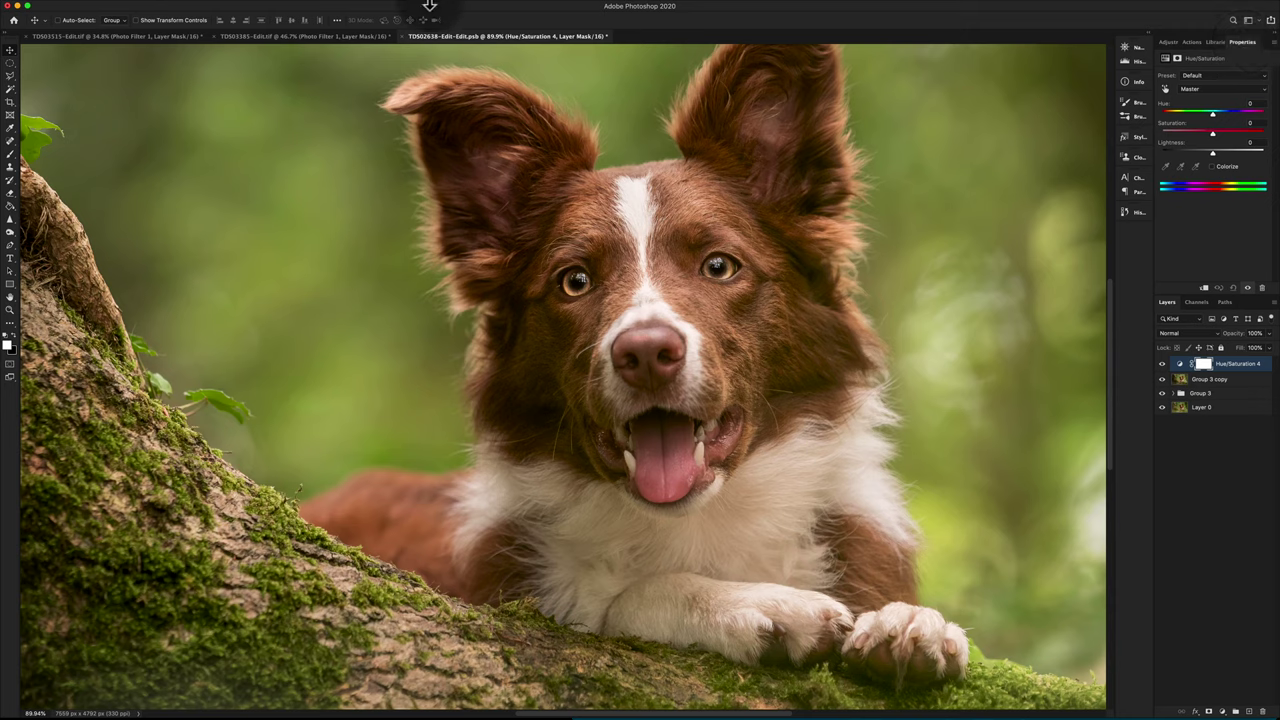
- Set Hue/Saturation saturation to -100 and invert its layer mask to black
left_click(307, 6)
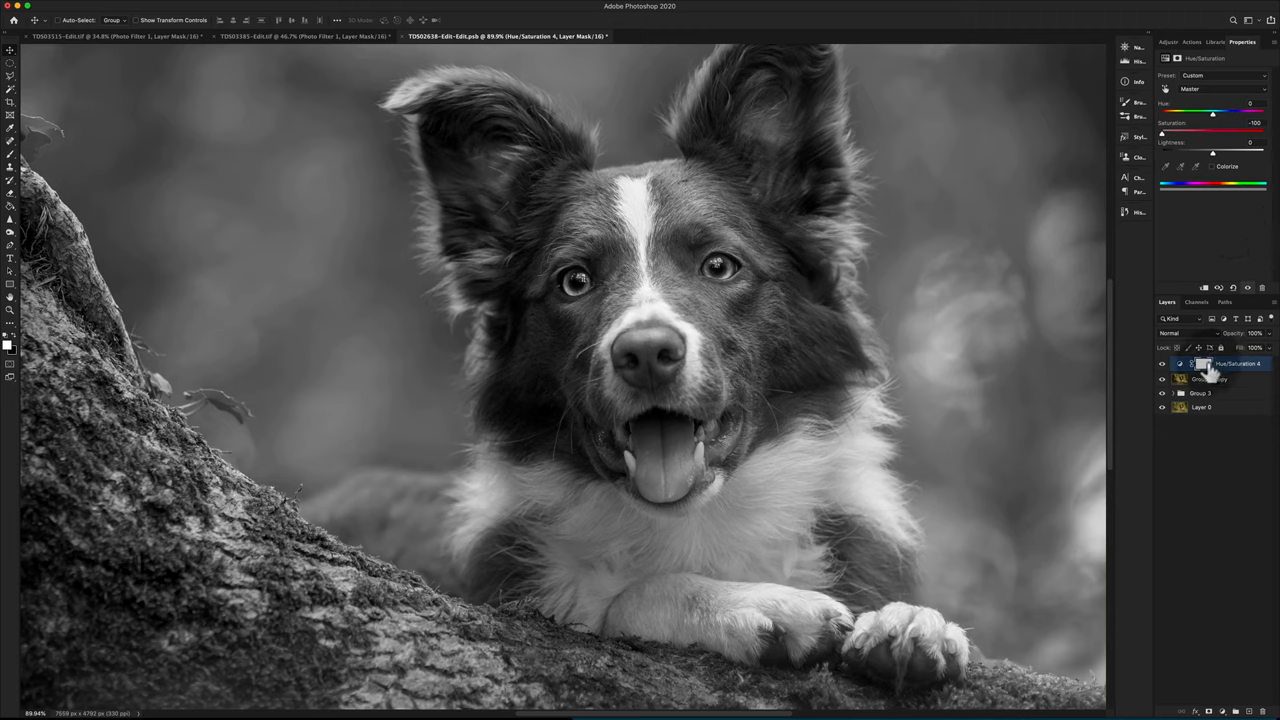
left_click(1204, 363)
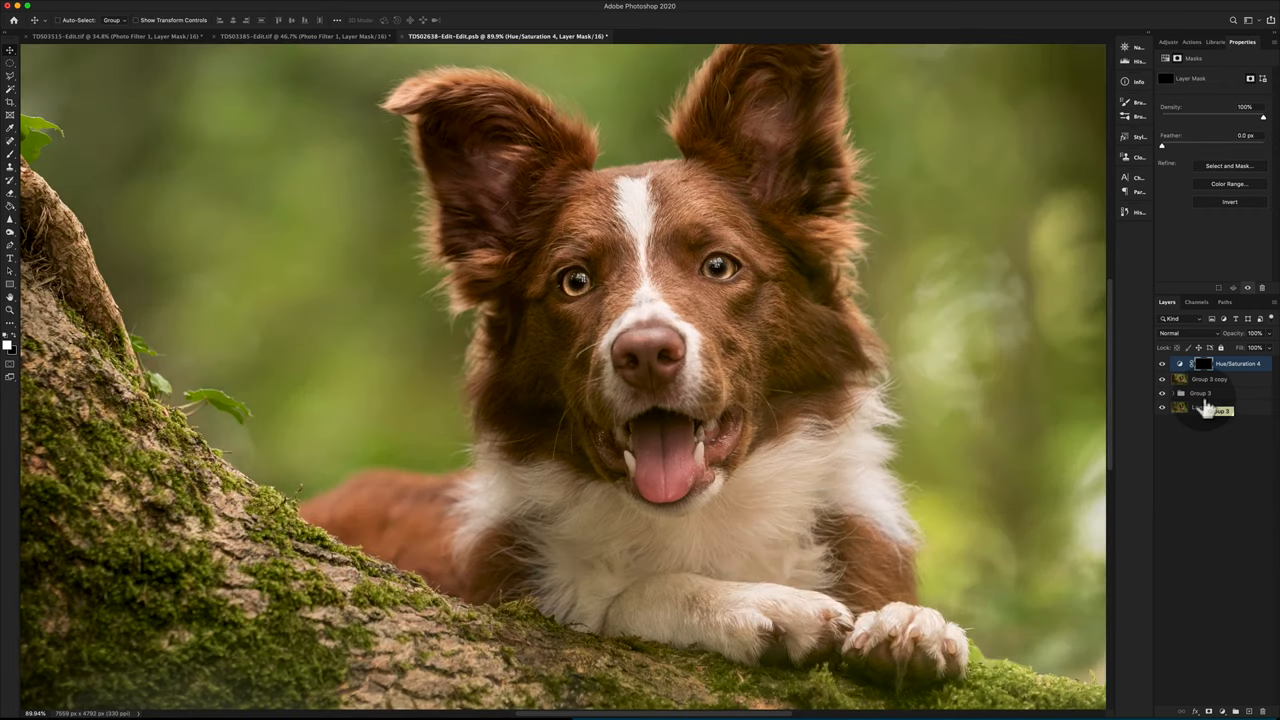
mouse_move(1255, 468)
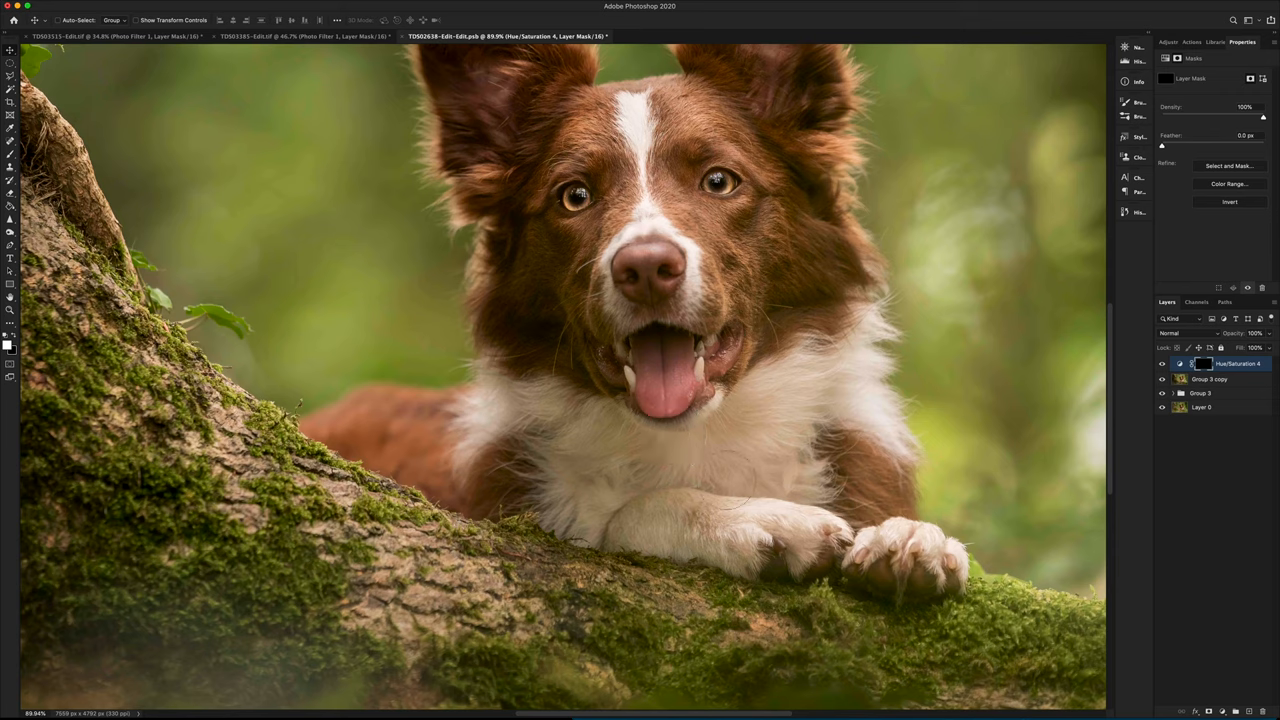
- Target the black layer mask and paint desaturation over the green-tinged fur
left_click(10, 155)
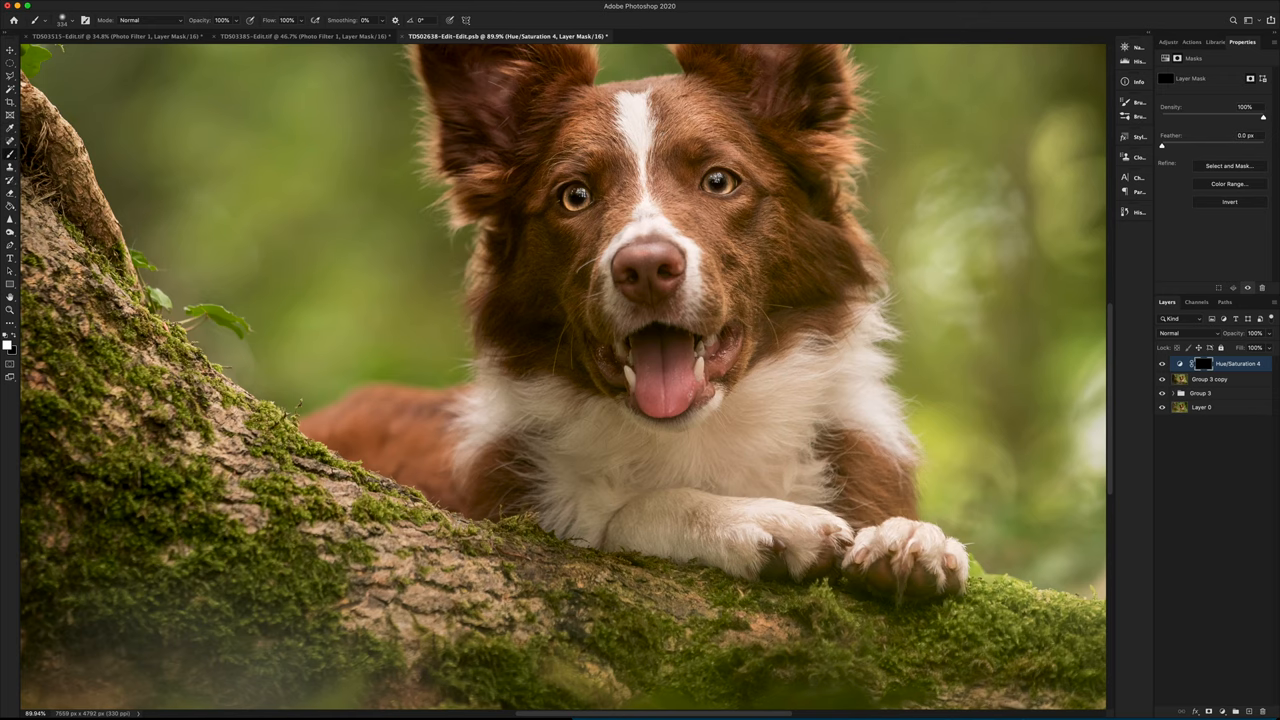
mouse_move(15, 350)
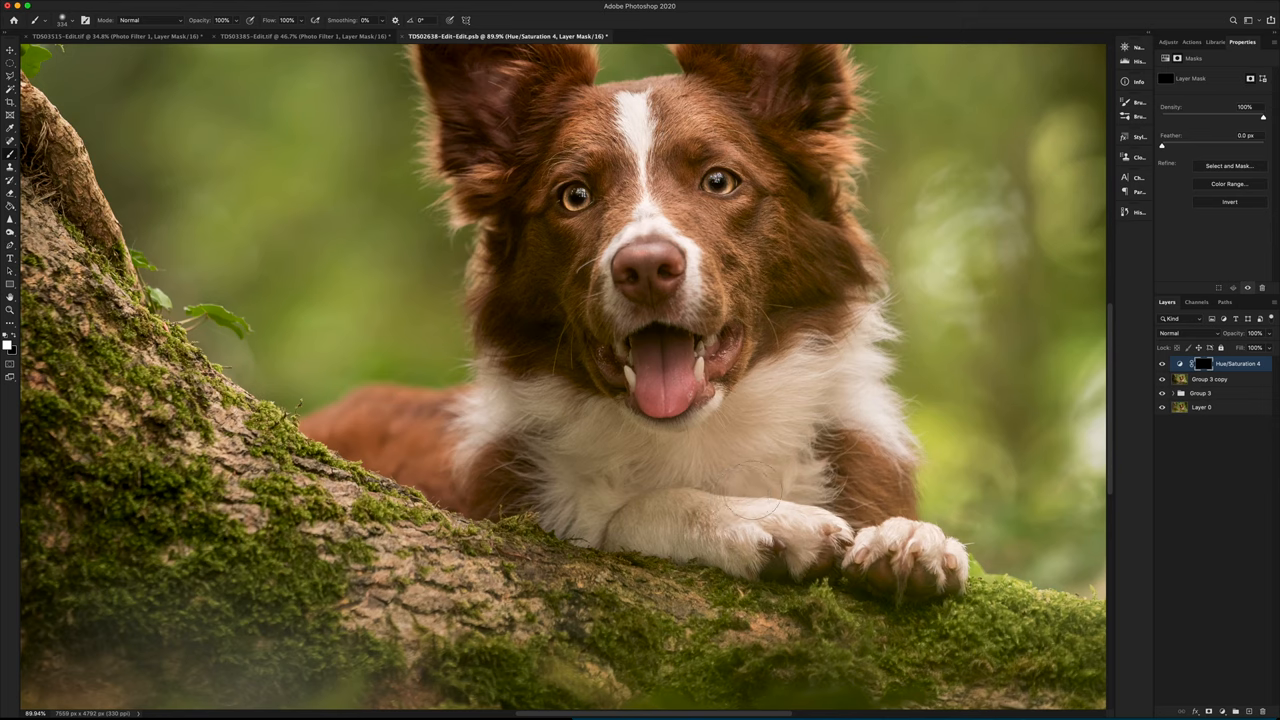
left_click(1204, 363)
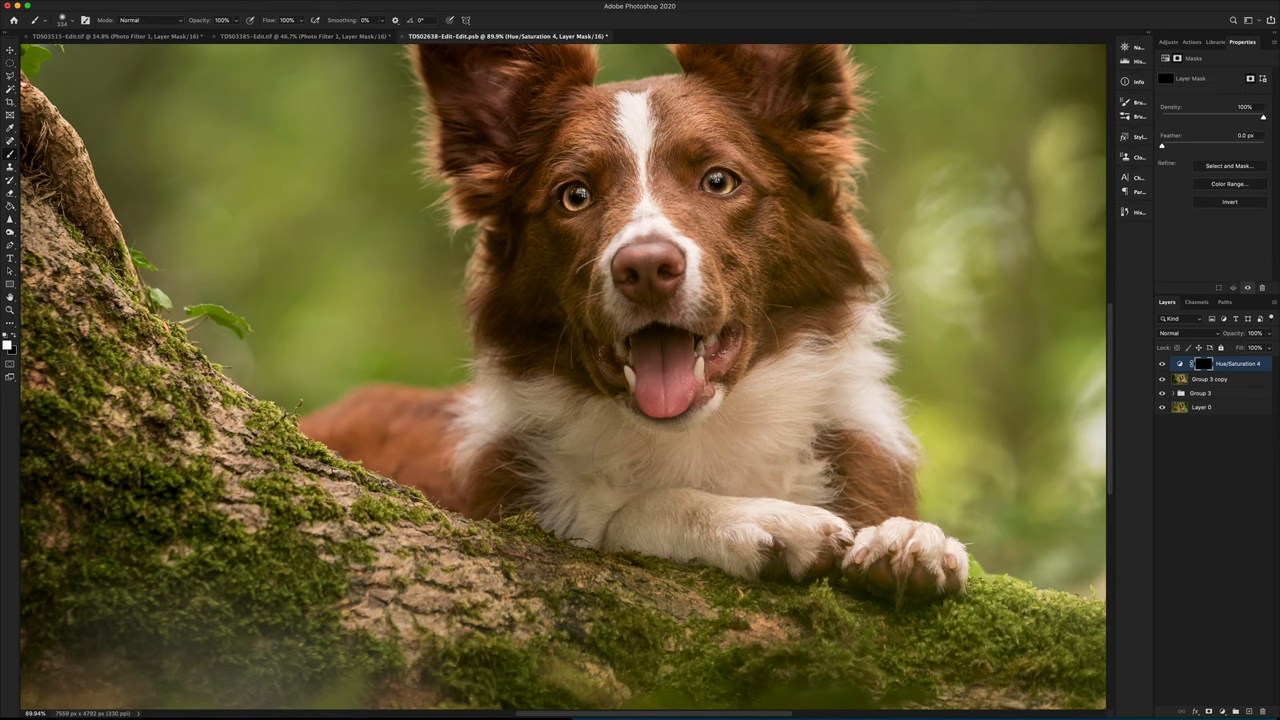
mouse_move(610, 462)
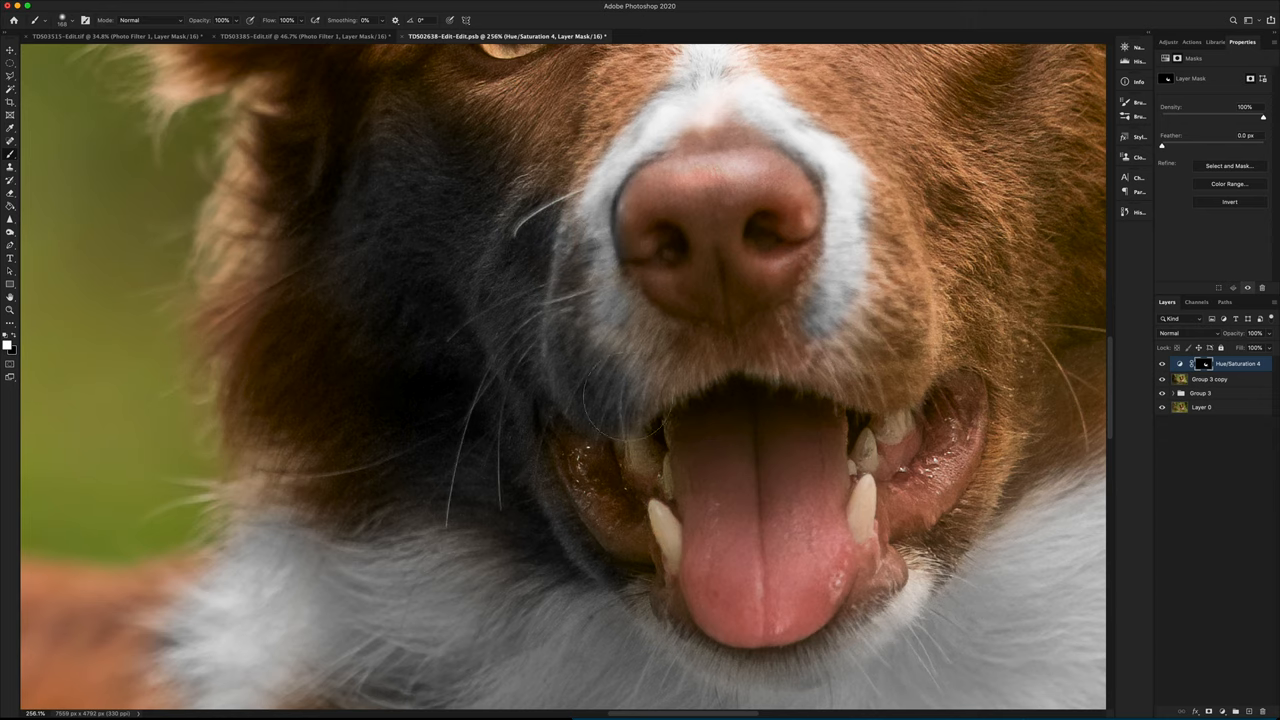
mouse_move(380, 400)
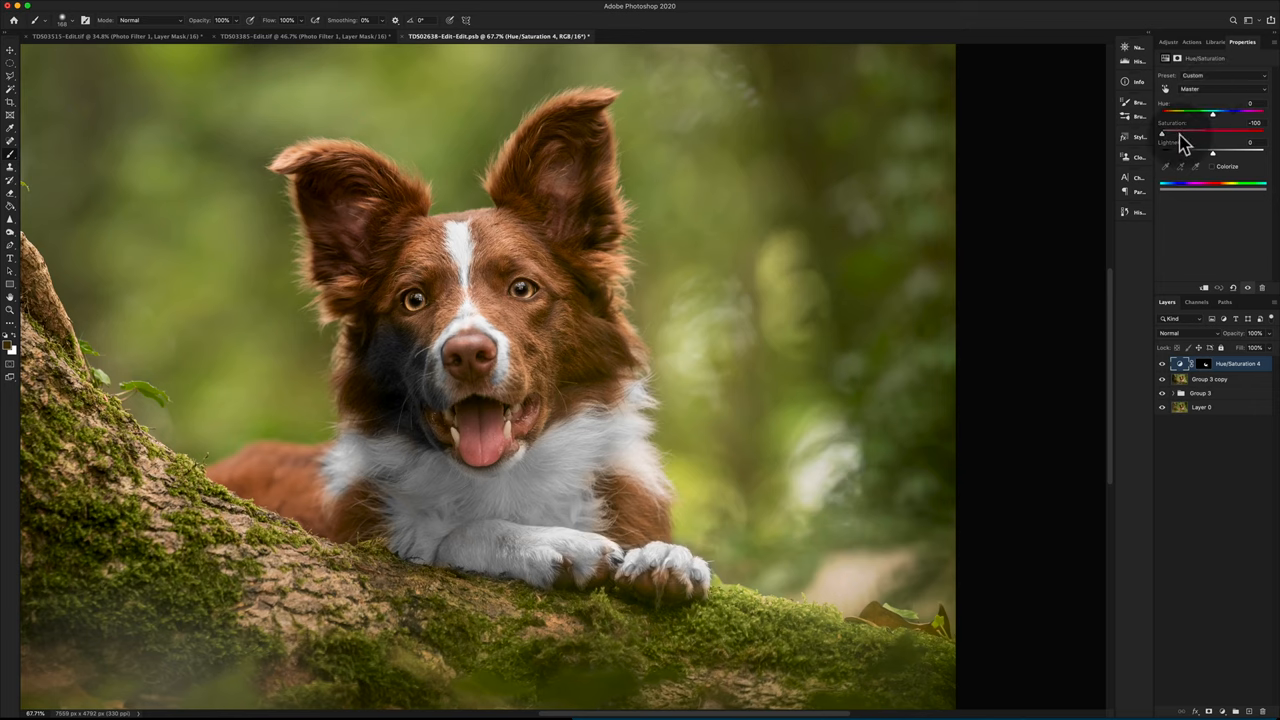
- Weaken the desaturation to -60, lower the layer's opacity, and zoom in on the muzzle
left_click_drag(1181, 132, 1213, 132)
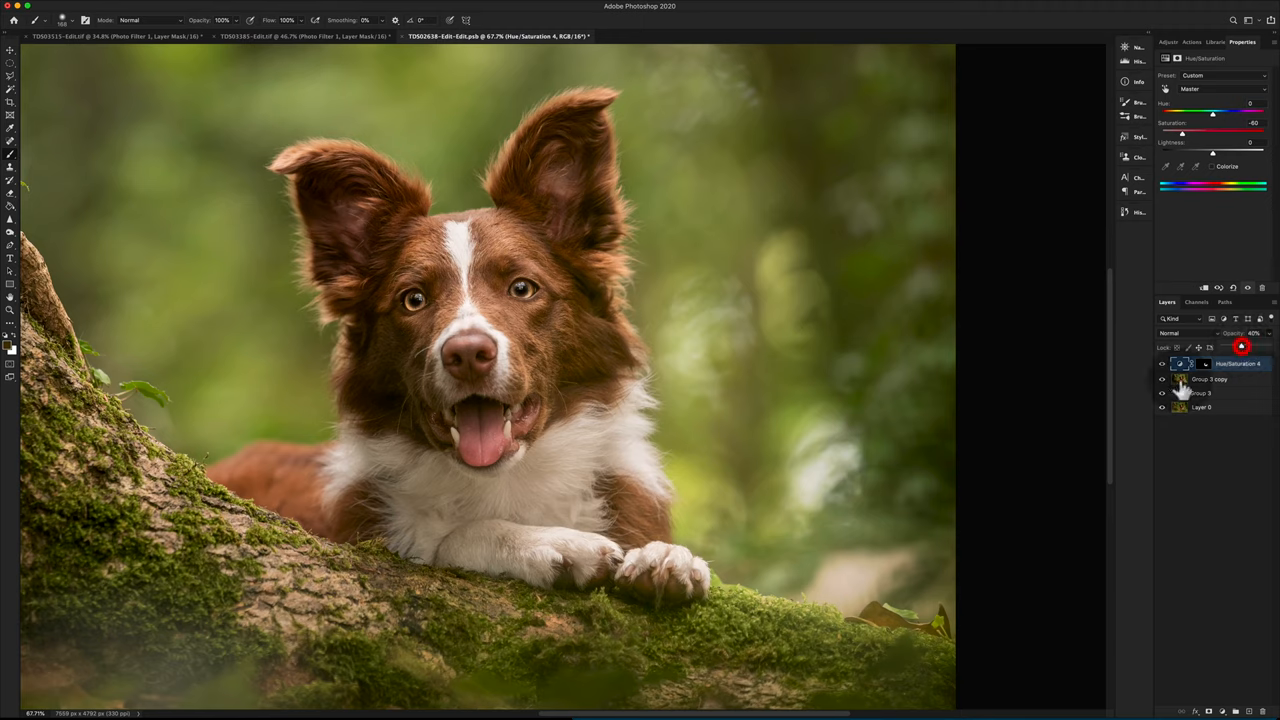
left_click(1162, 363)
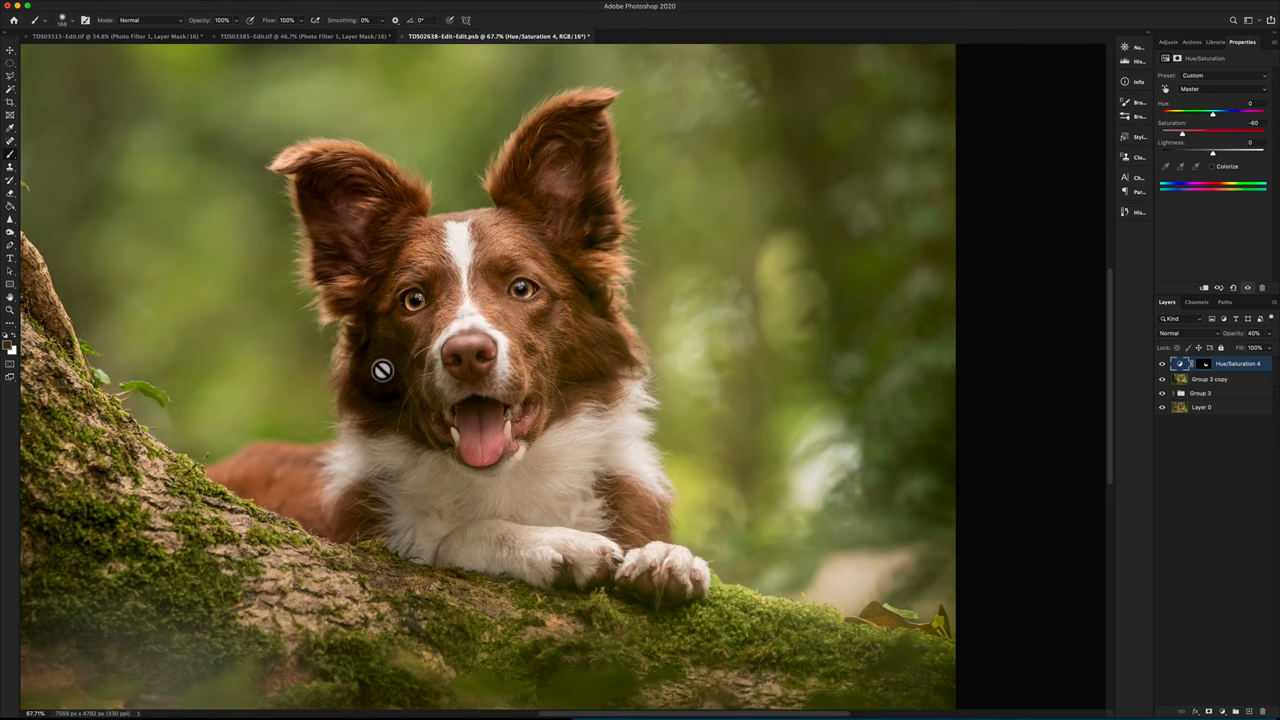
left_click(10, 32)
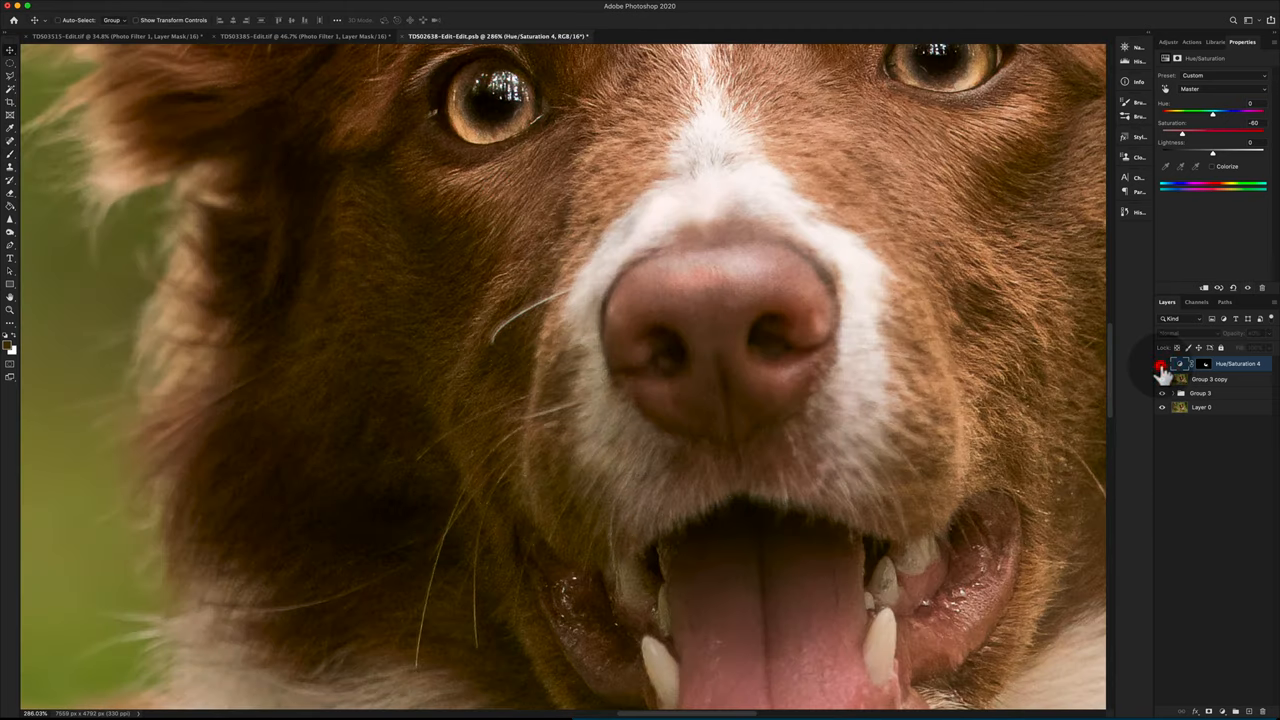
- Toggle the desaturation layer on and off to compare before and after
left_click(1161, 363)
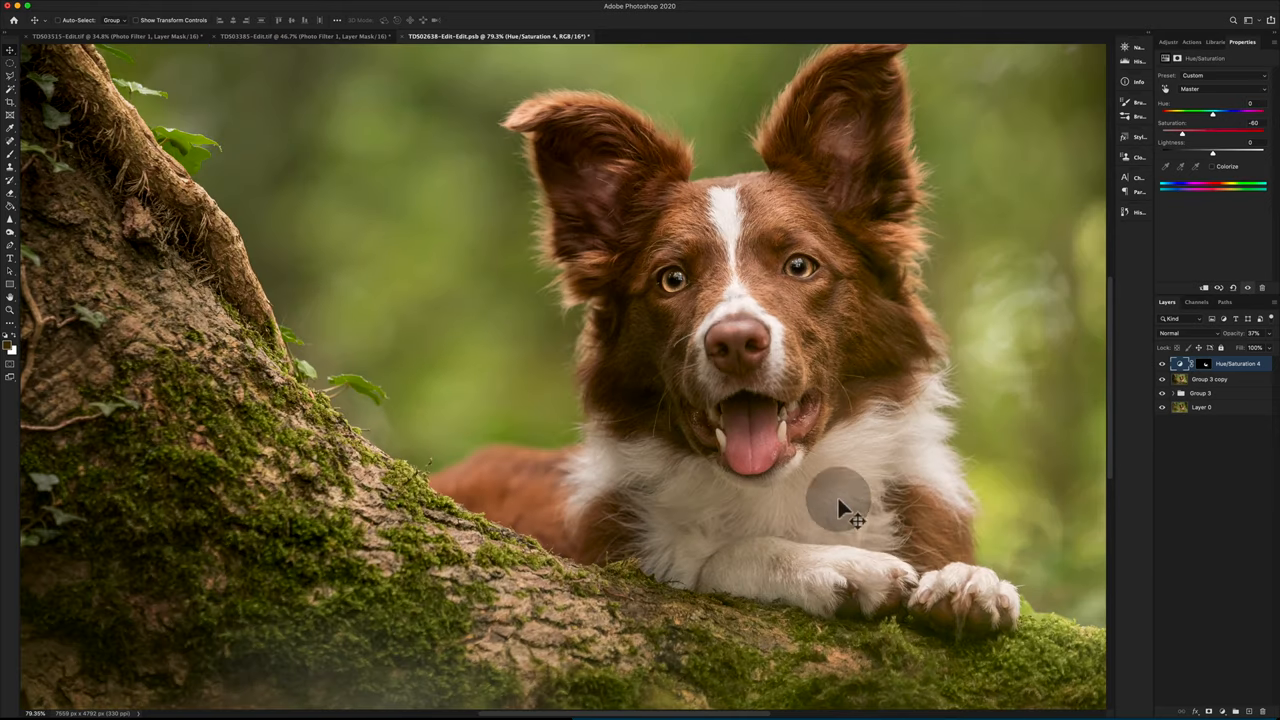
mouse_move(615, 480)
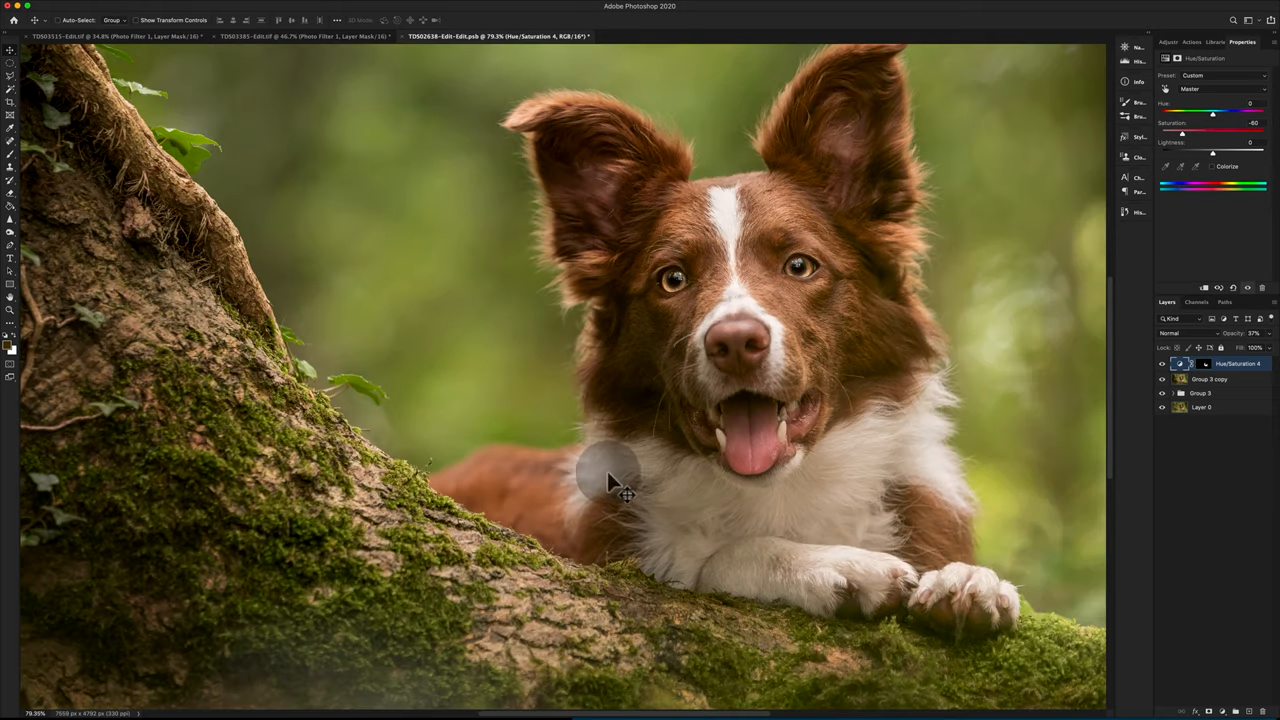
mouse_move(825, 500)
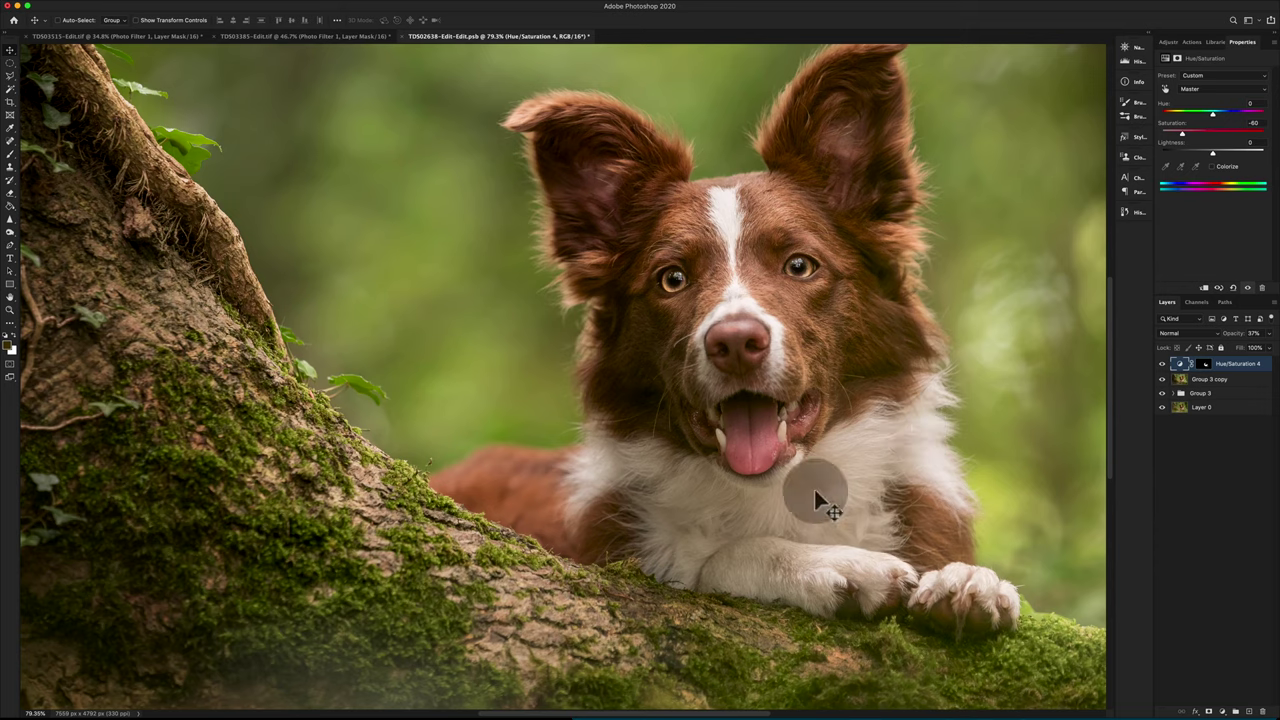
left_click(1162, 363)
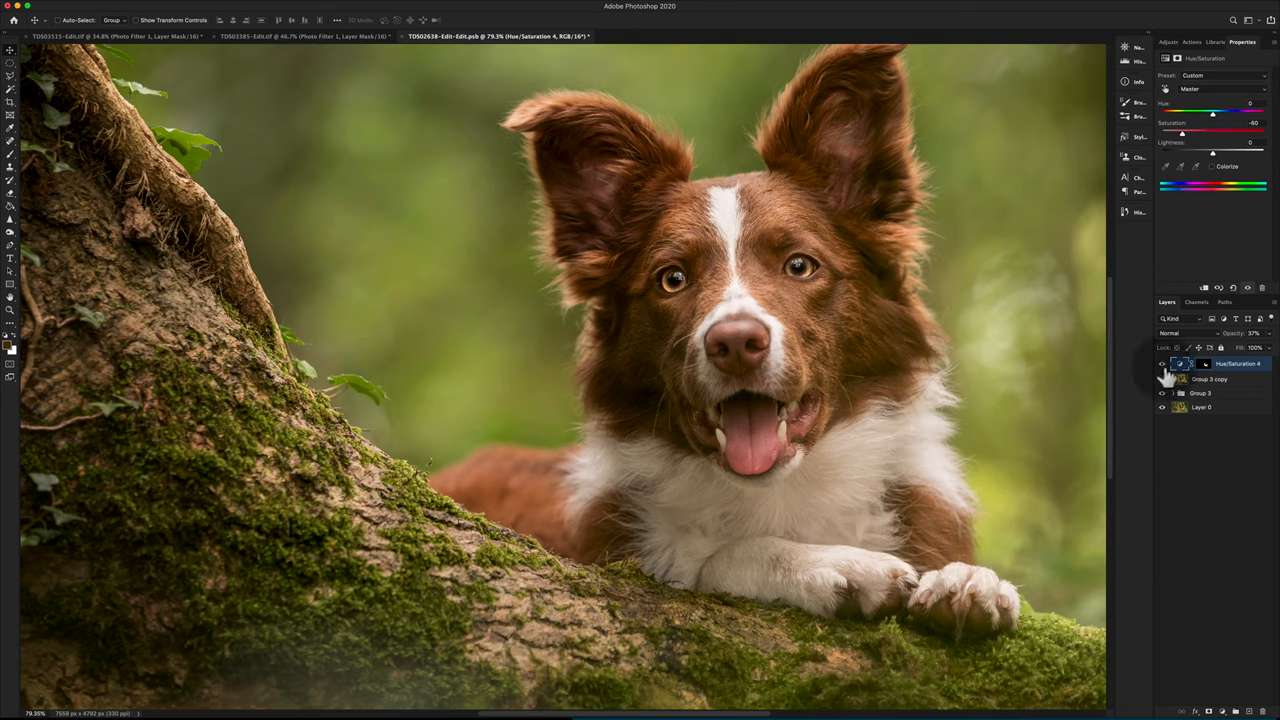
left_click(1161, 363)
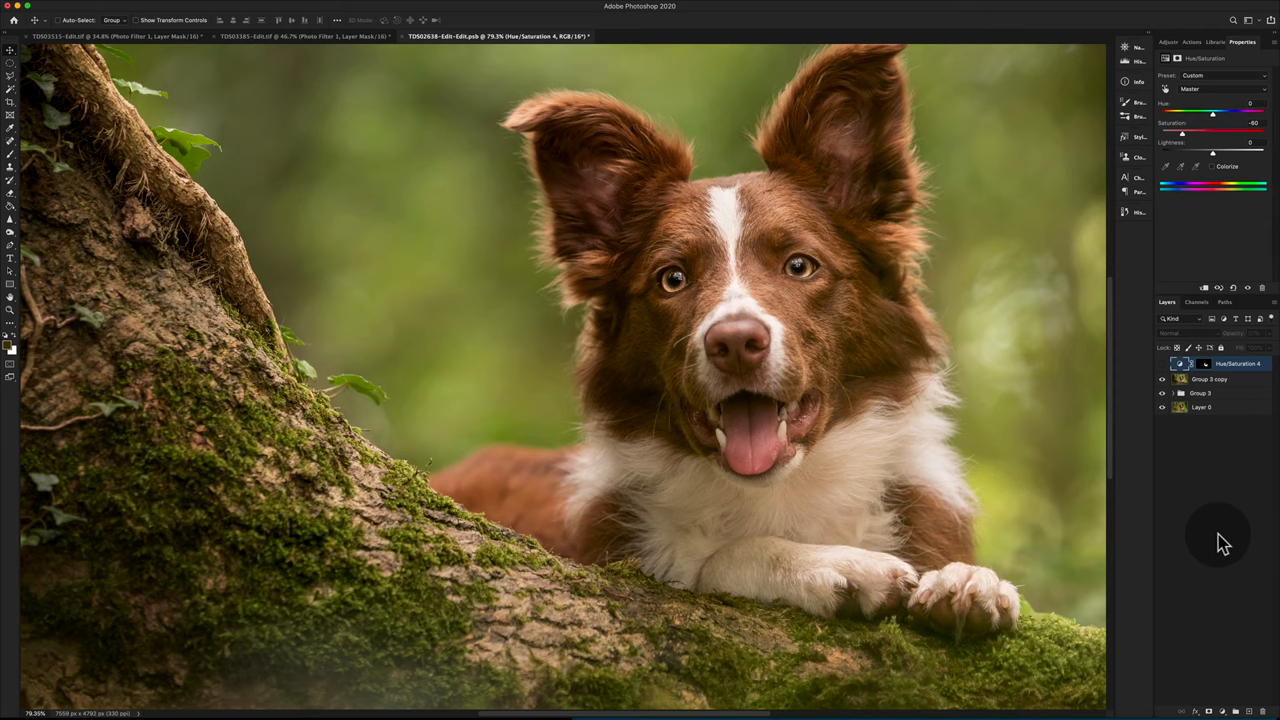
mouse_move(1213, 538)
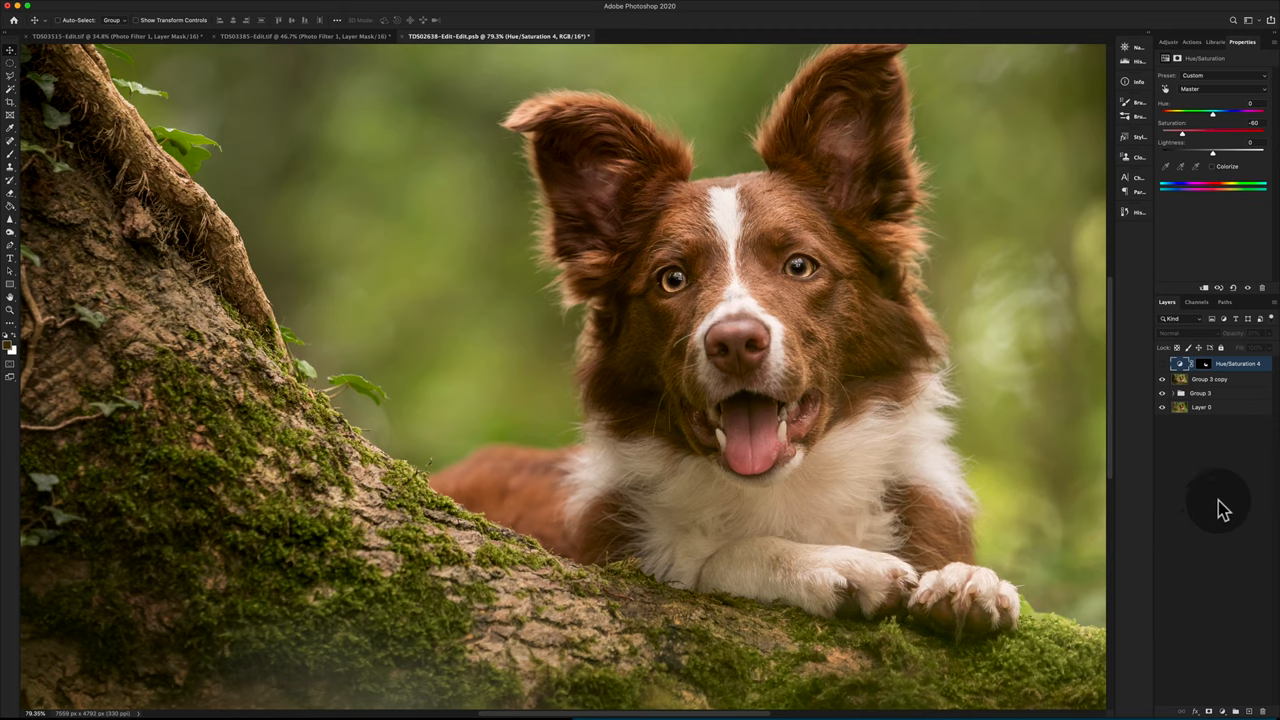
left_click(1210, 379)
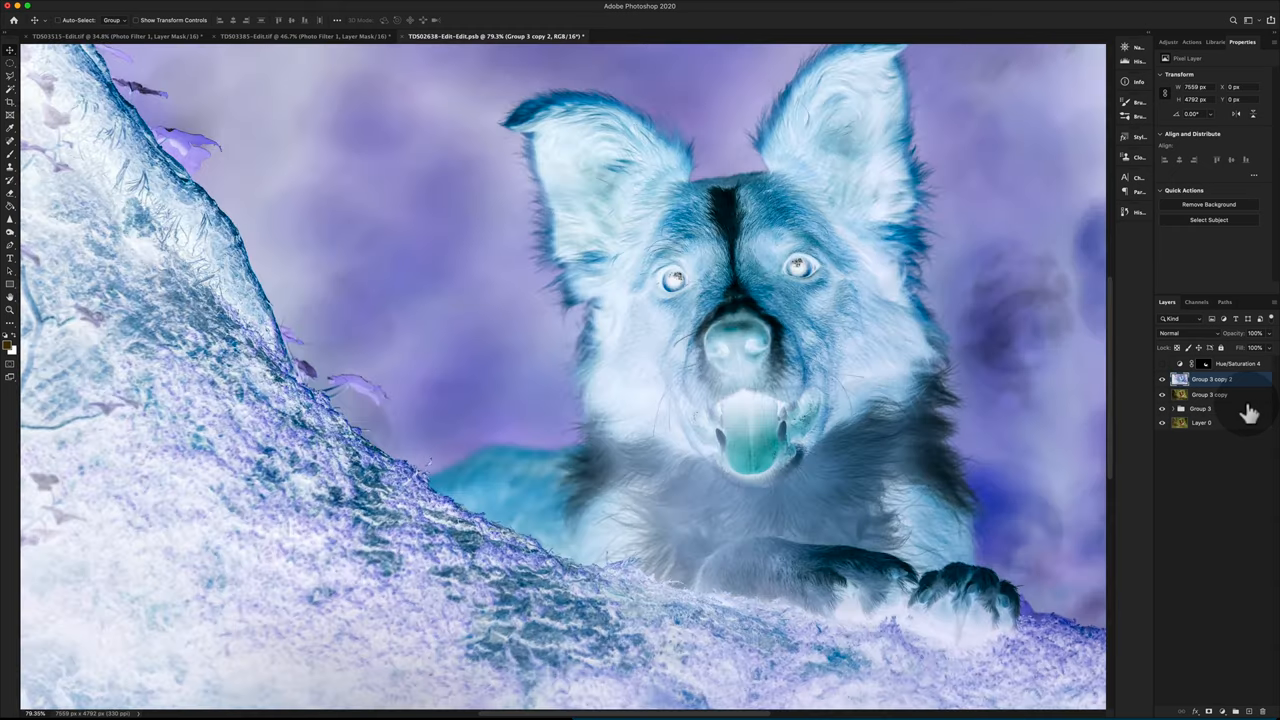
mouse_move(1180, 438)
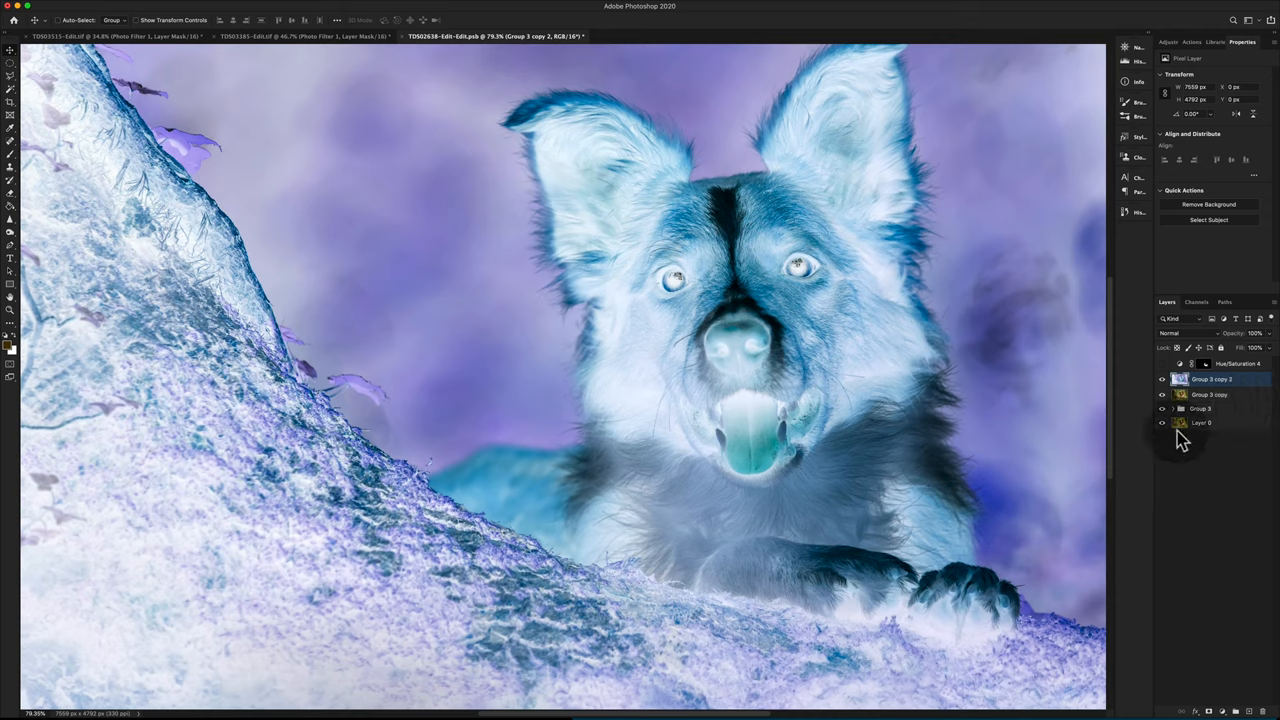
mouse_move(1210, 405)
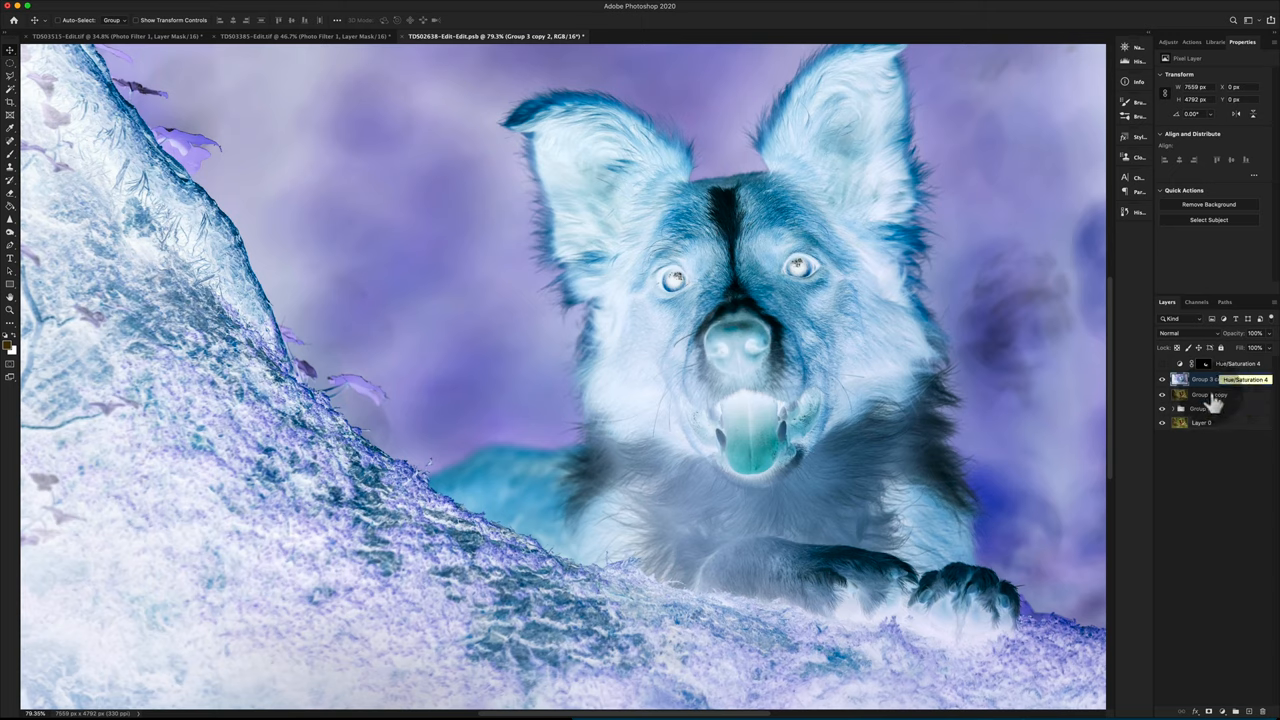
mouse_move(1210, 685)
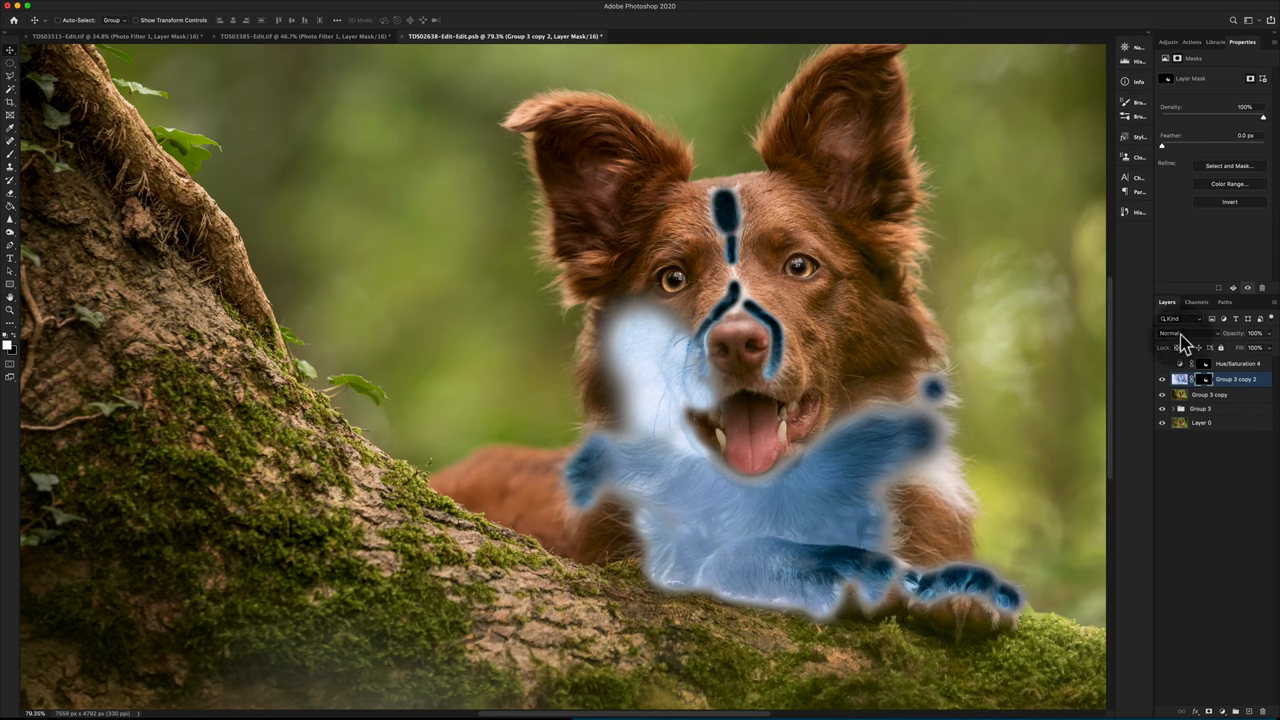
- Open the blend mode choices for the inverted, white-fur-masked photo copy
left_click(1185, 333)
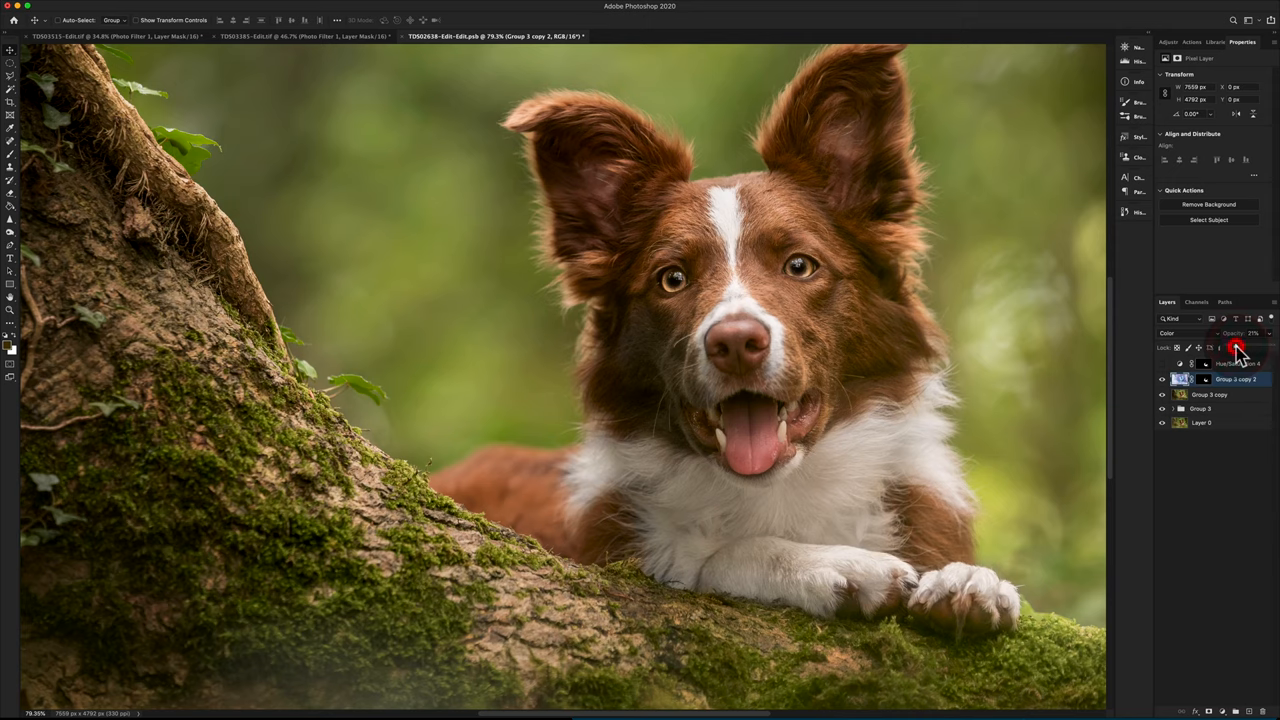
- Lower the Color-blended inverted layer's opacity, then hide it for comparison
left_click_drag(1260, 333, 1250, 333)
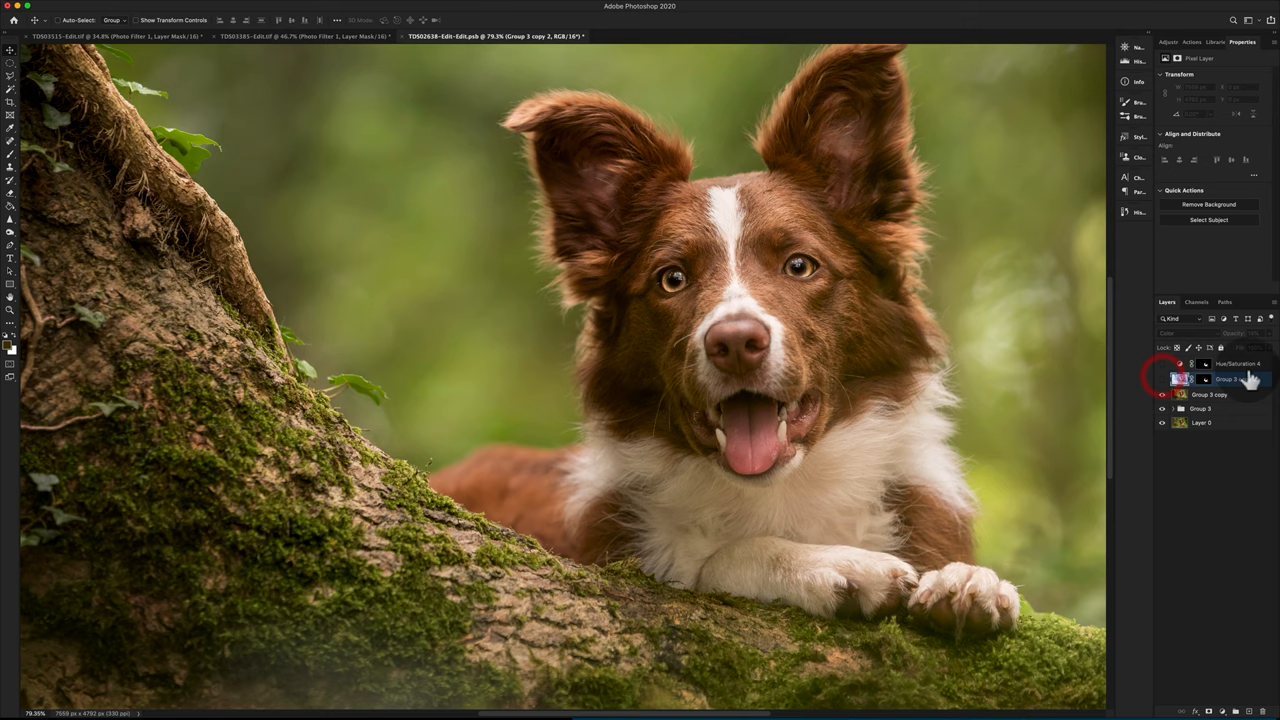
left_click(1237, 363)
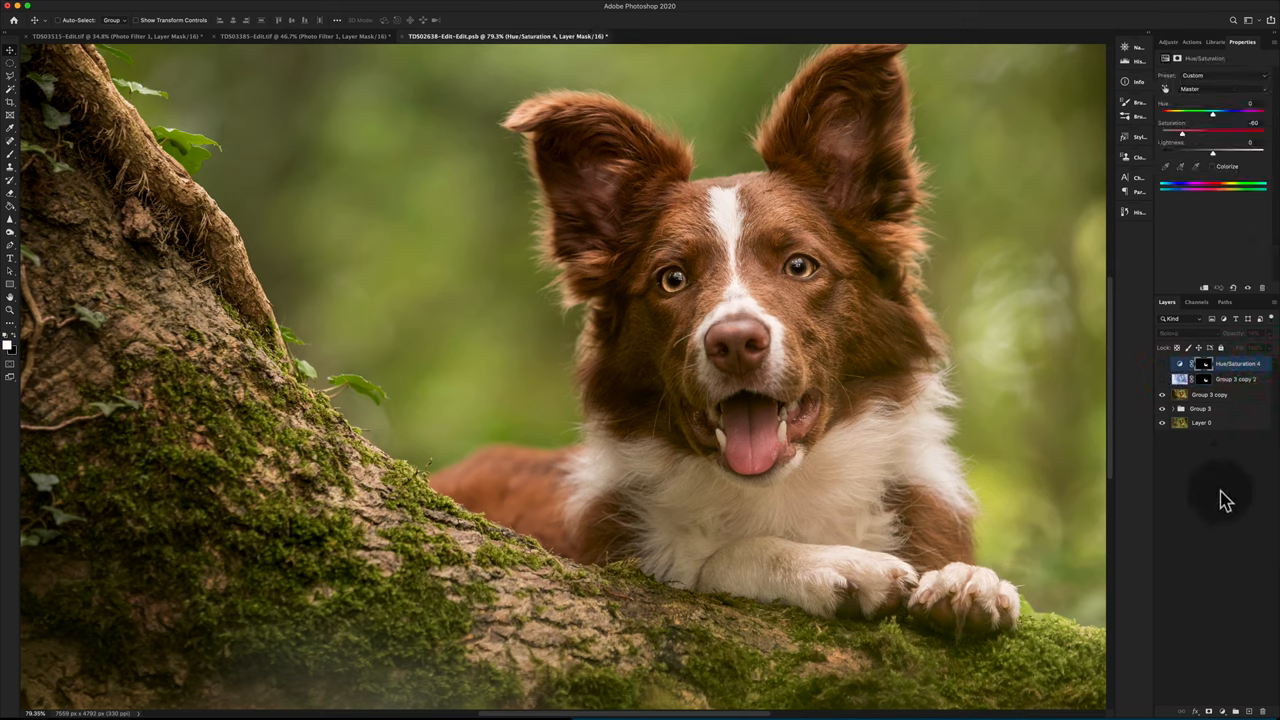
mouse_move(1237, 485)
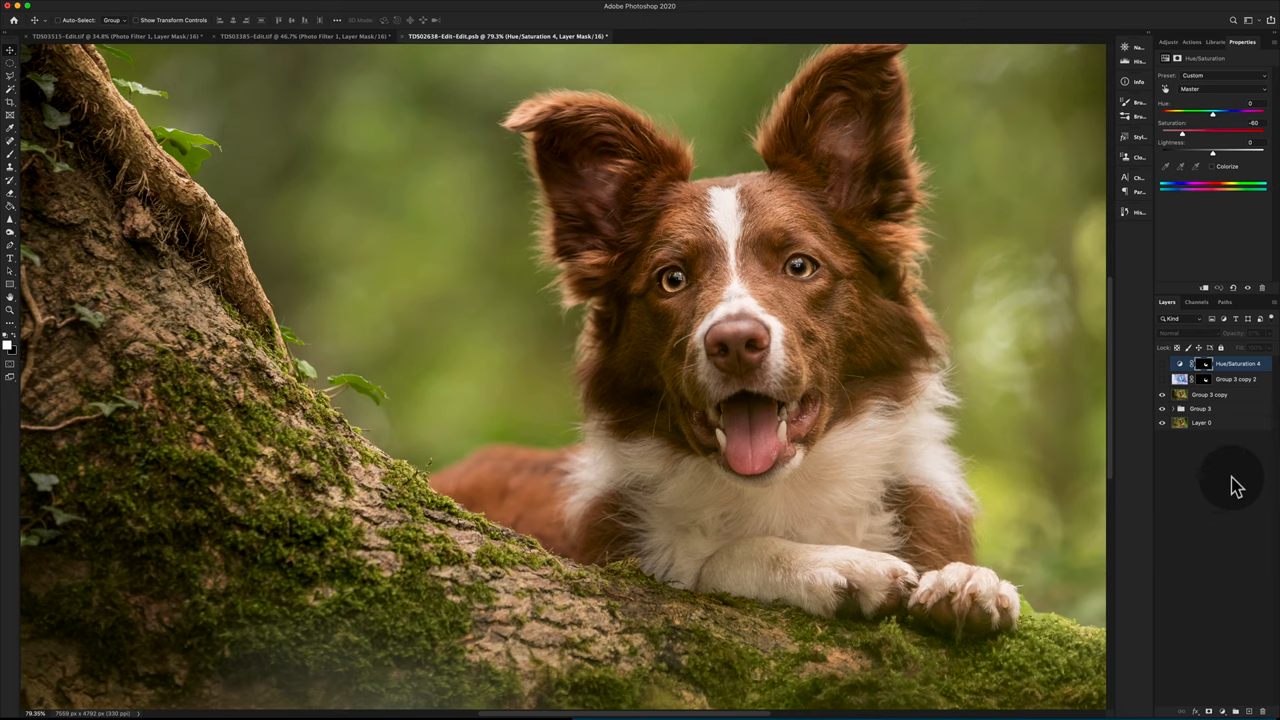
mouse_move(1225, 710)
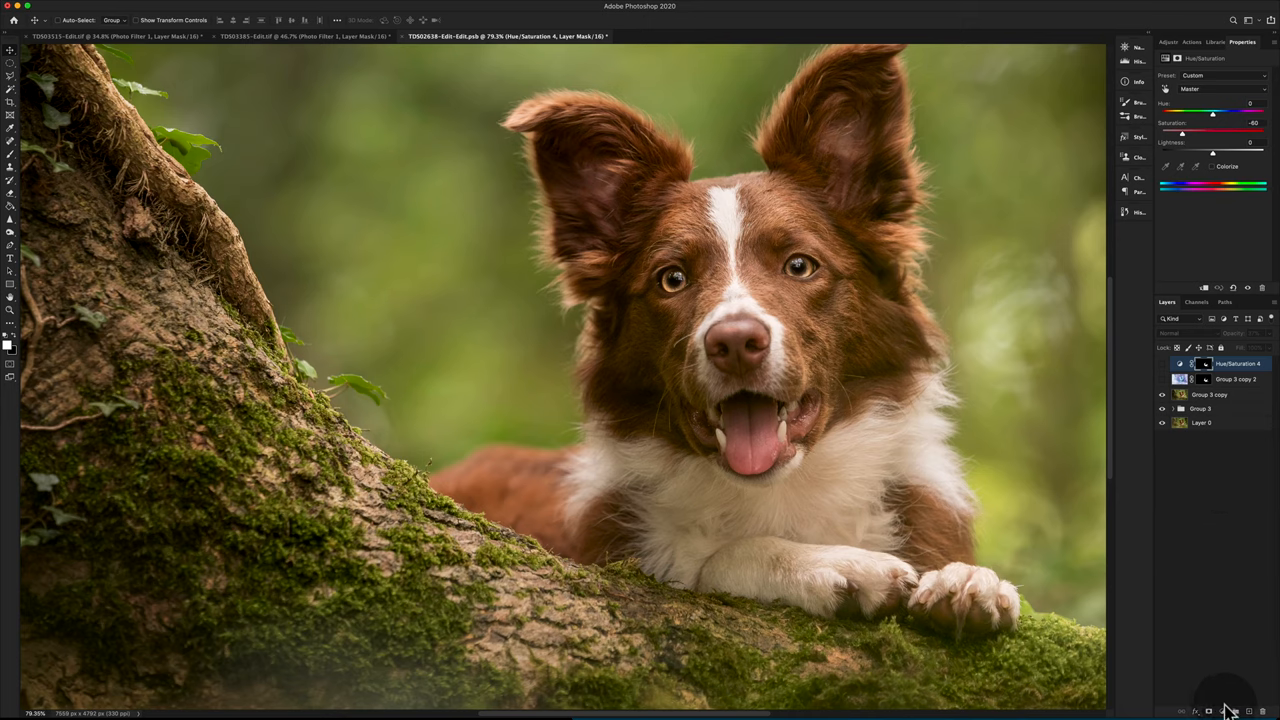
- Add a Warming Filter (85) Photo Filter layer at 25% density on top
left_click(1178, 684)
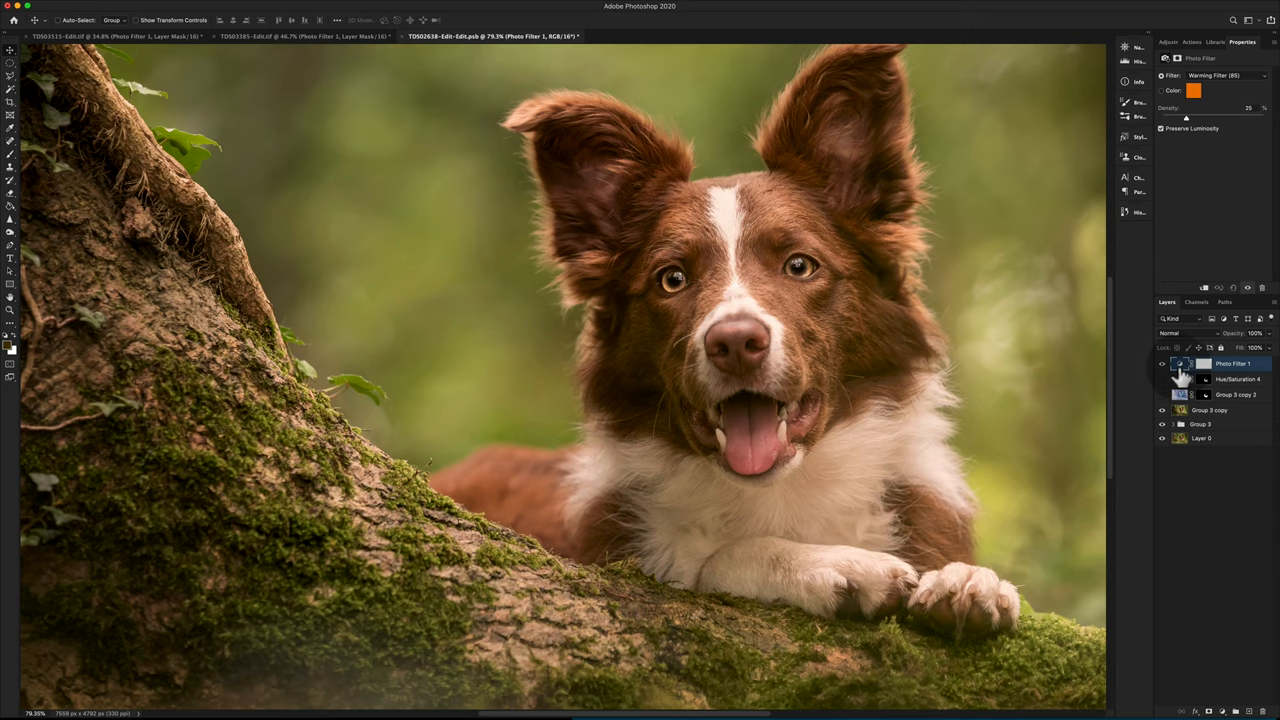
left_click(1162, 363)
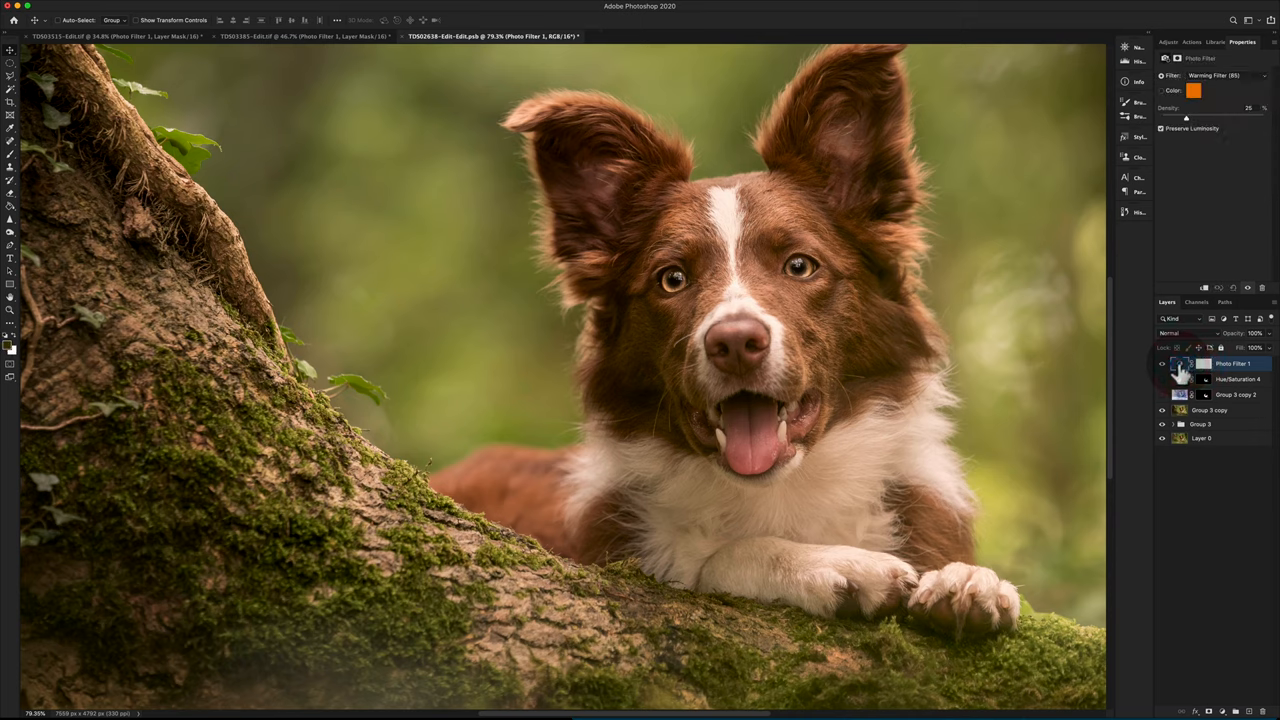
mouse_move(1195, 375)
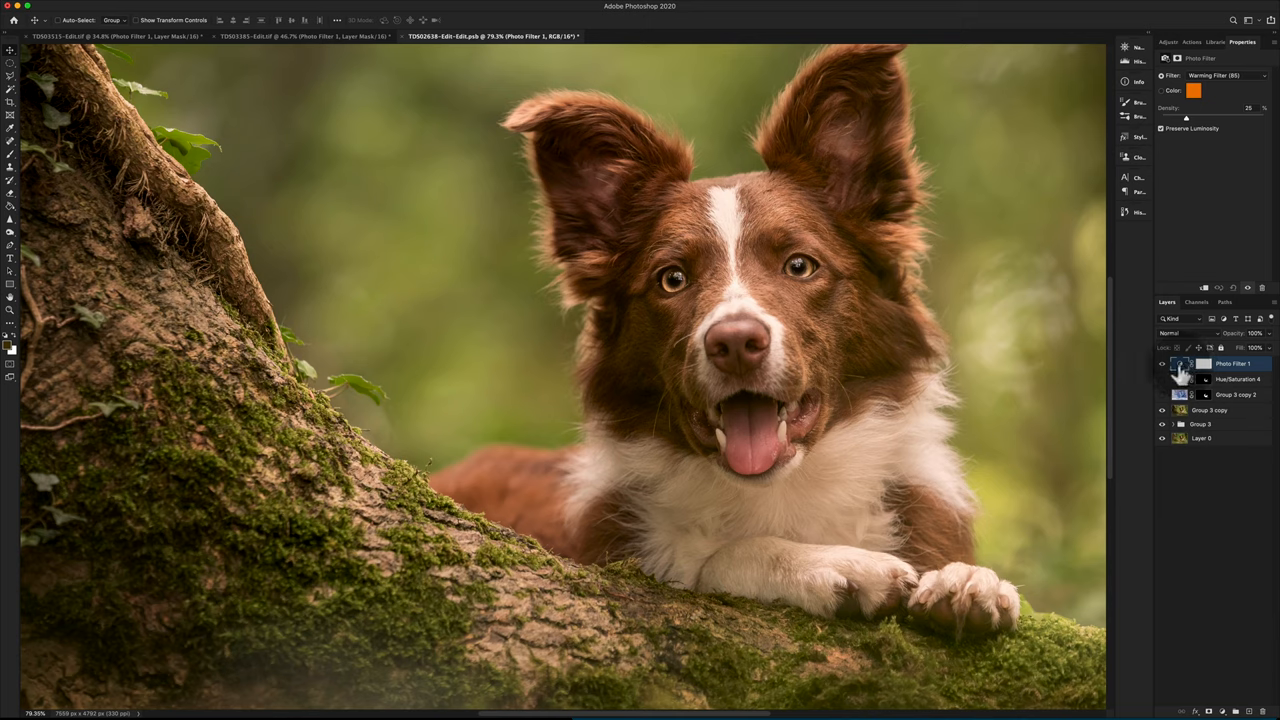
mouse_move(1185, 360)
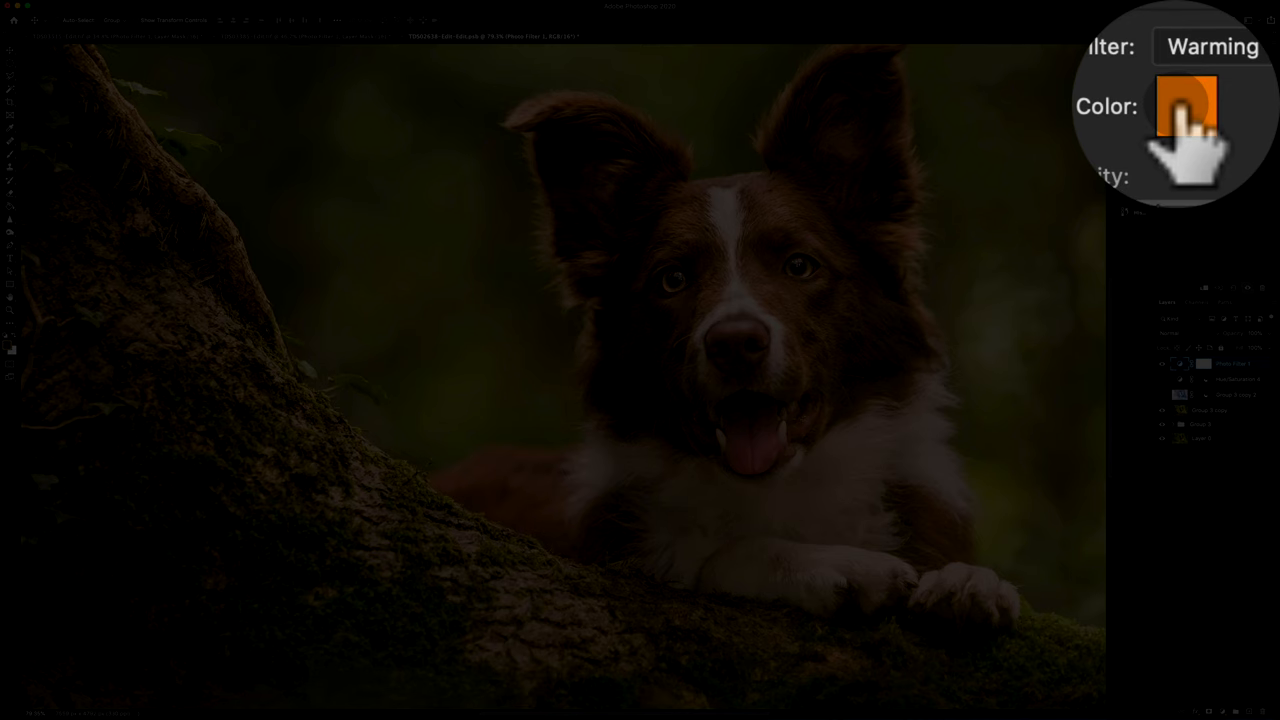
- Open the Photo Filter colour picker and move the dialog to reveal the photo
left_click(1191, 91)
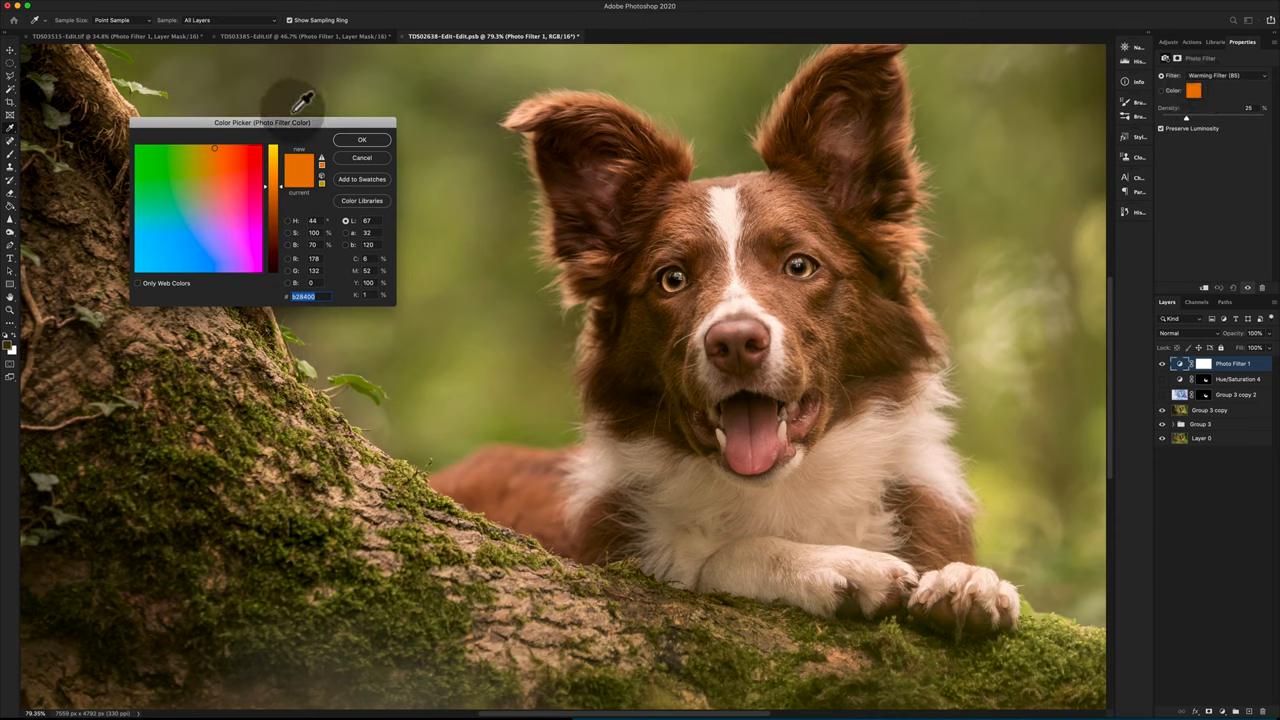
left_click_drag(261, 122, 414, 251)
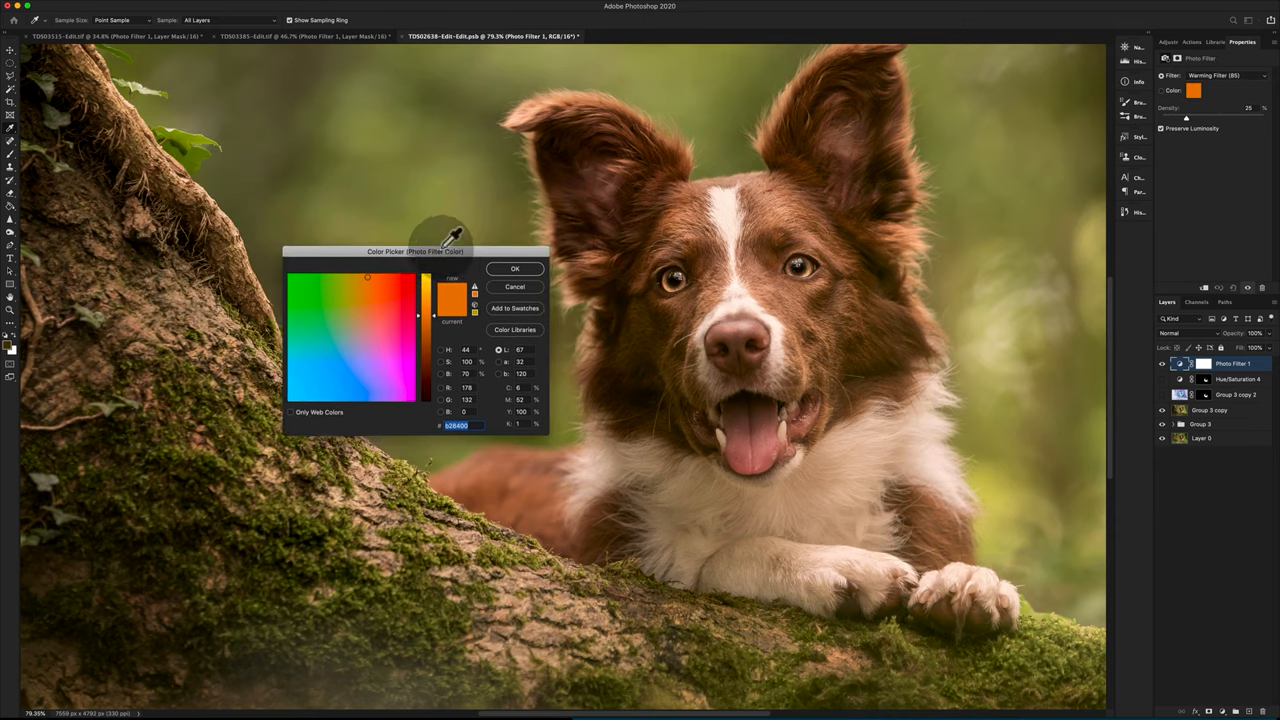
- Move the Color Picker off the dog and sample olive green from the moss
left_click_drag(414, 251, 347, 215)
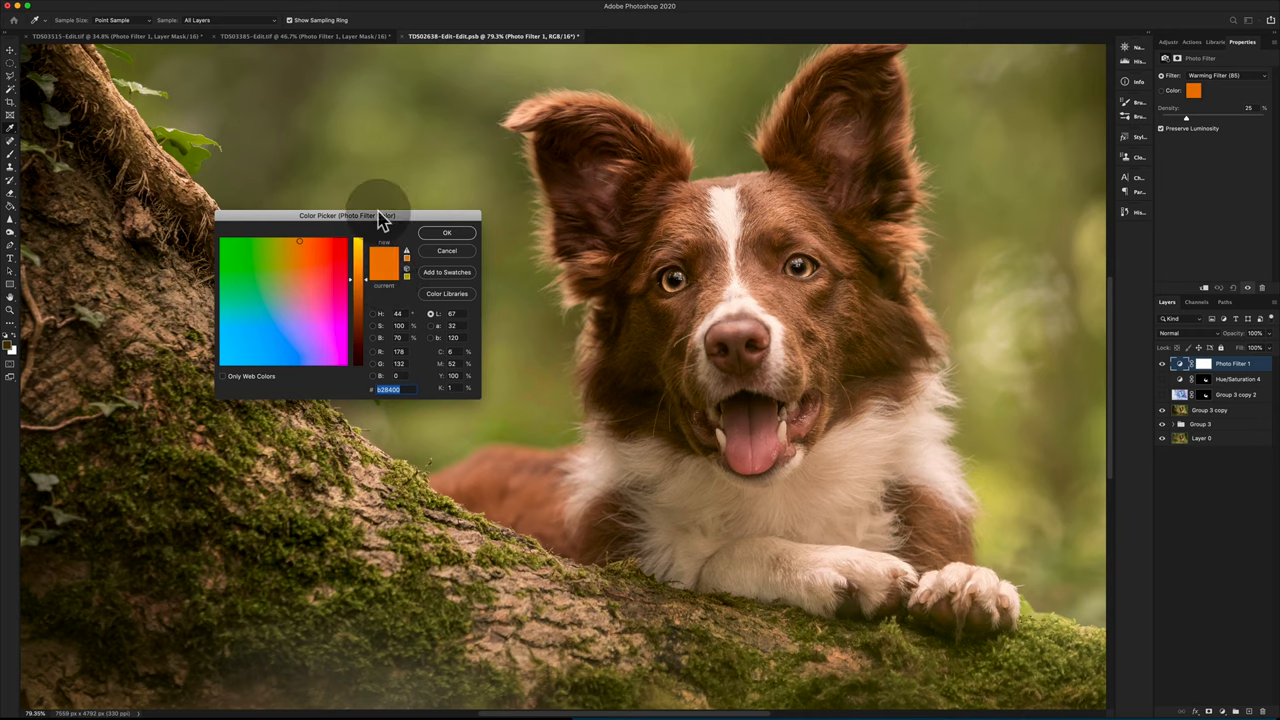
mouse_move(645, 445)
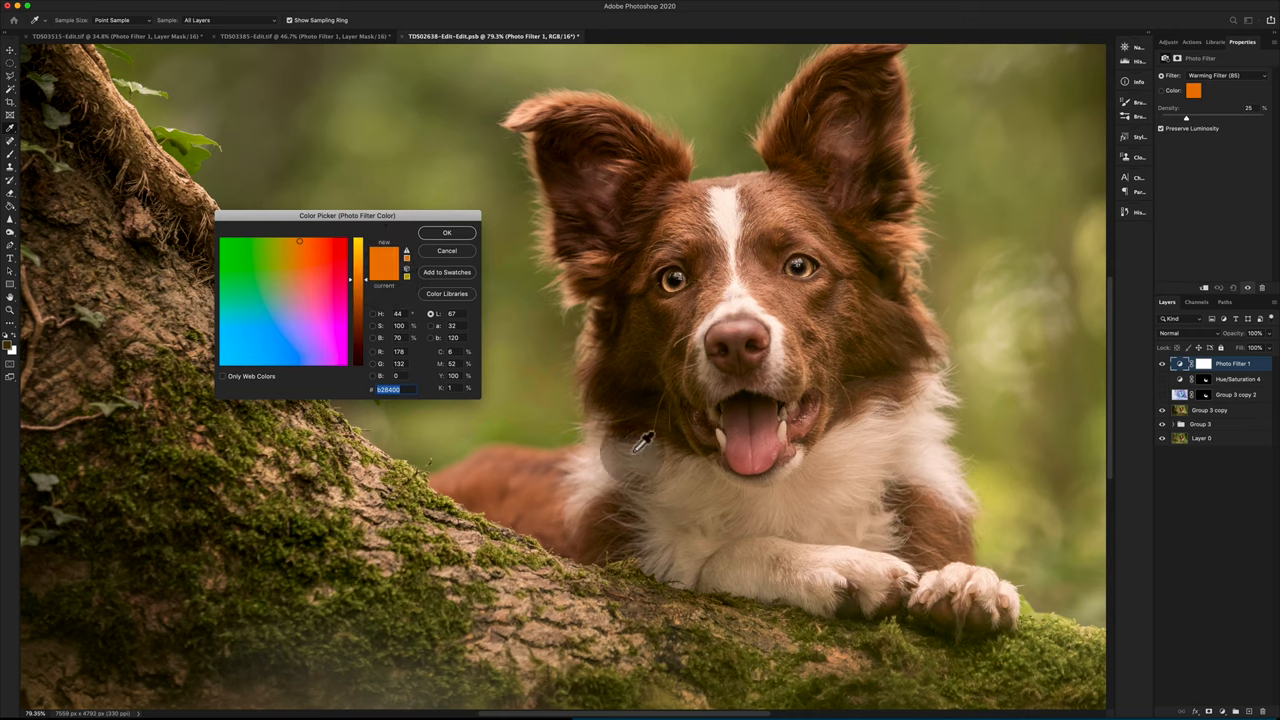
mouse_move(685, 527)
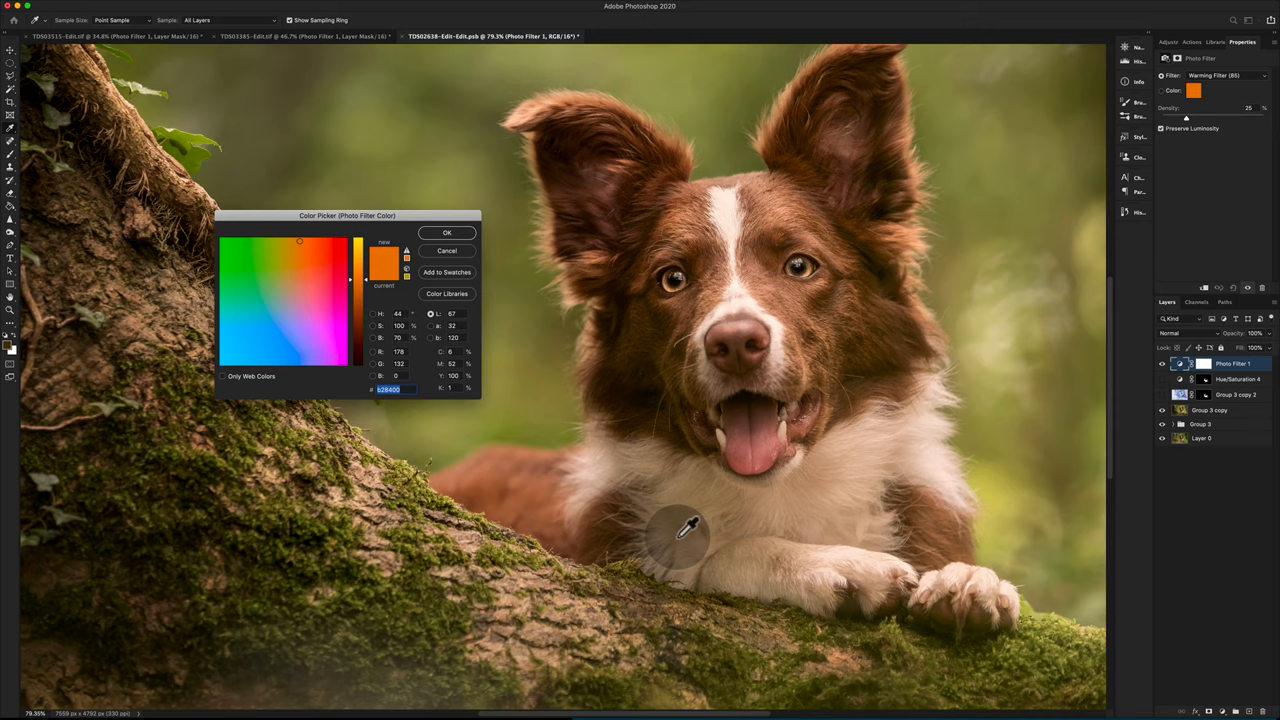
mouse_move(675, 400)
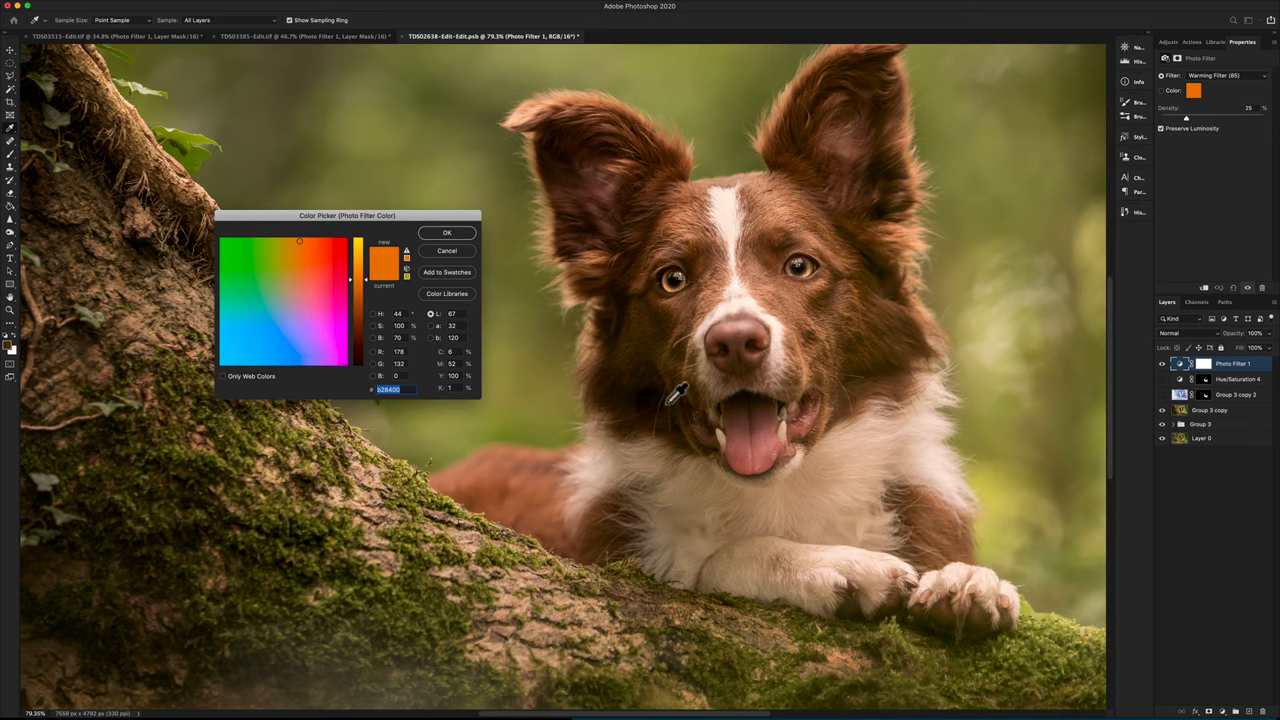
mouse_move(915, 340)
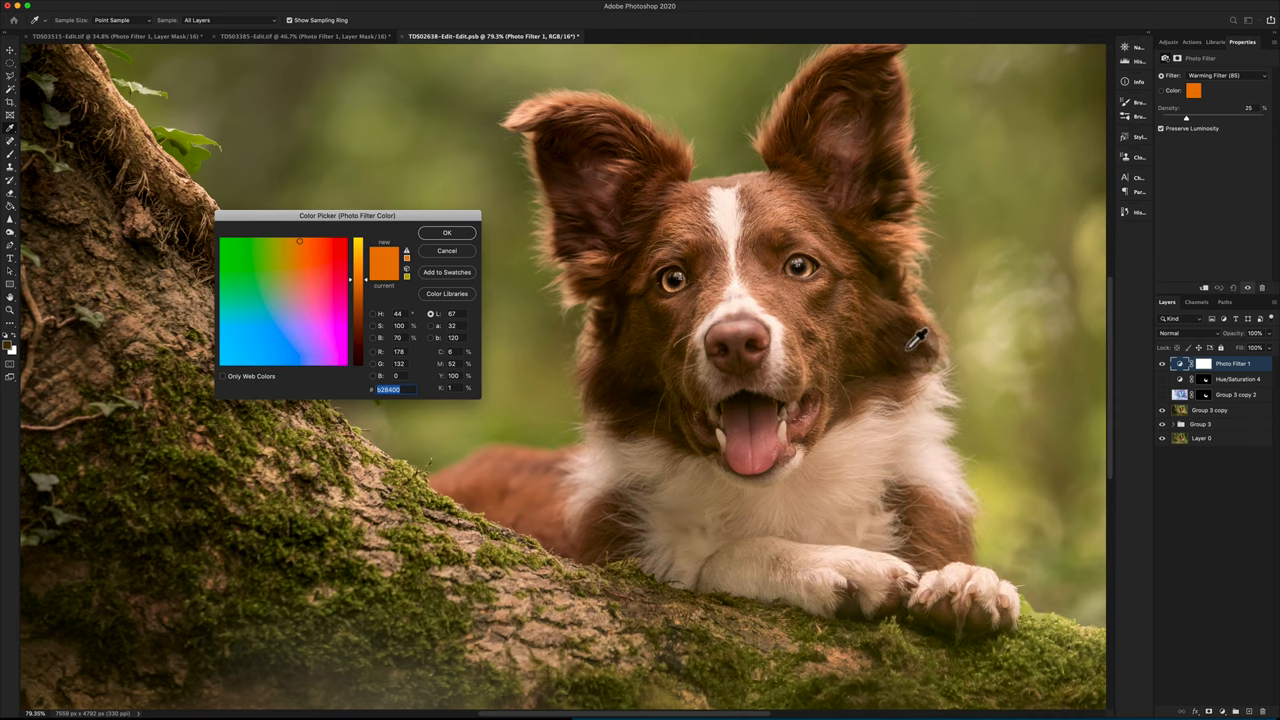
mouse_move(890, 250)
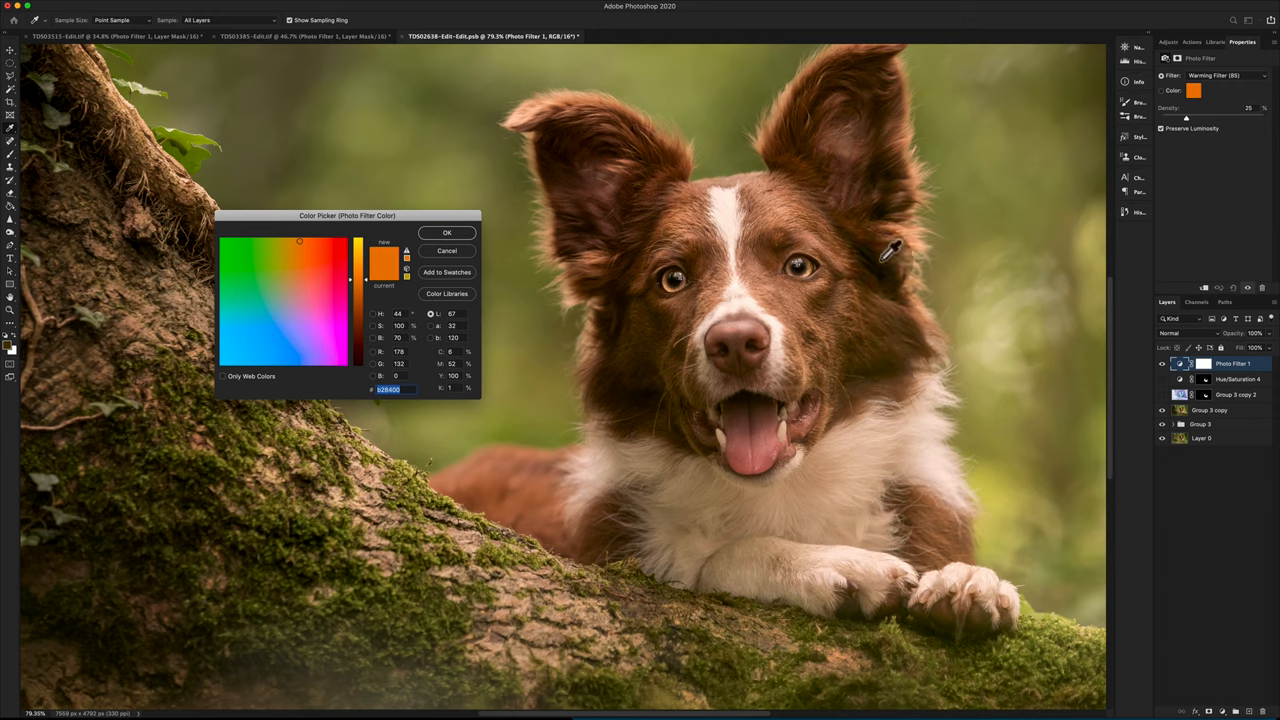
mouse_move(755, 300)
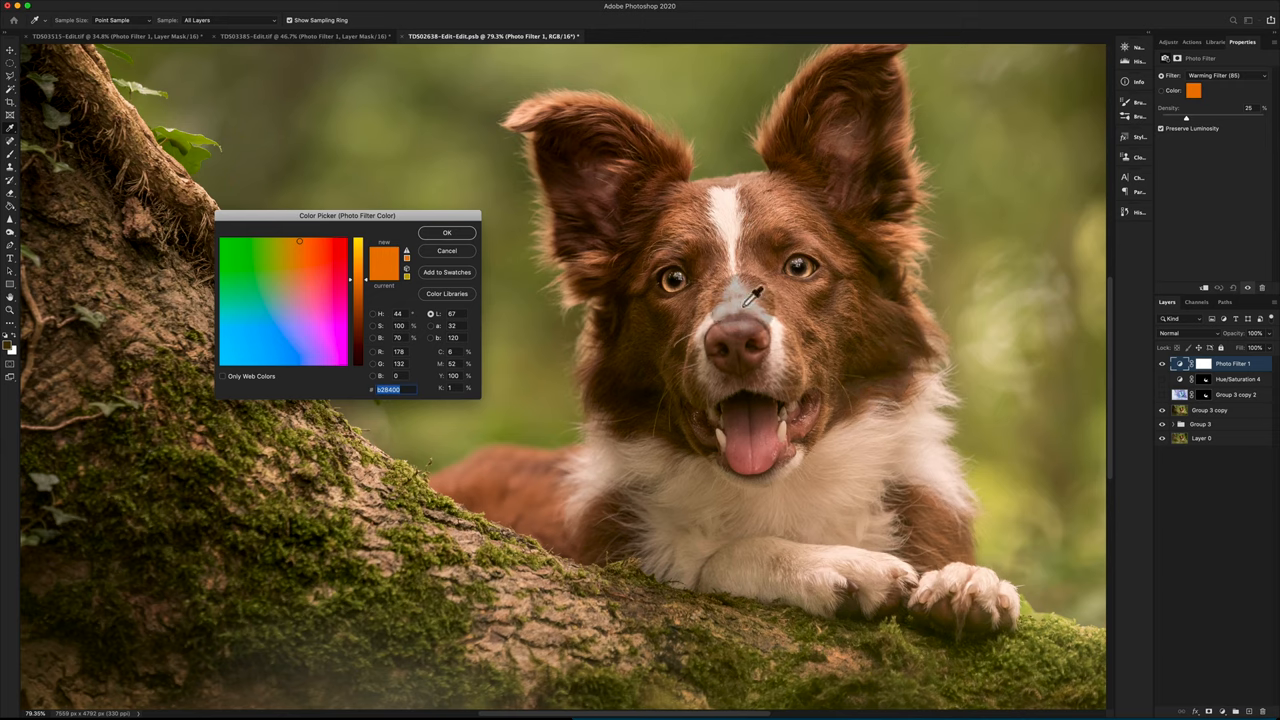
mouse_move(405, 490)
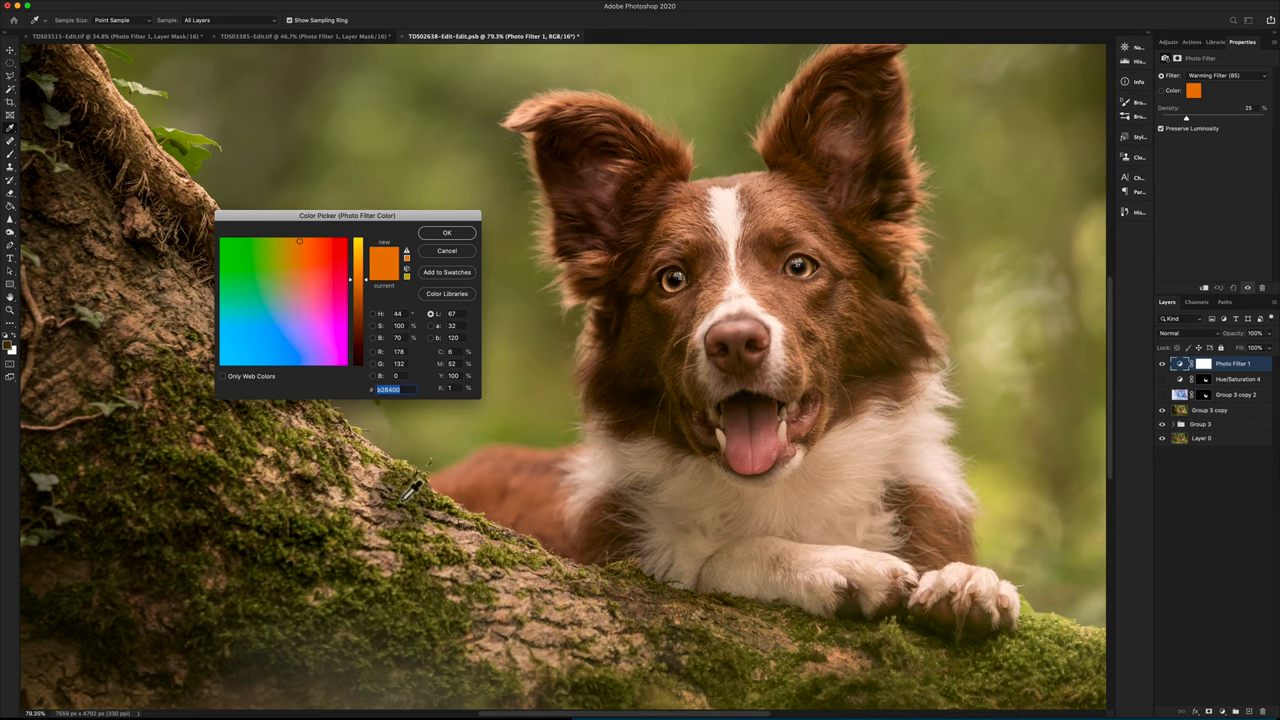
mouse_move(590, 355)
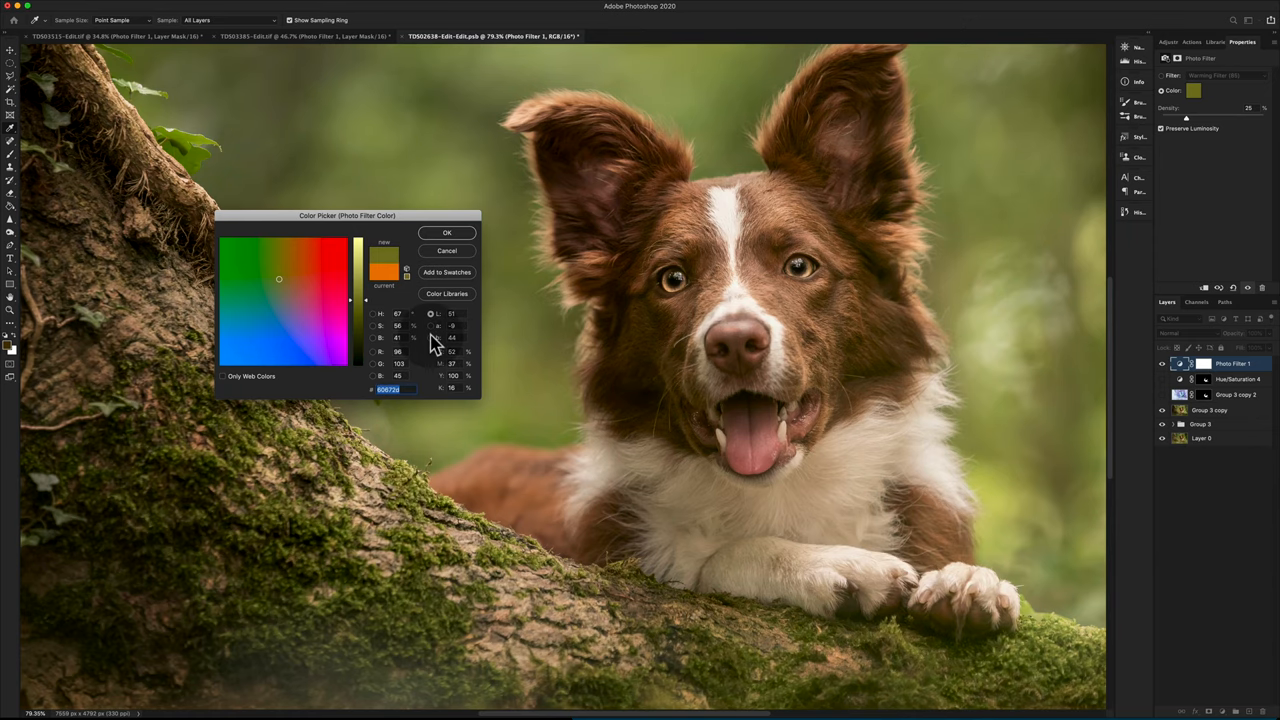
left_click(268, 287)
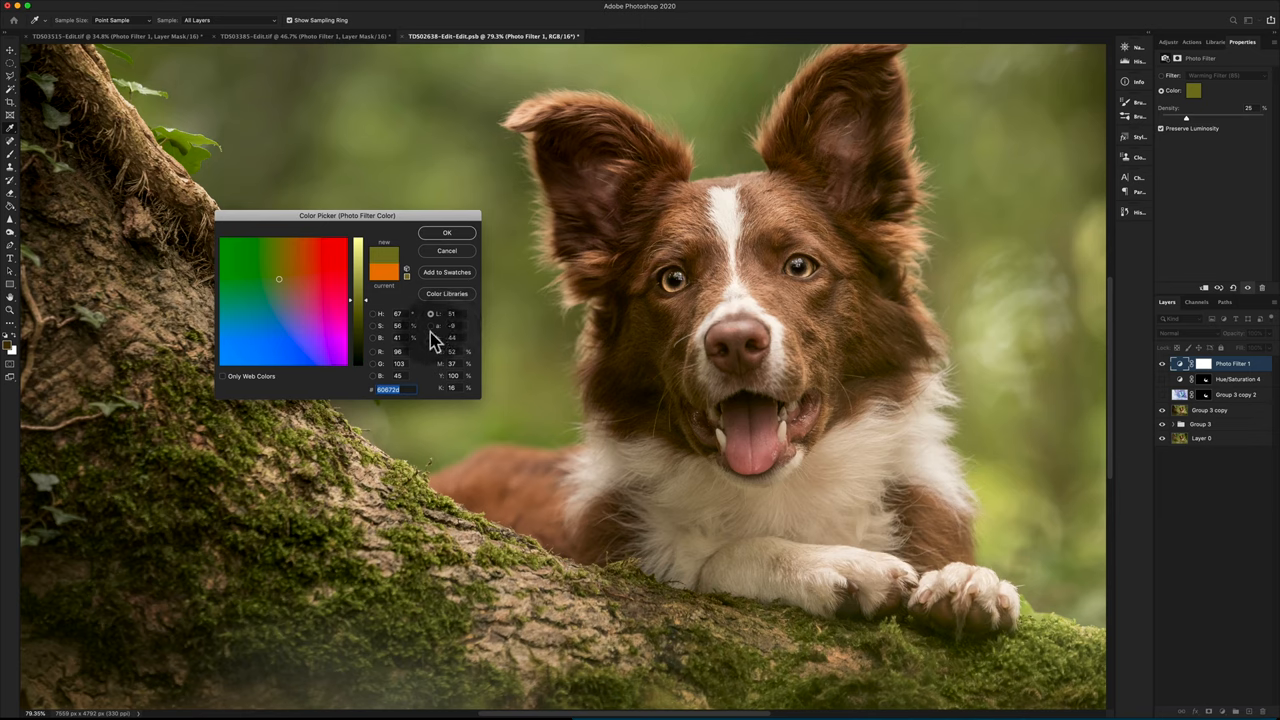
mouse_move(398, 337)
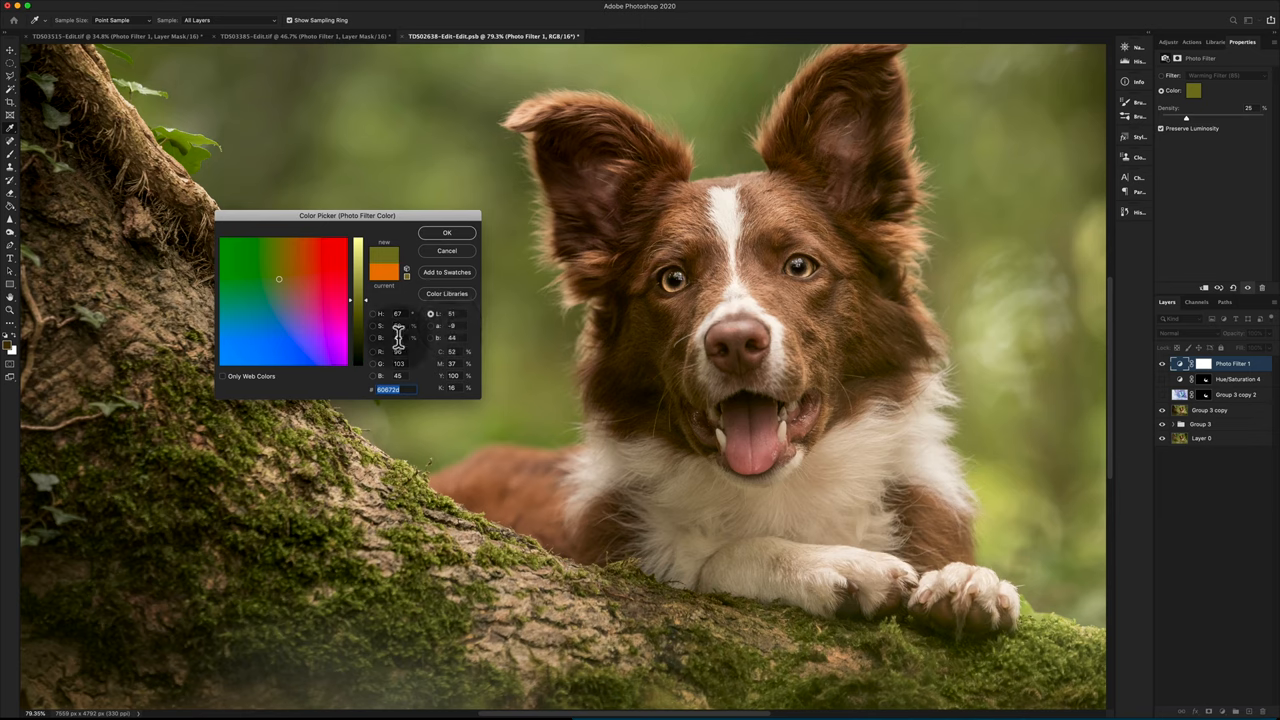
- Set the photo filter colour to hex 6965af and confirm it
left_click(283, 287)
type("-44")
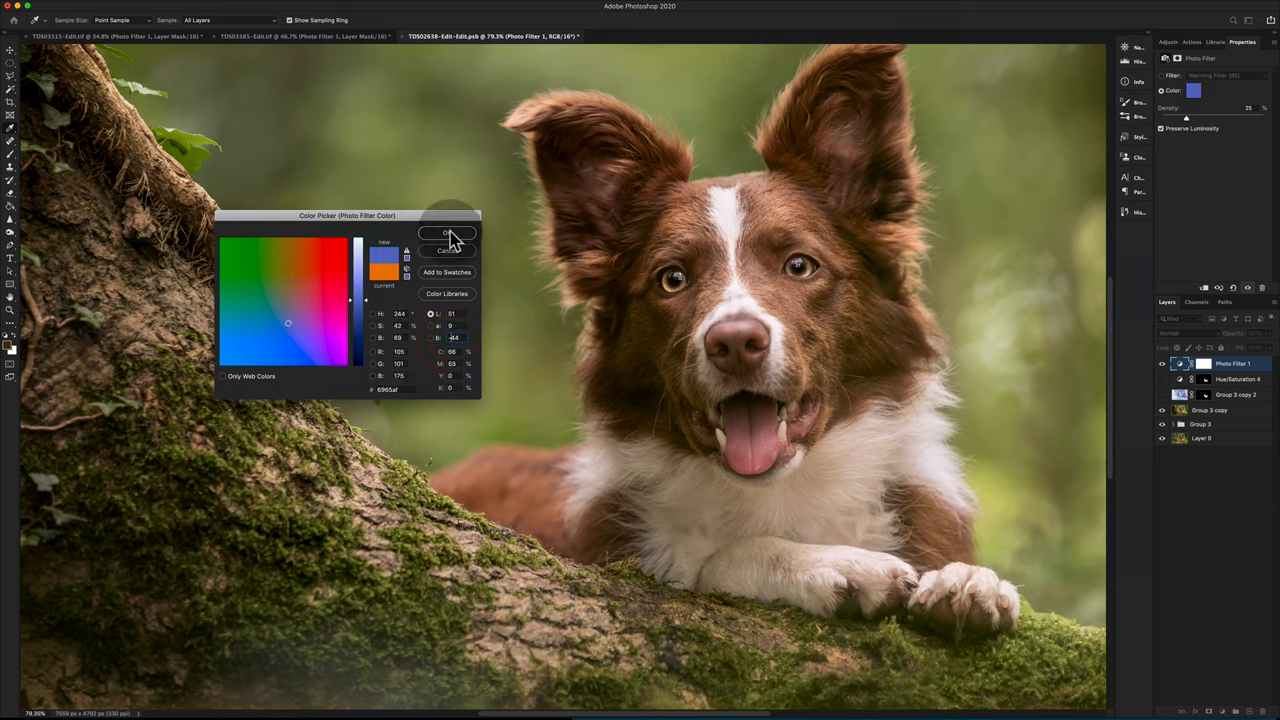
left_click(287, 278)
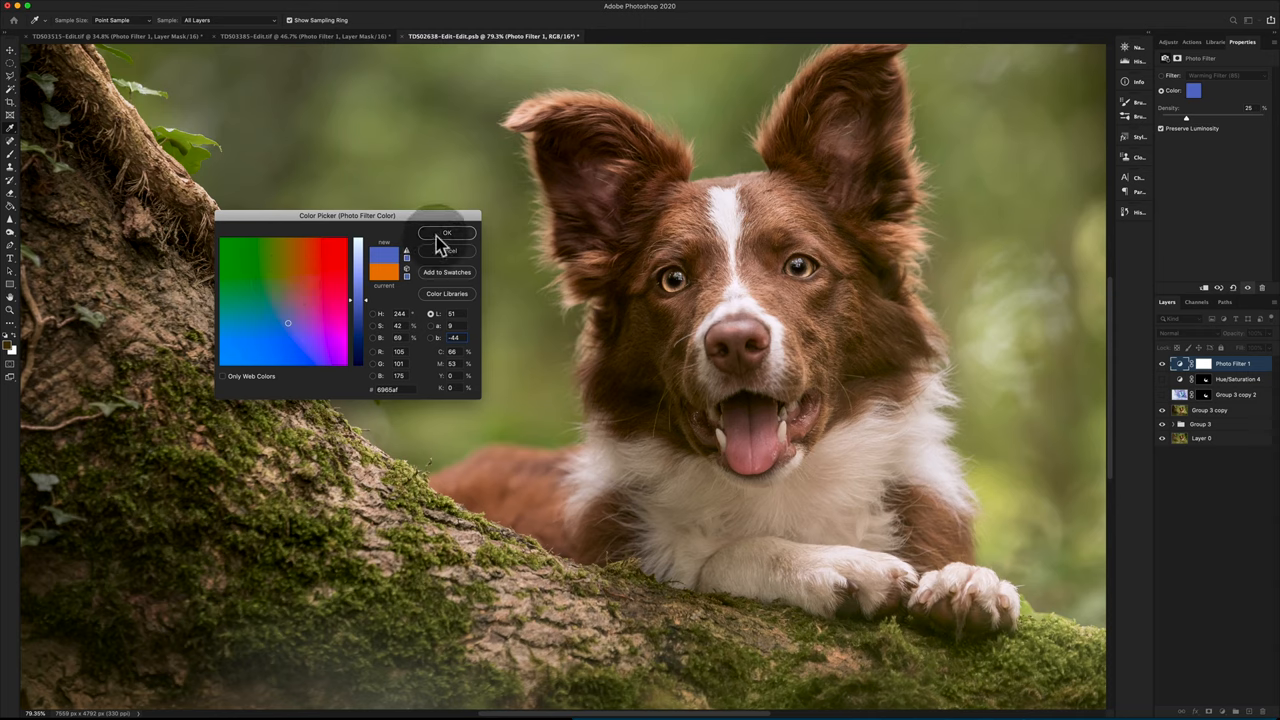
left_click(447, 233)
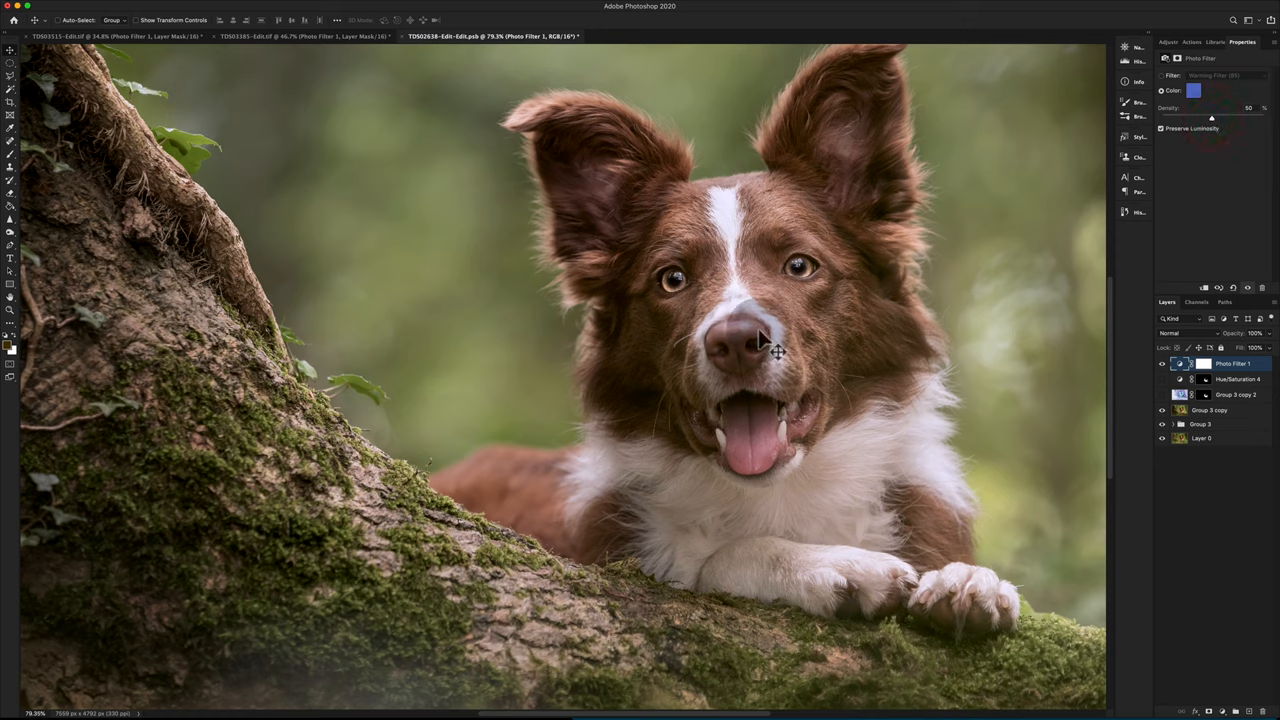
mouse_move(815, 345)
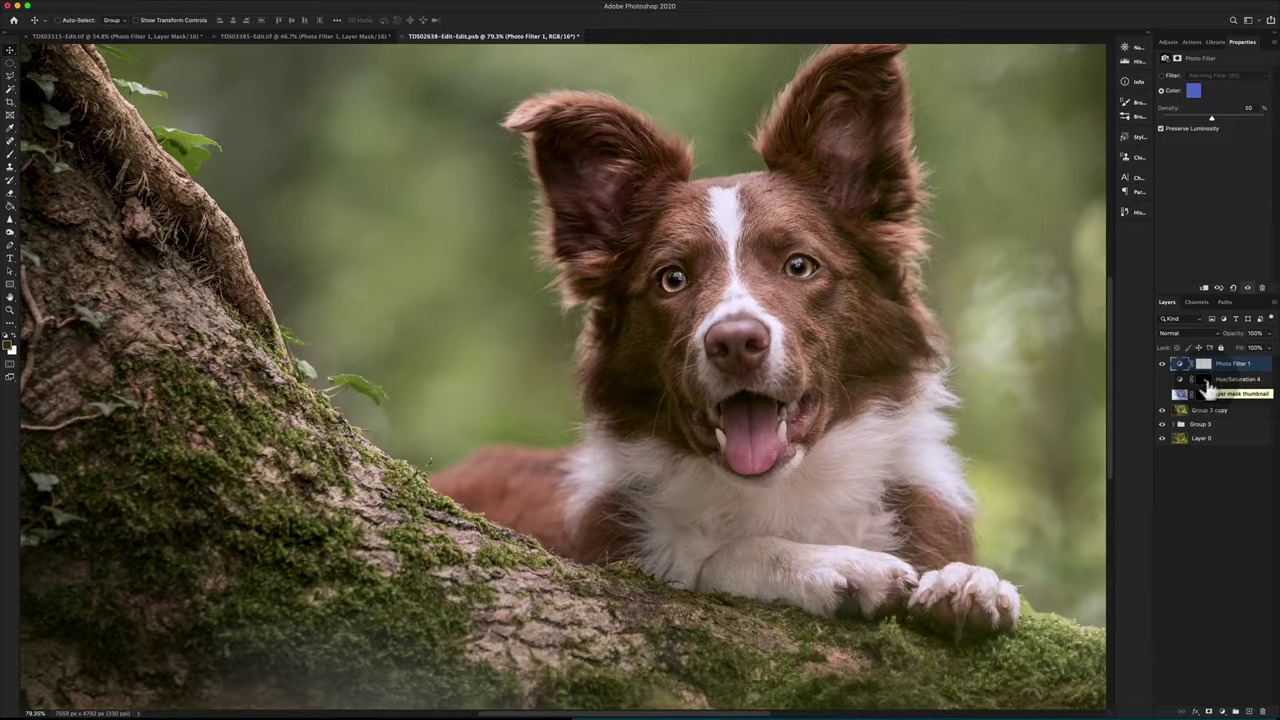
- Replace the blue photo filter's mask with the Hue/Saturation 4 coat mask and show its settings
left_click(1203, 363)
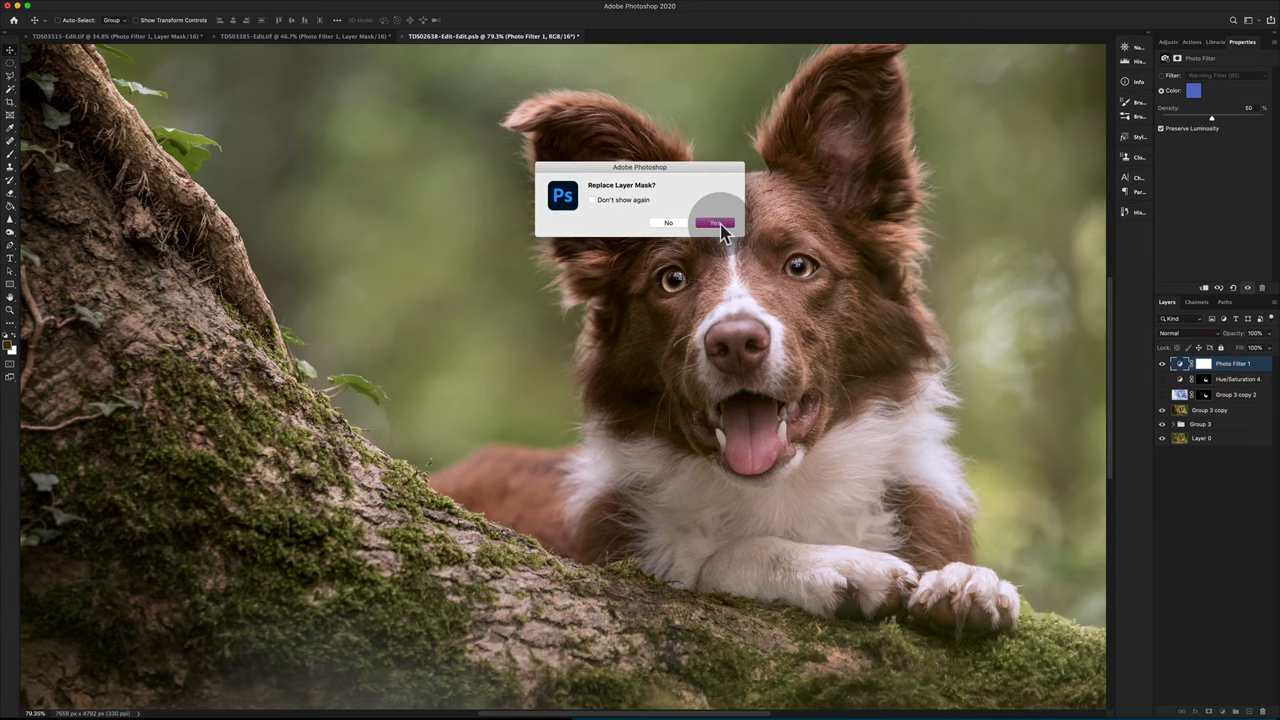
left_click(716, 222)
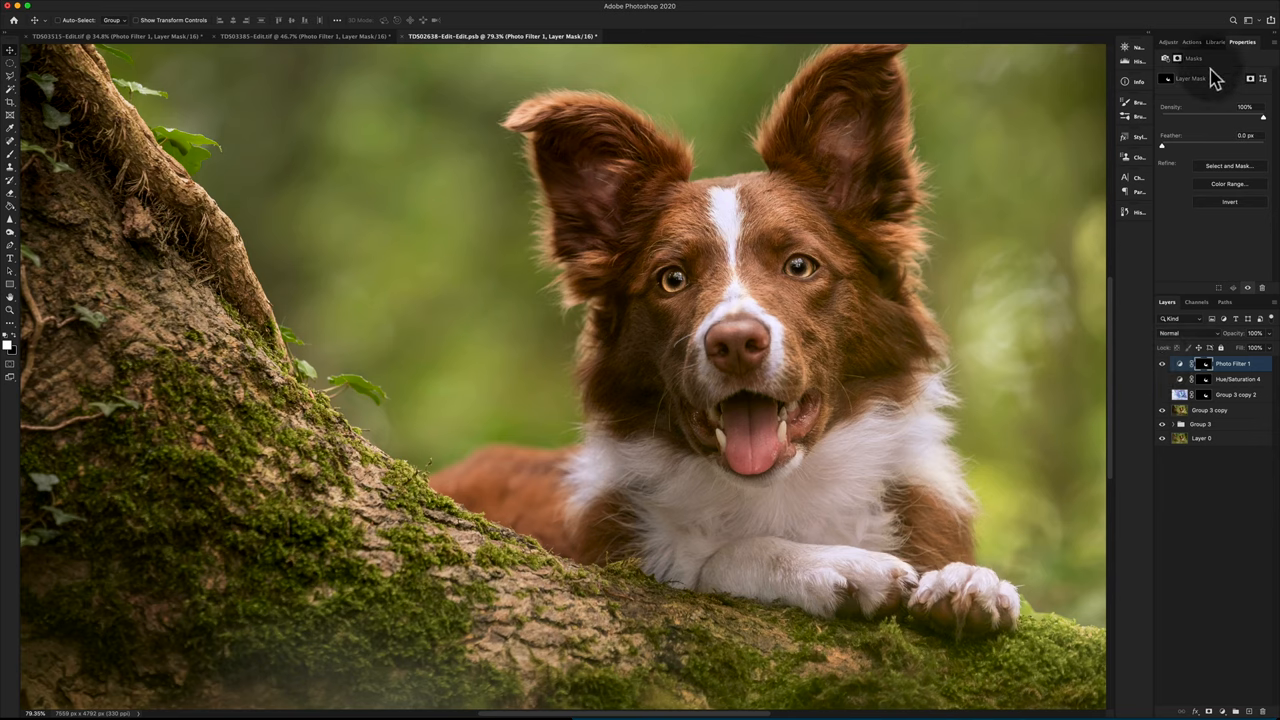
left_click(1180, 363)
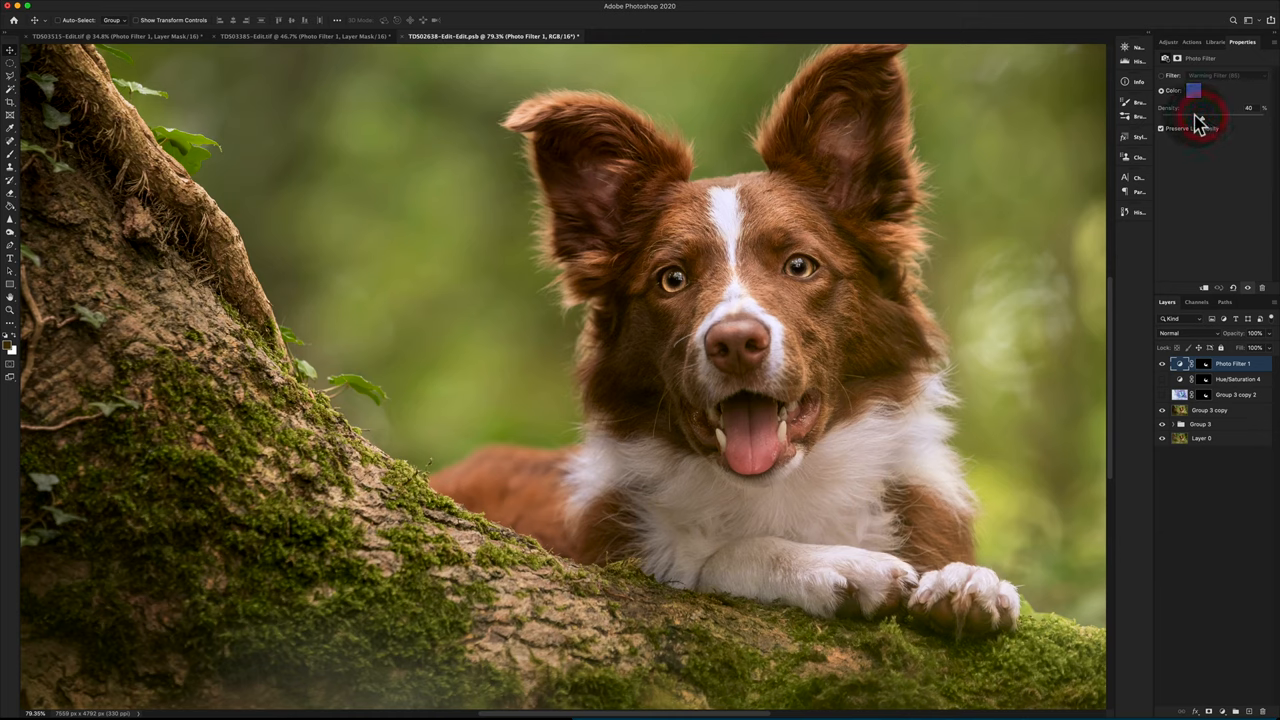
- Lower the masked photo filter's density to 33%, then hide it to compare
left_click_drag(1248, 118, 1210, 118)
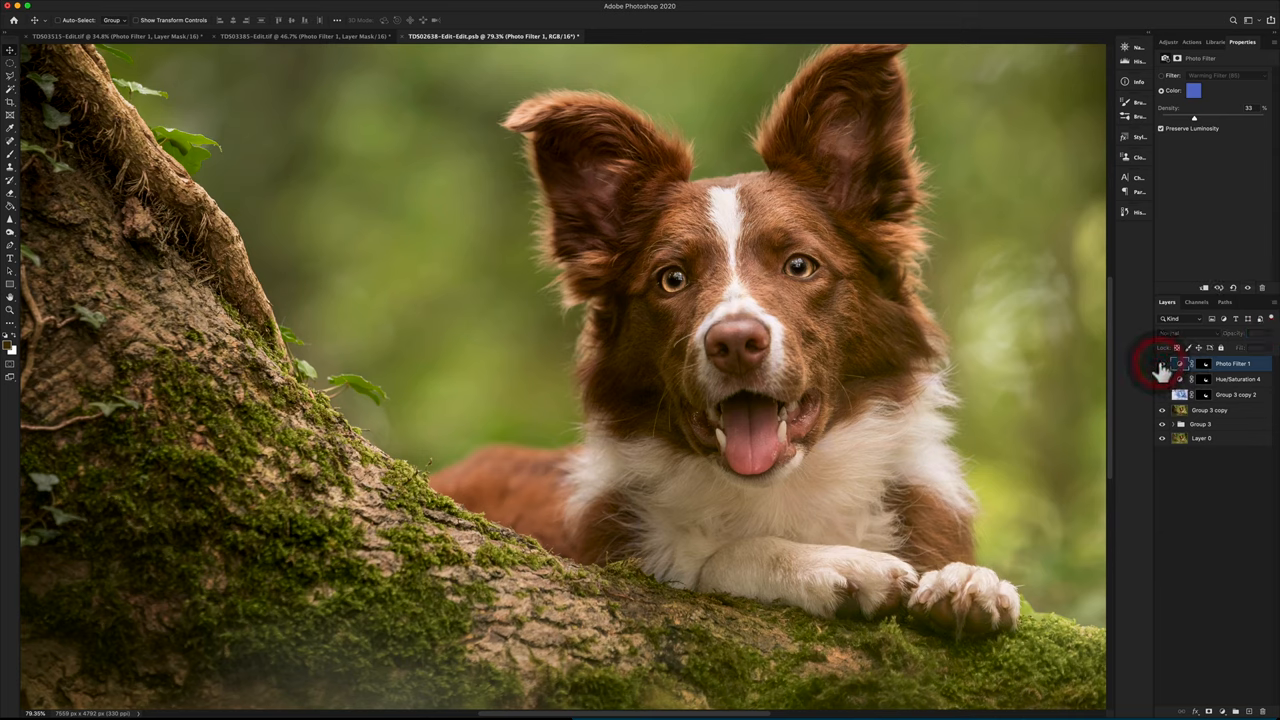
left_click(1162, 363)
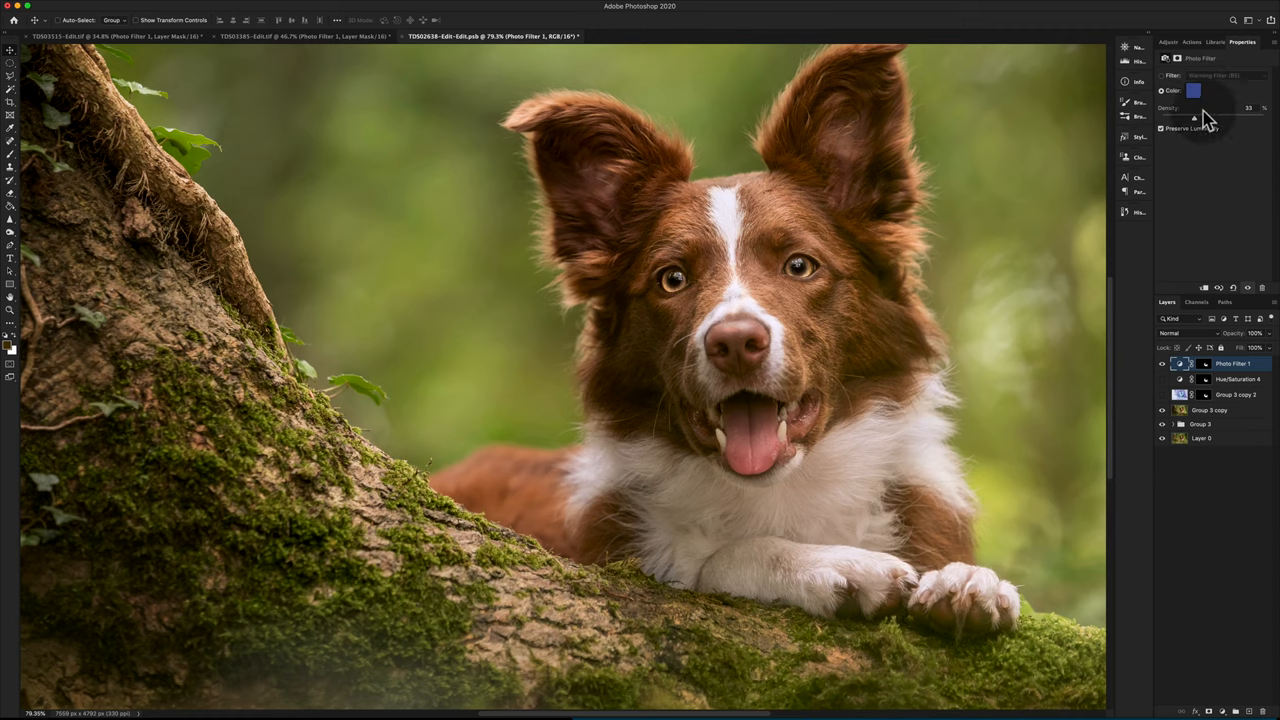
mouse_move(1163, 372)
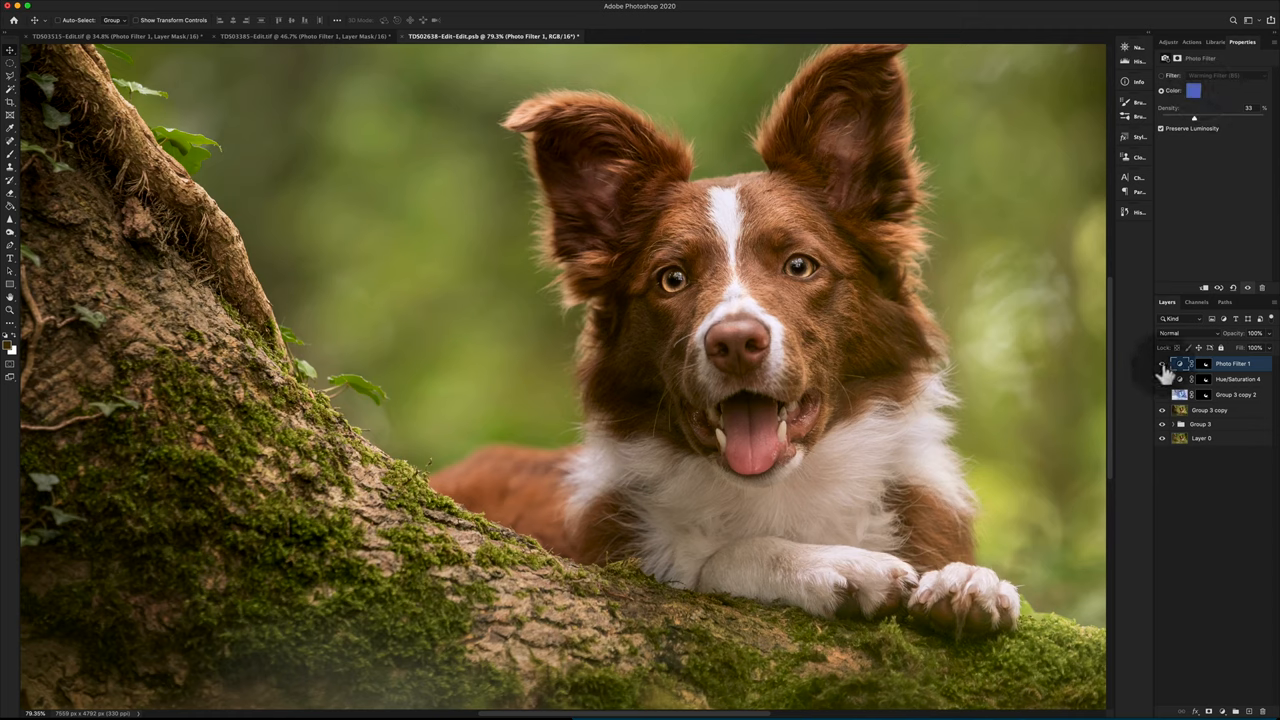
- Toggle Photo Filter 1 back on to compare, and select it for 77% opacity and 68% fill
left_click(1161, 363)
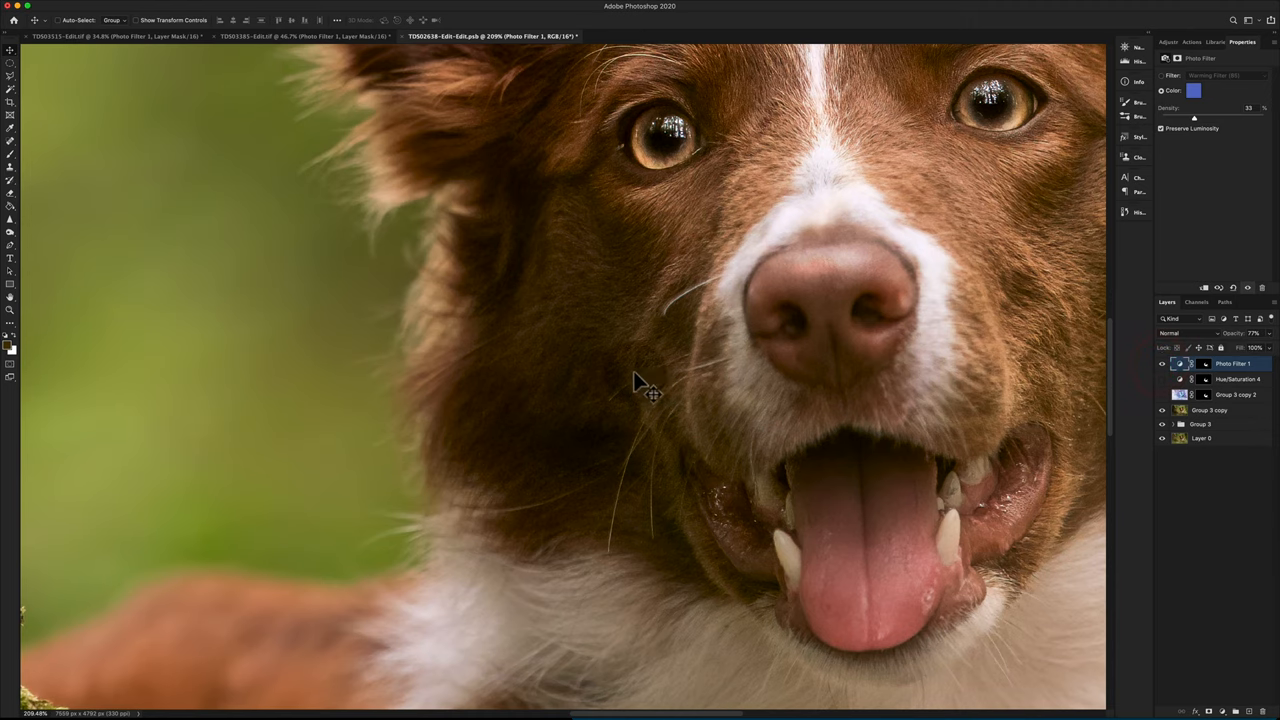
mouse_move(700, 385)
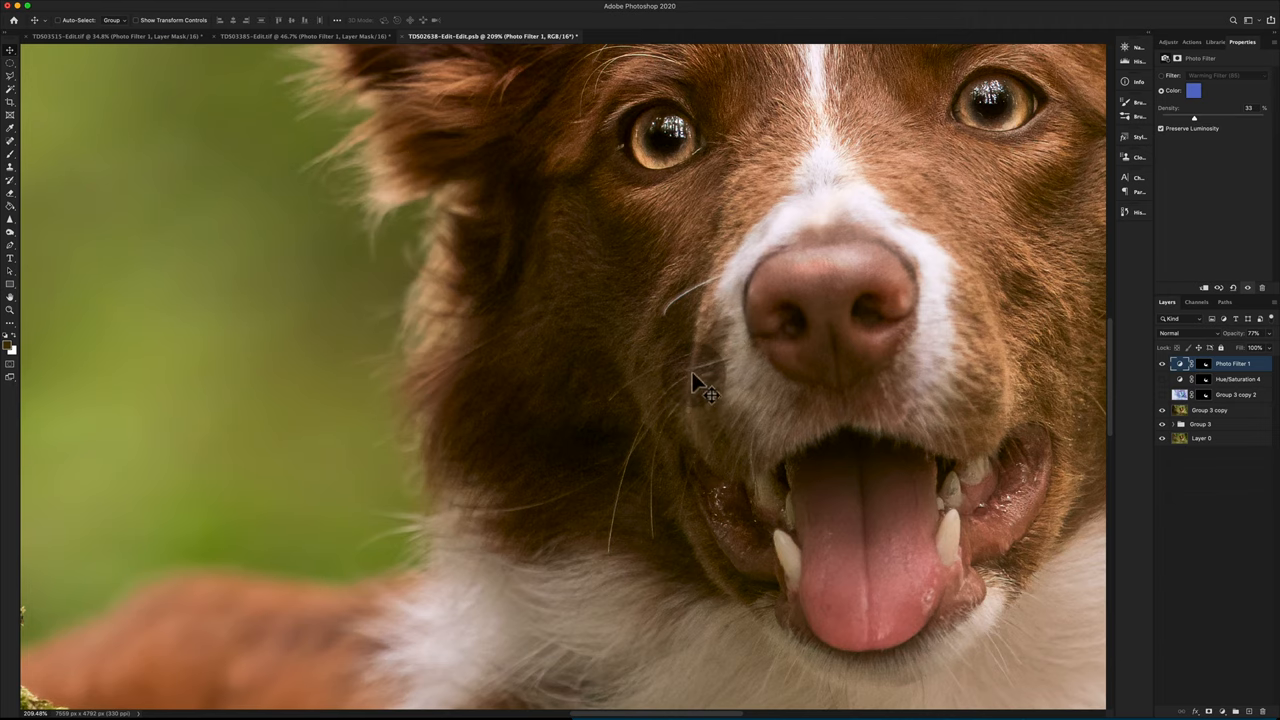
mouse_move(670, 388)
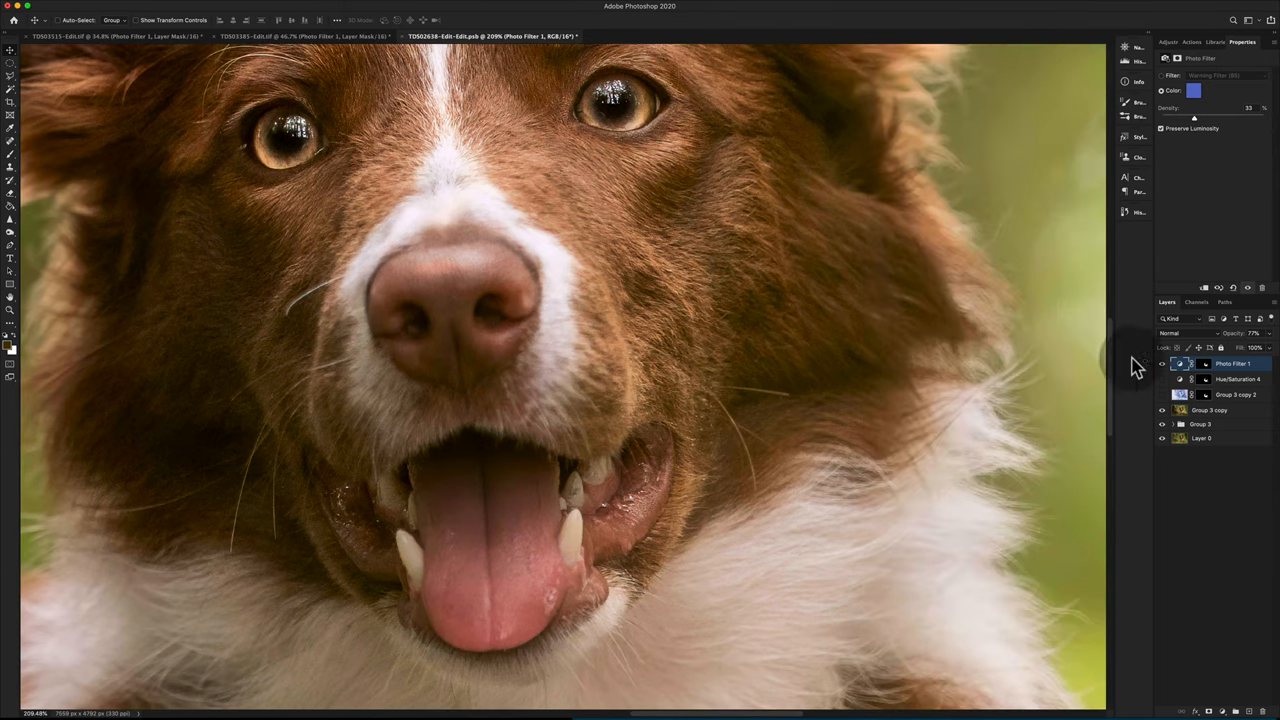
left_click(1191, 363)
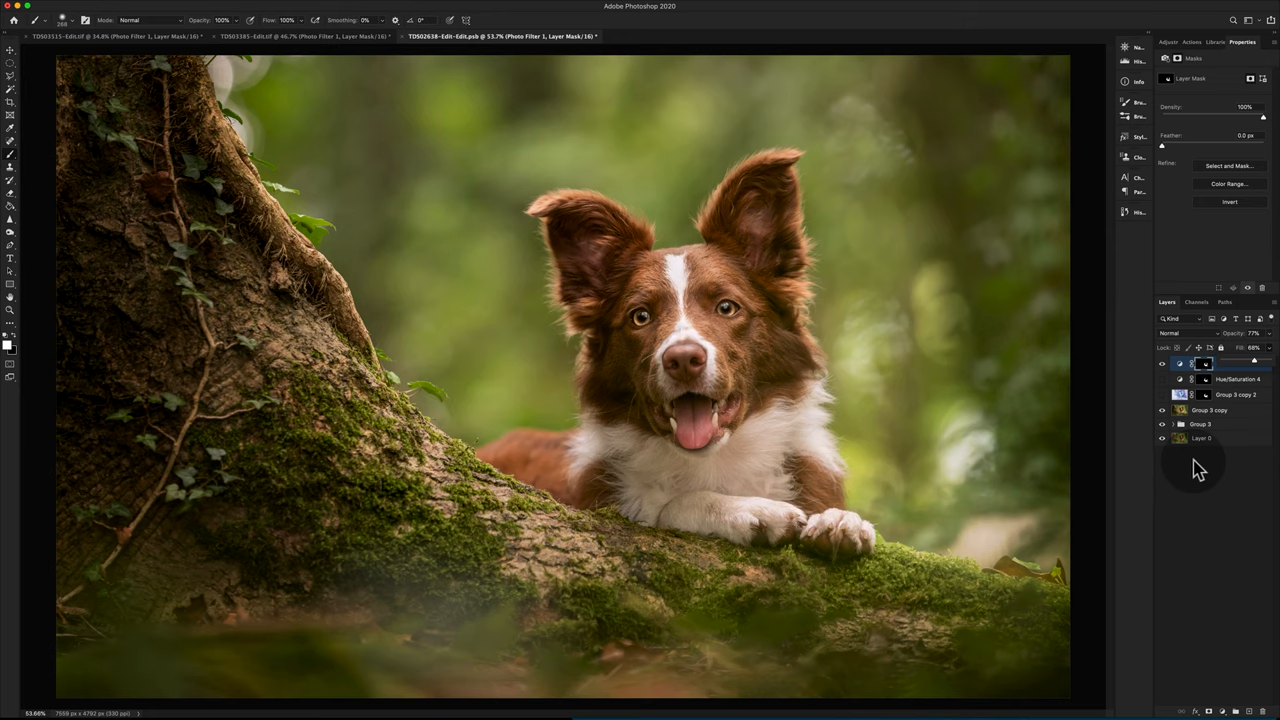
mouse_move(1195, 470)
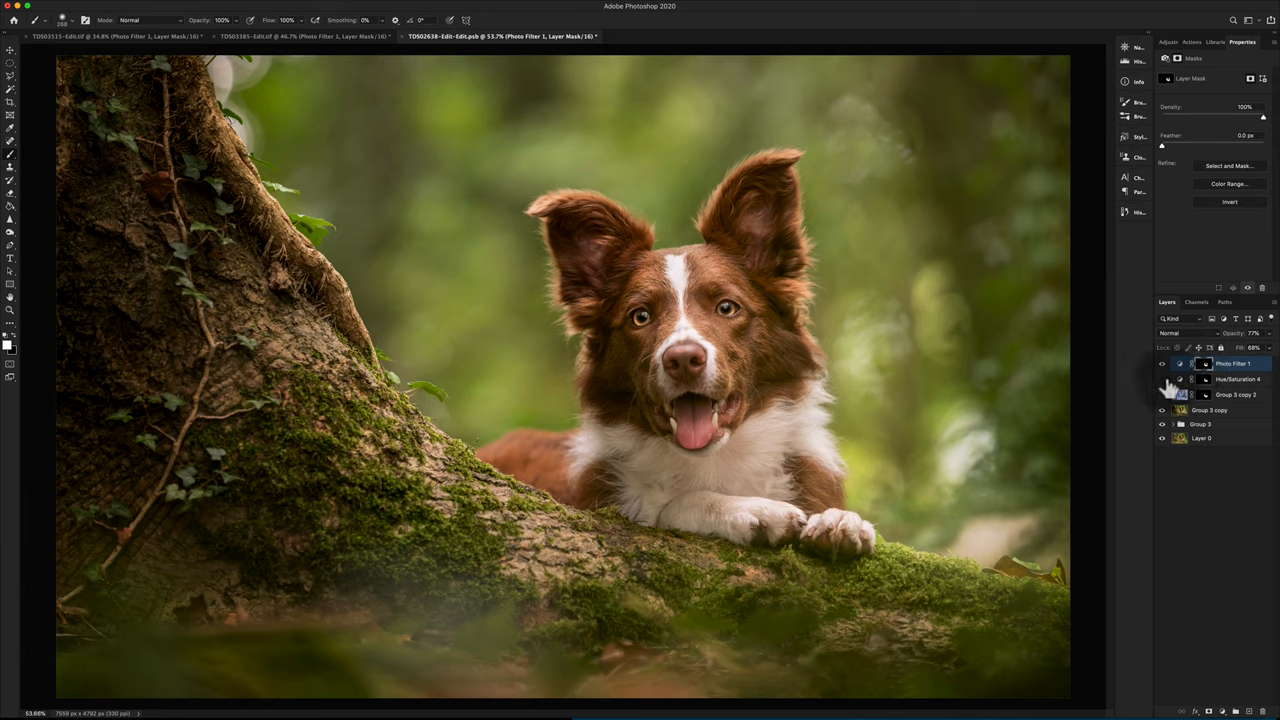
mouse_move(1165, 390)
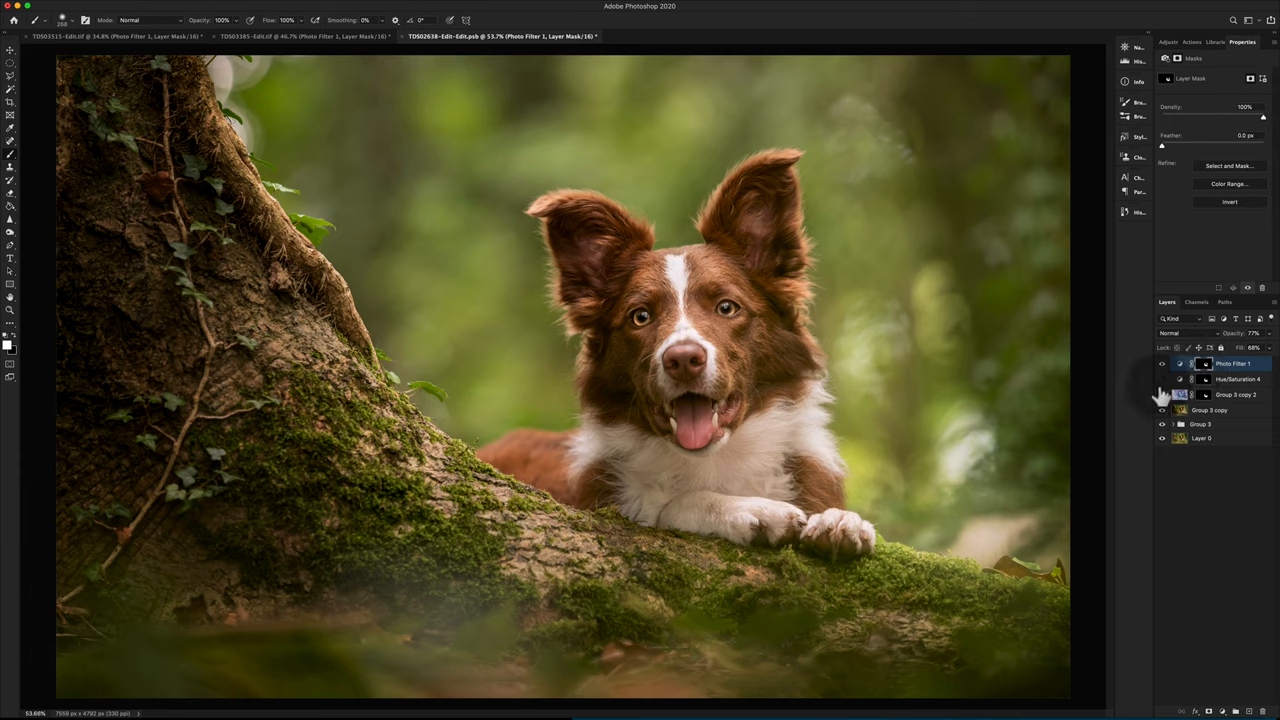
left_click(1162, 395)
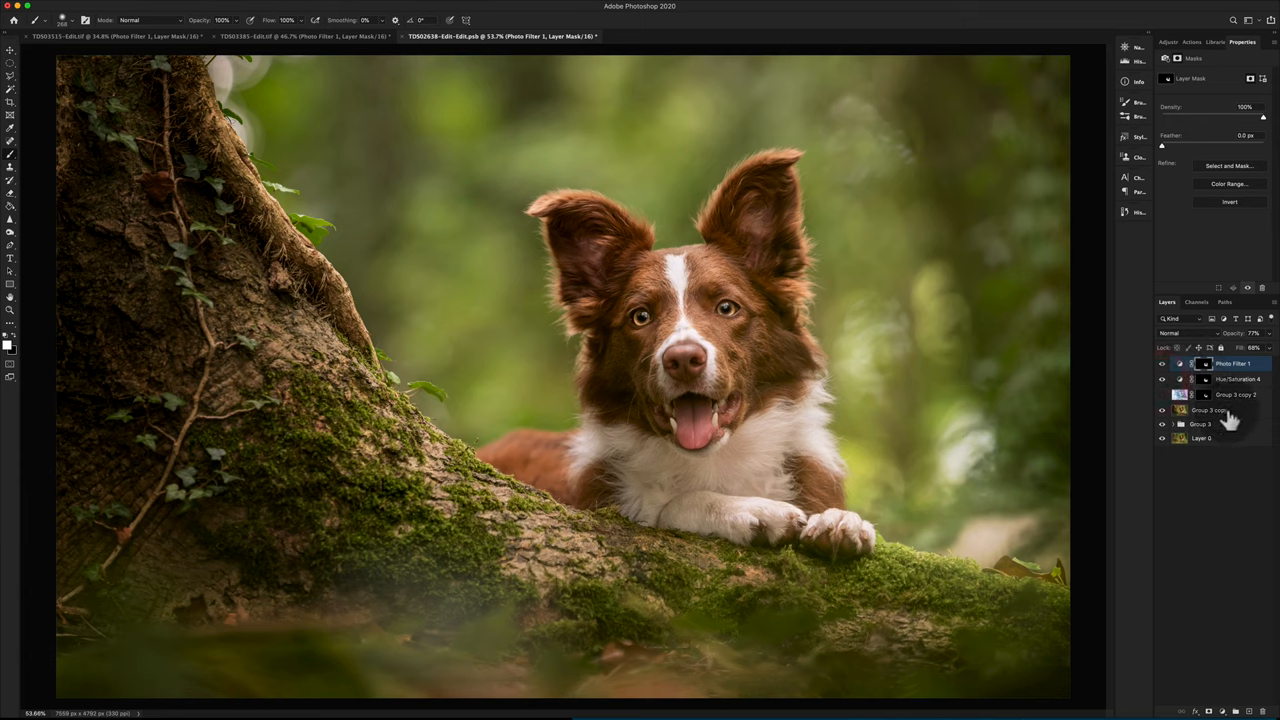
left_click(1230, 379)
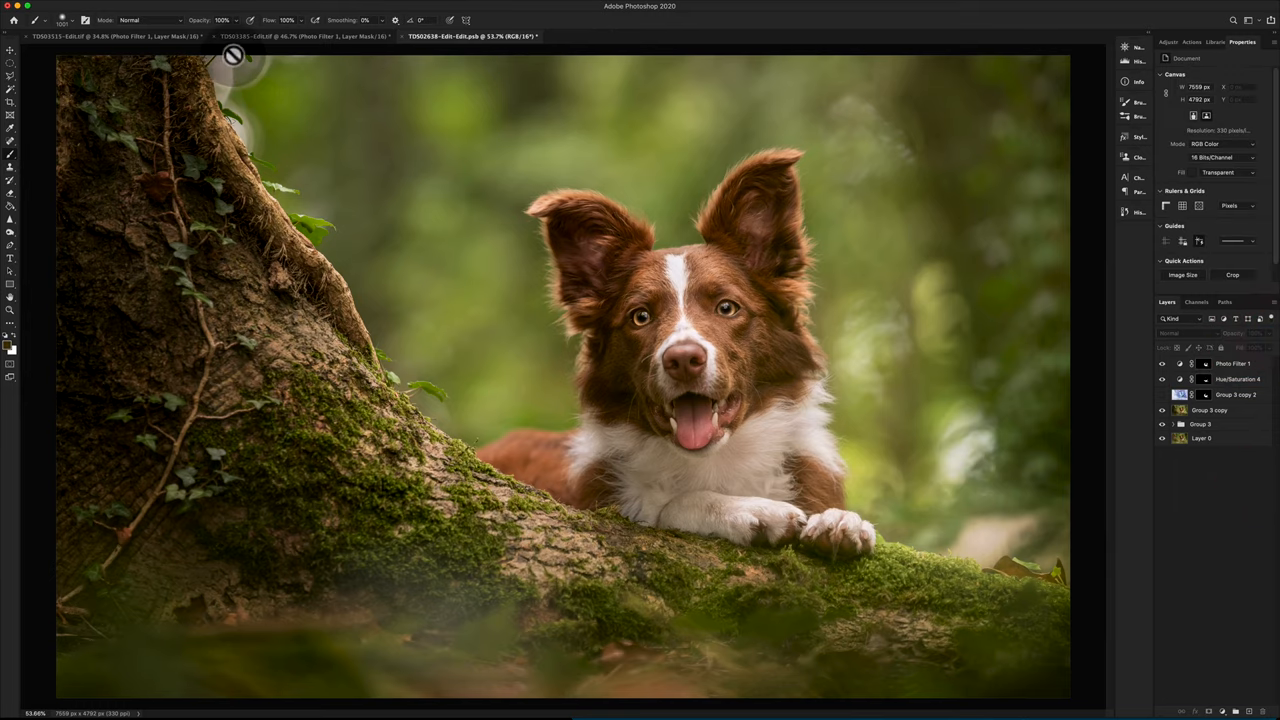
- Switch to the collie-among-ferns photo and toggle its Photo Filter 1 off and on
left_click(304, 37)
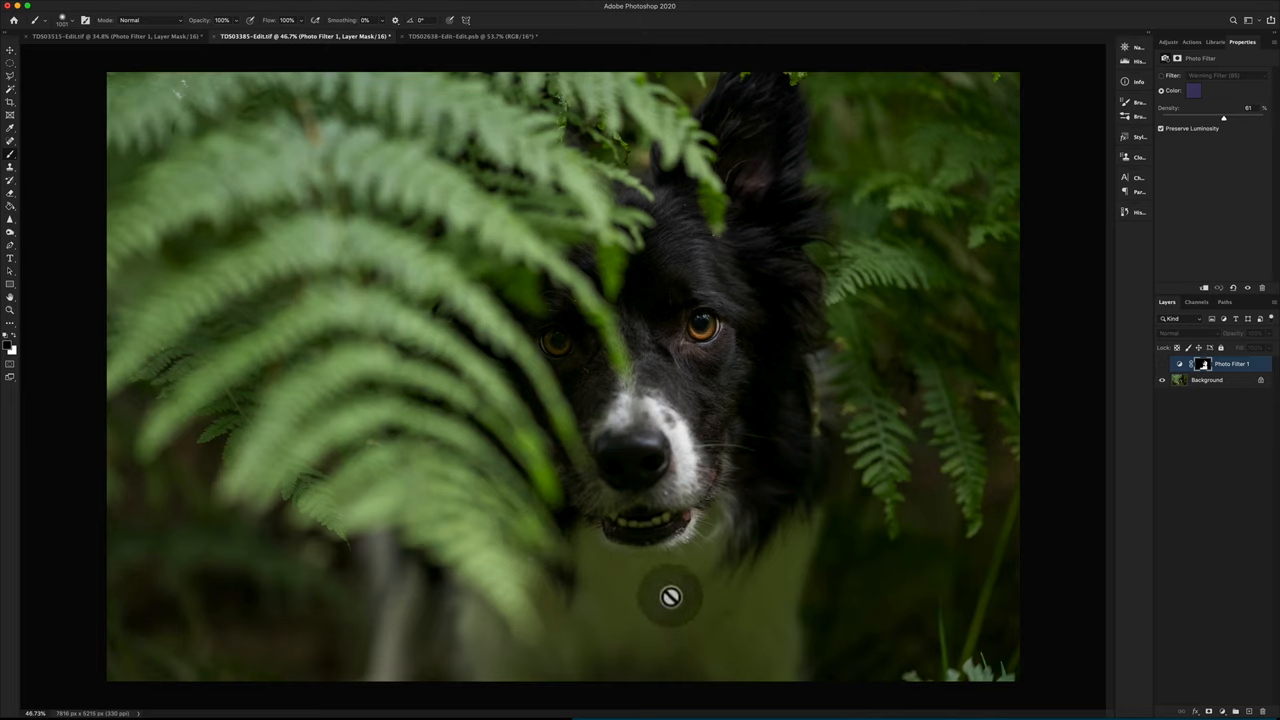
mouse_move(685, 255)
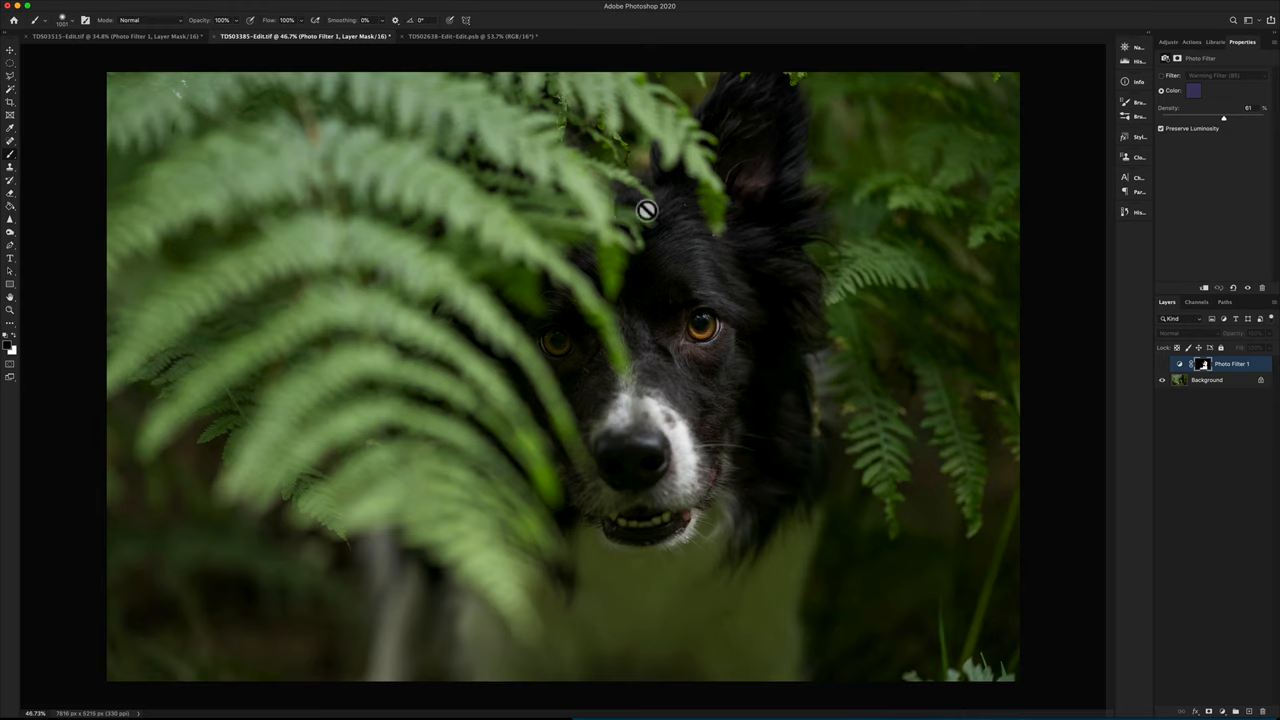
mouse_move(760, 372)
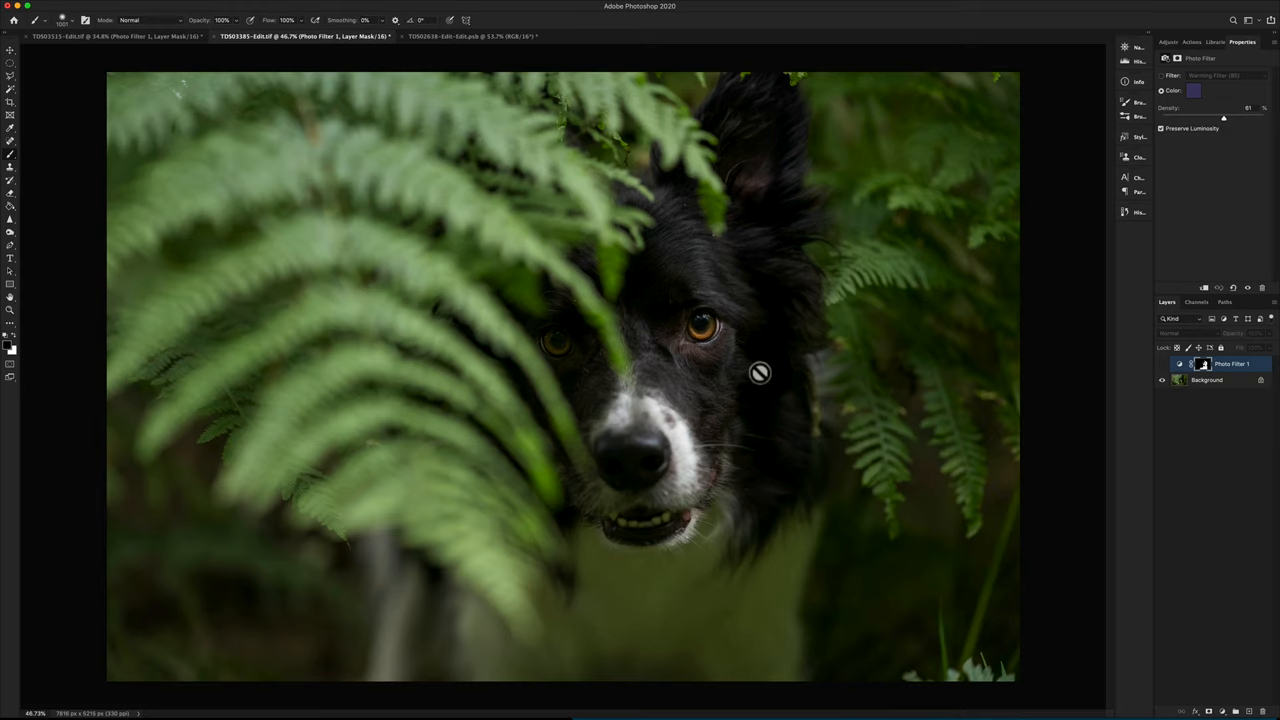
mouse_move(1270, 378)
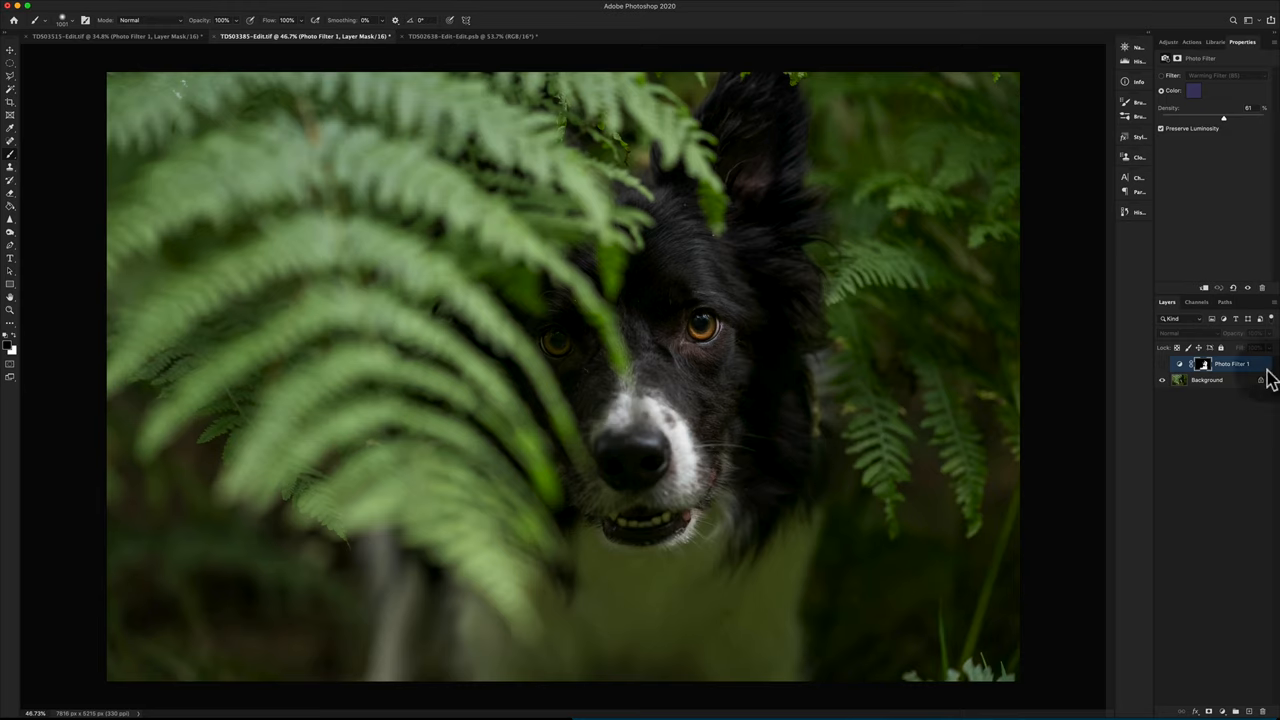
left_click(1161, 364)
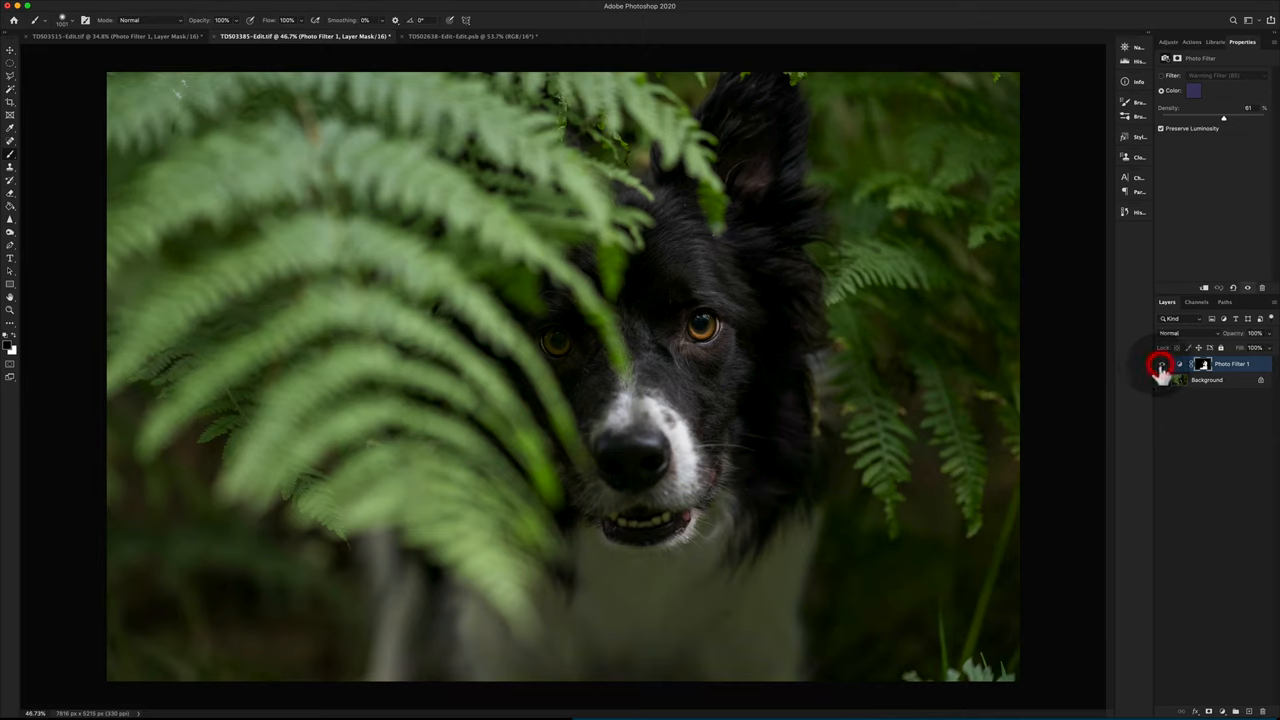
left_click(1161, 363)
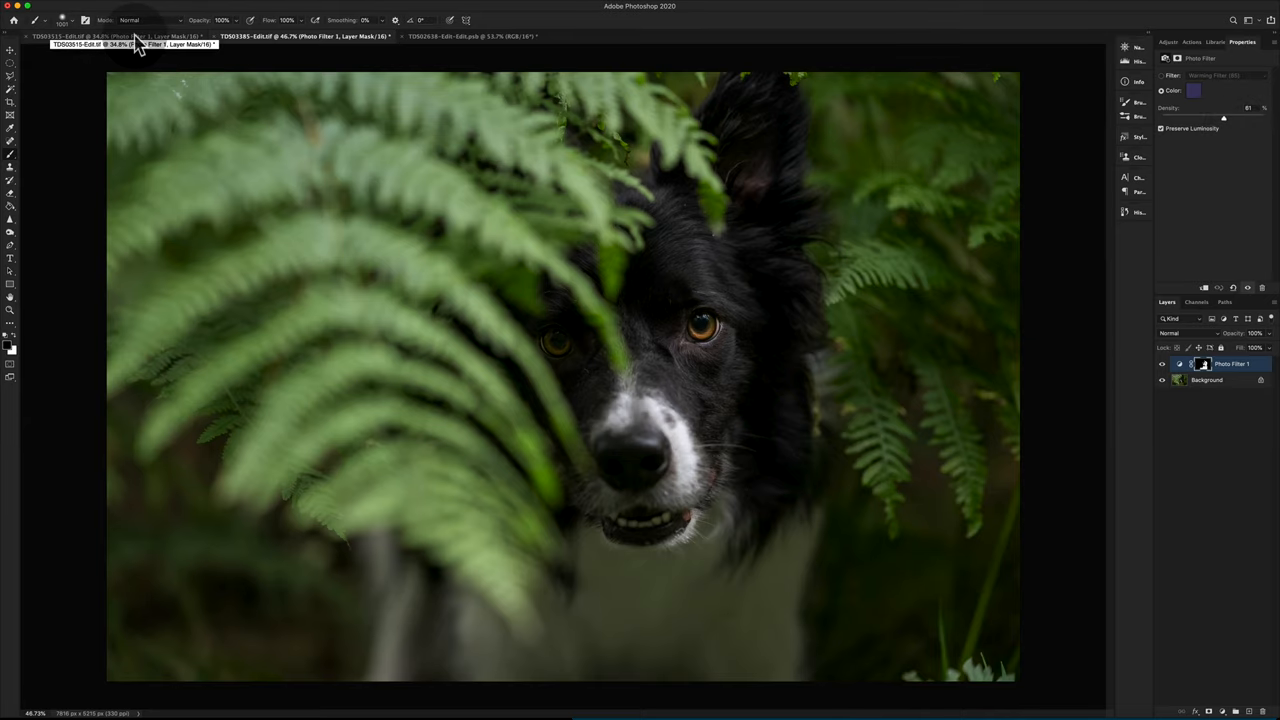
- Switch to the collie-in-grass photo and toggle its correction layers and photo filter to compare
left_click(100, 36)
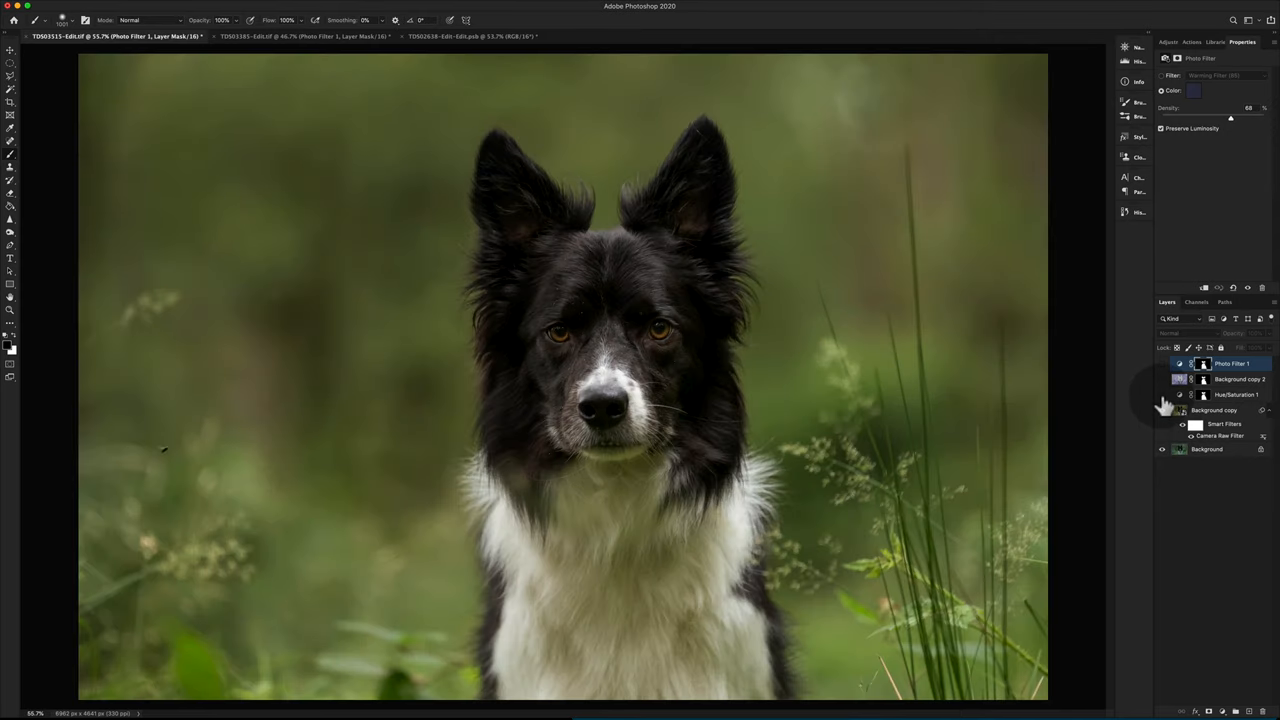
left_click(1162, 410)
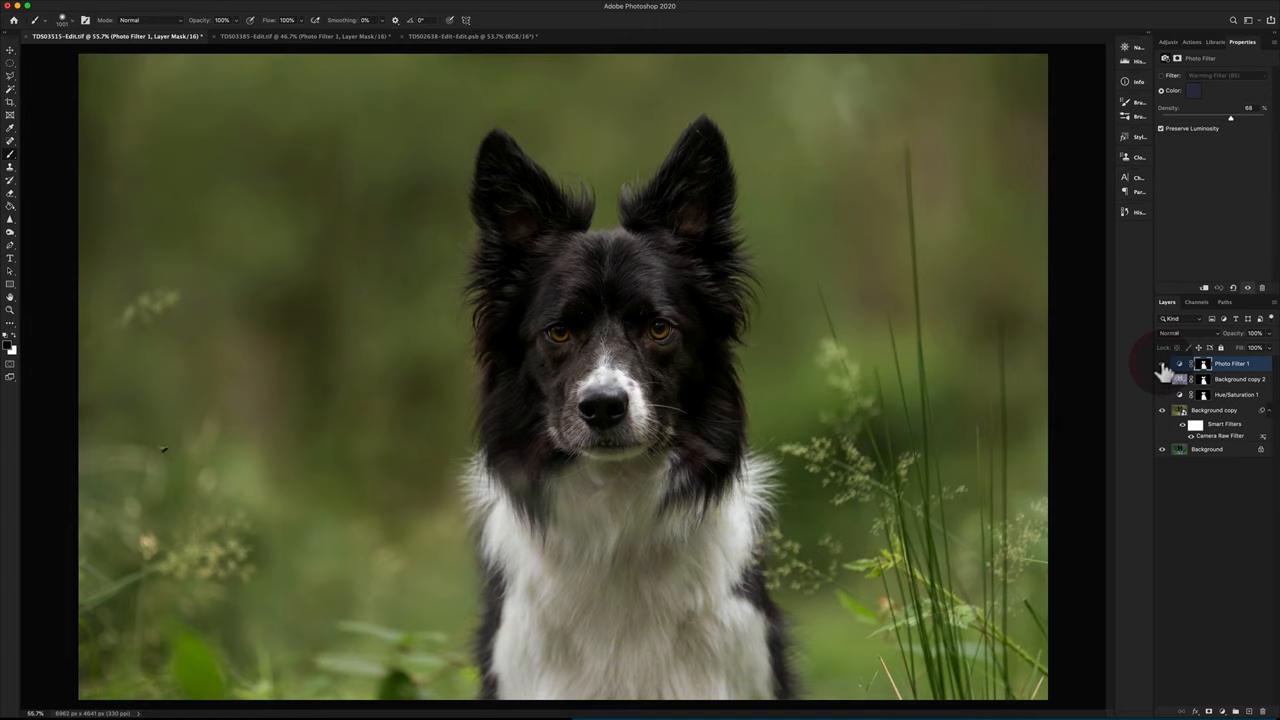
left_click(1162, 363)
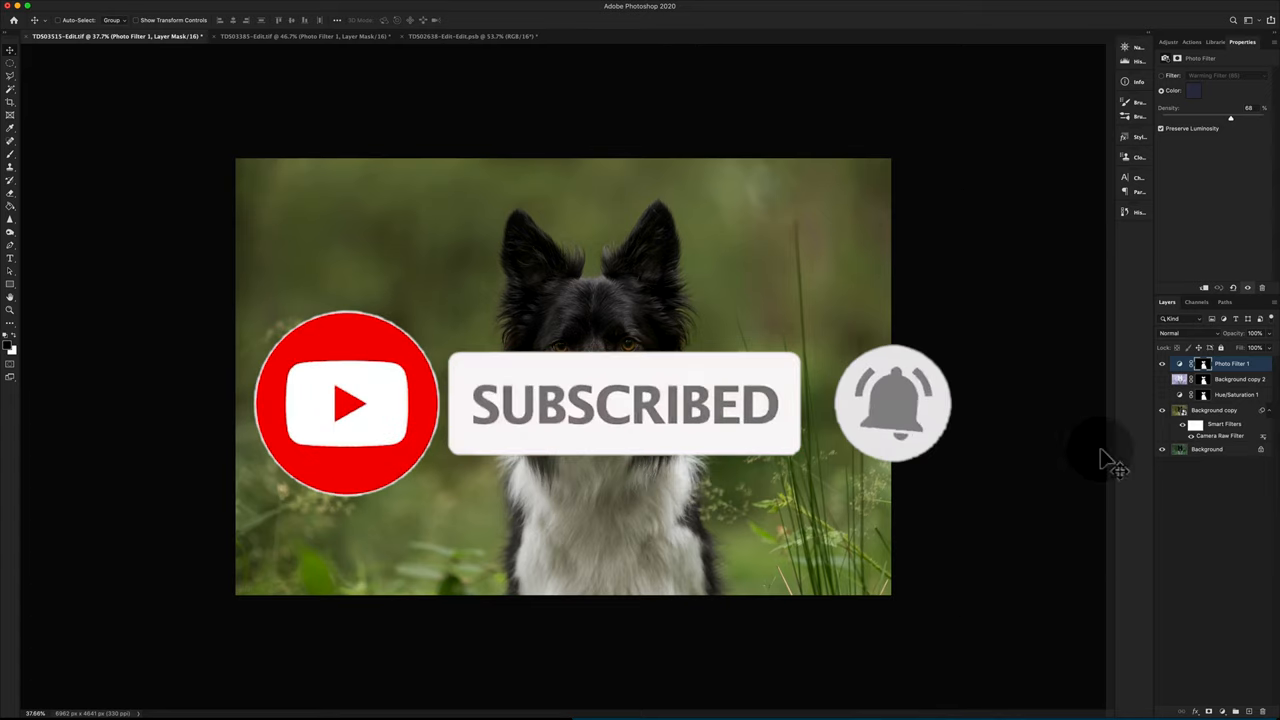
mouse_move(1000, 560)
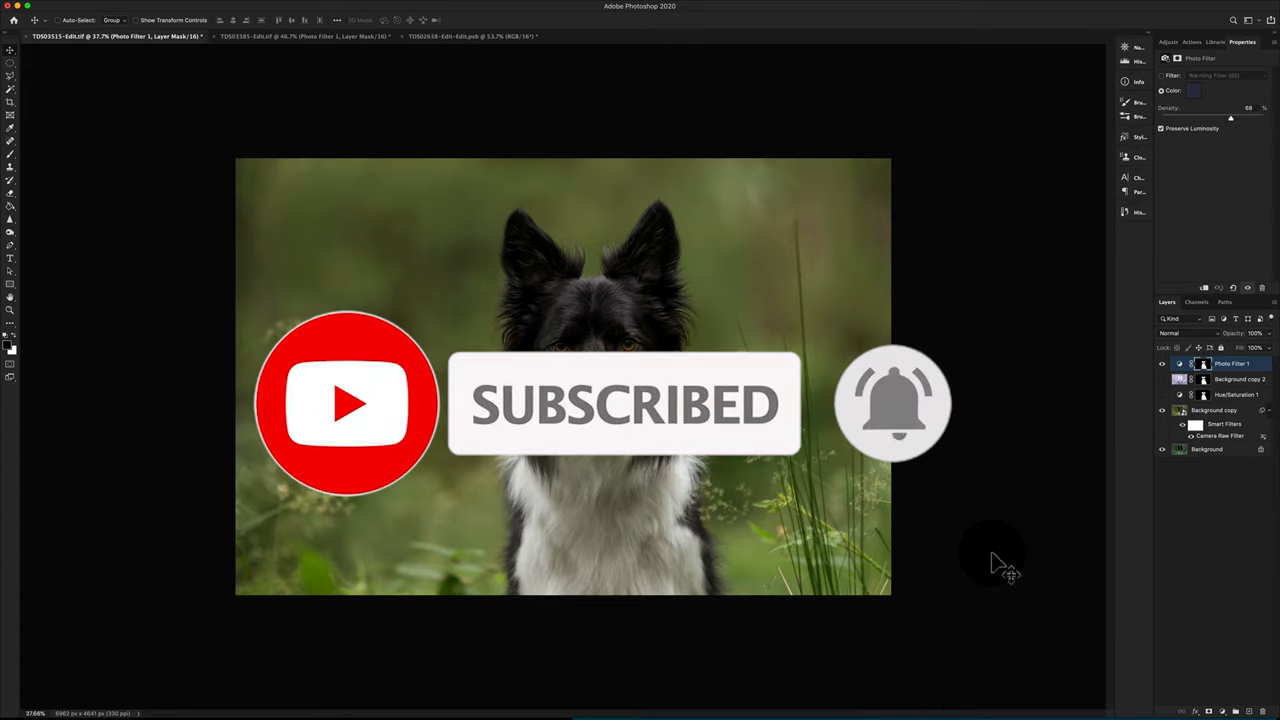